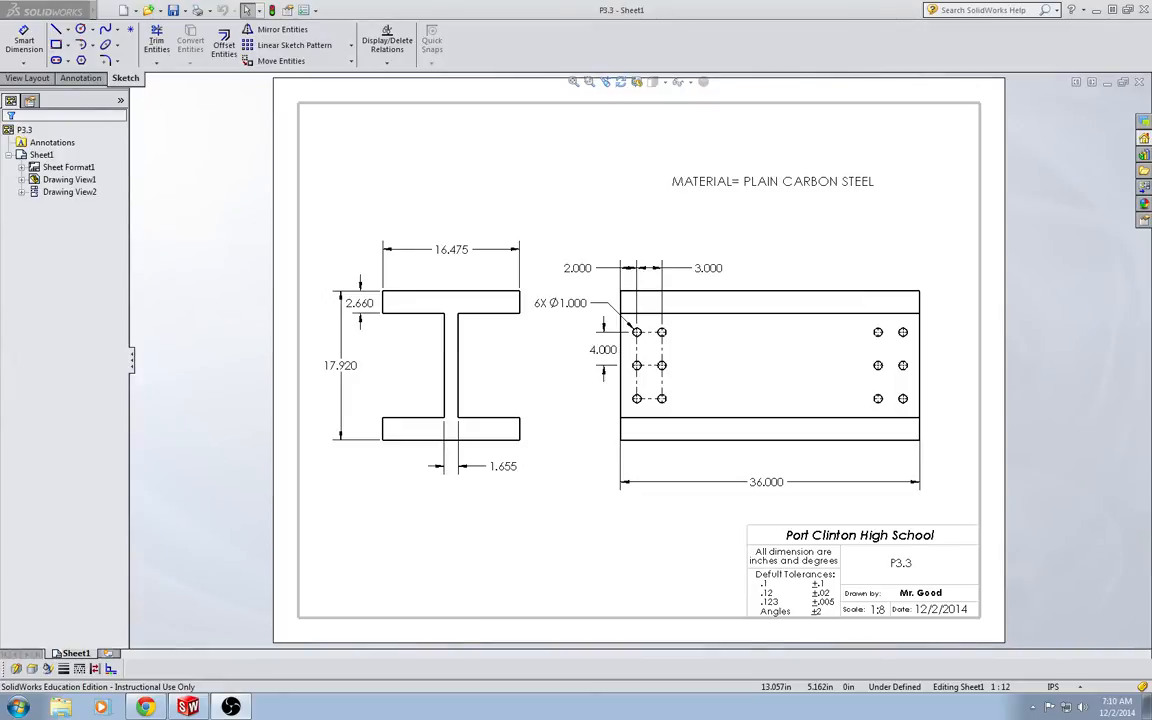
{"action": "mouse_move", "coordinate": [588, 378]}
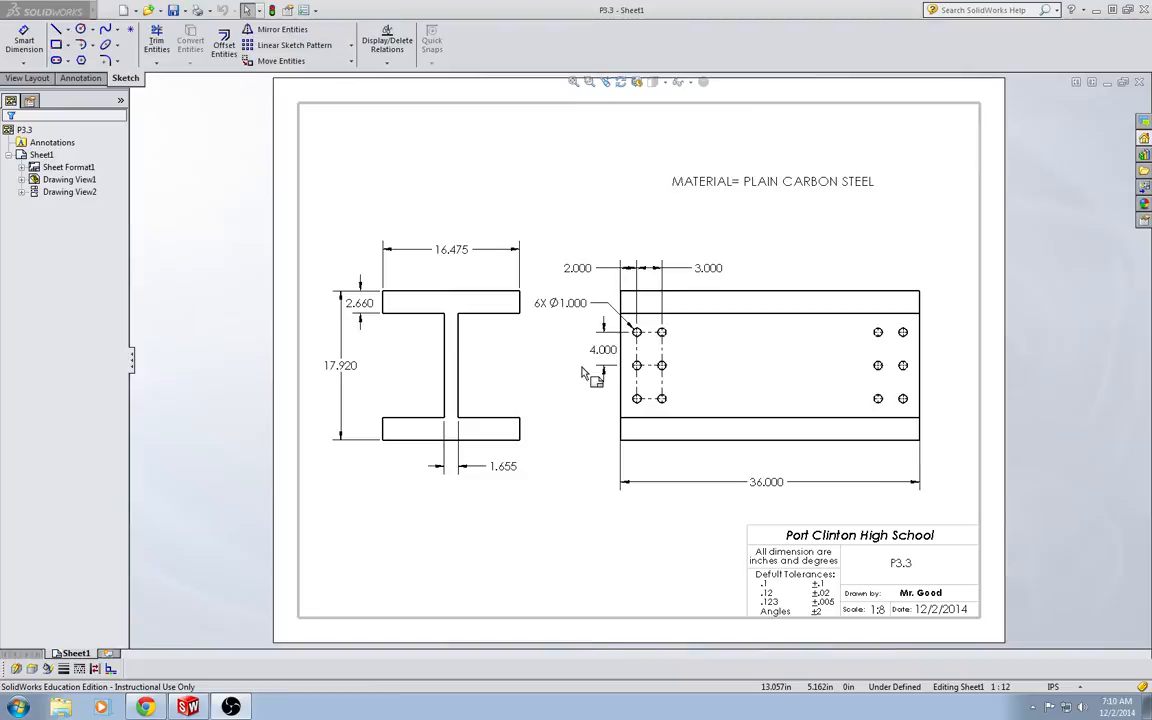
{"action": "mouse_move", "coordinate": [468, 272]}
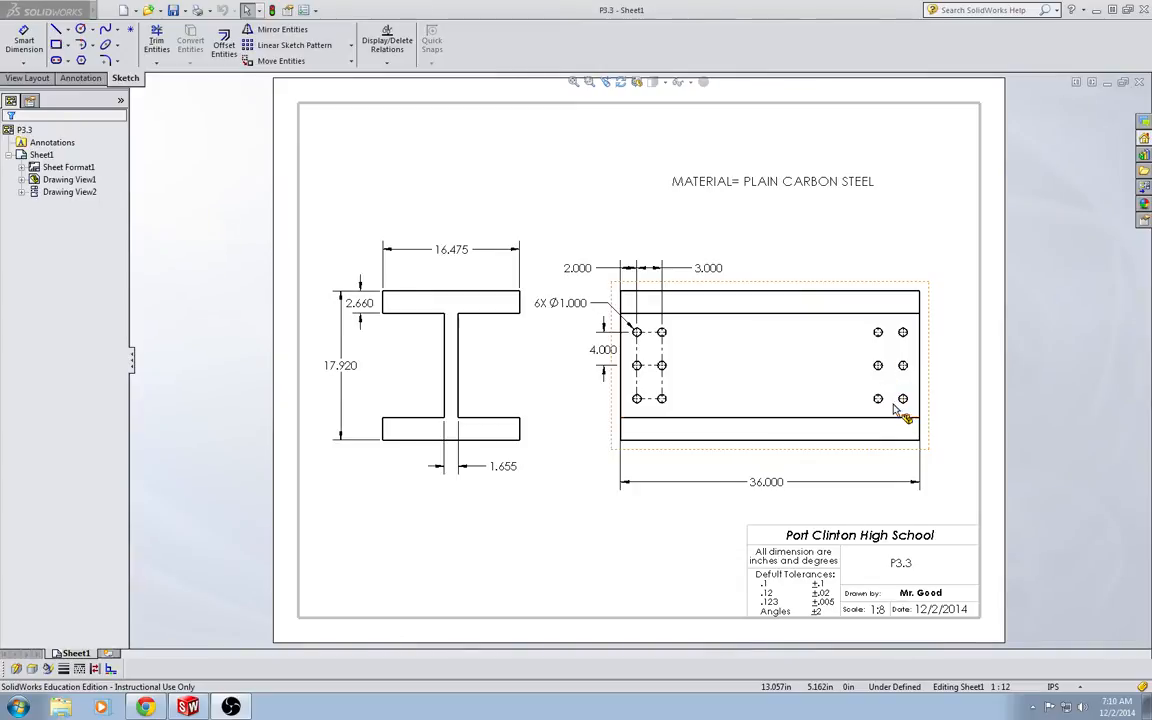
{"action": "mouse_move", "coordinate": [520, 378]}
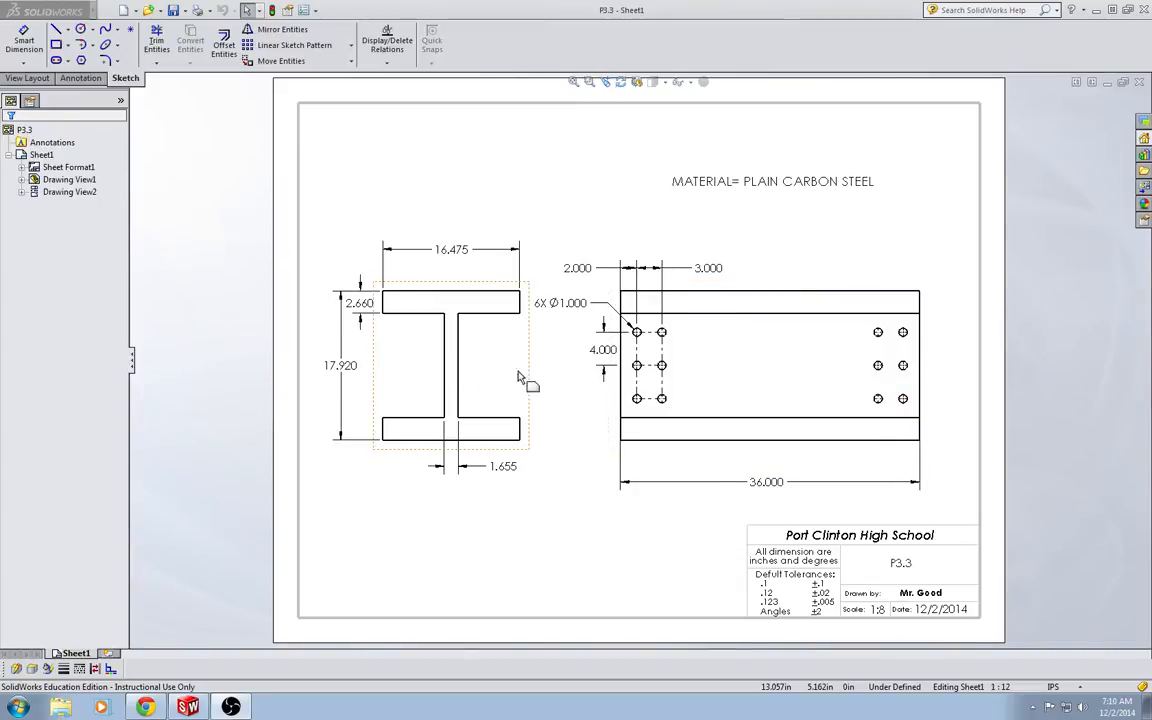
{"action": "mouse_move", "coordinate": [390, 375]}
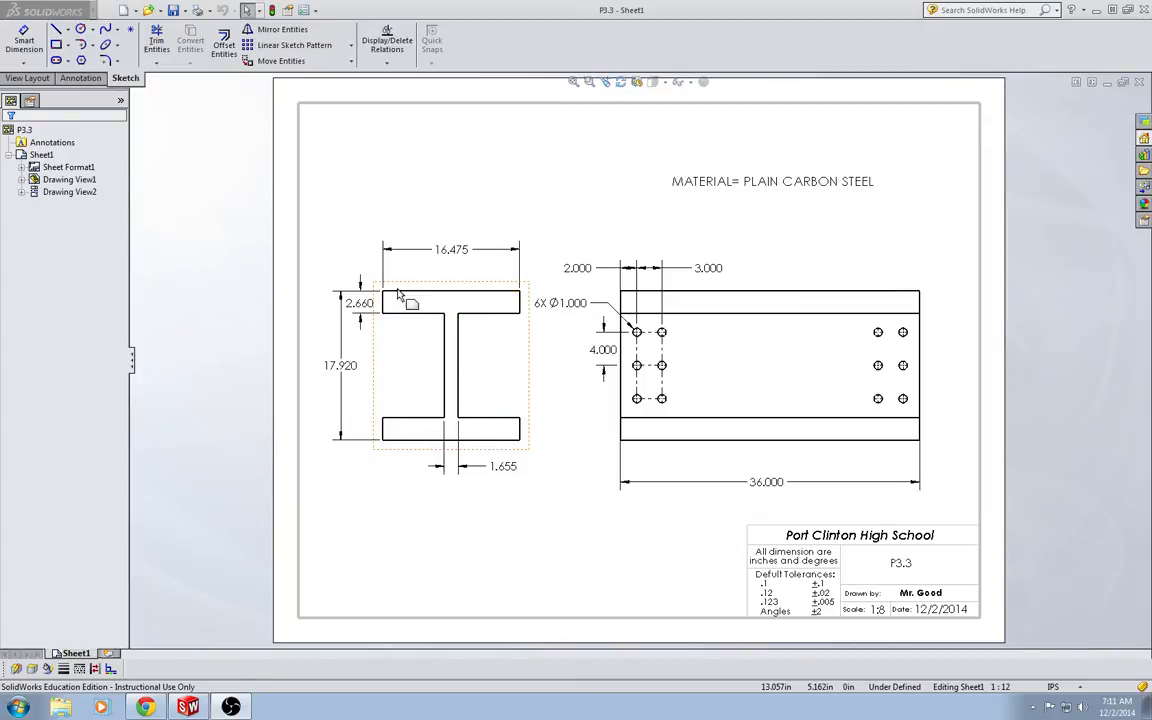
- Leave the finished I-beam drawing P3.3 and start a new SolidWorks document
{"action": "left_click", "coordinate": [451, 365]}
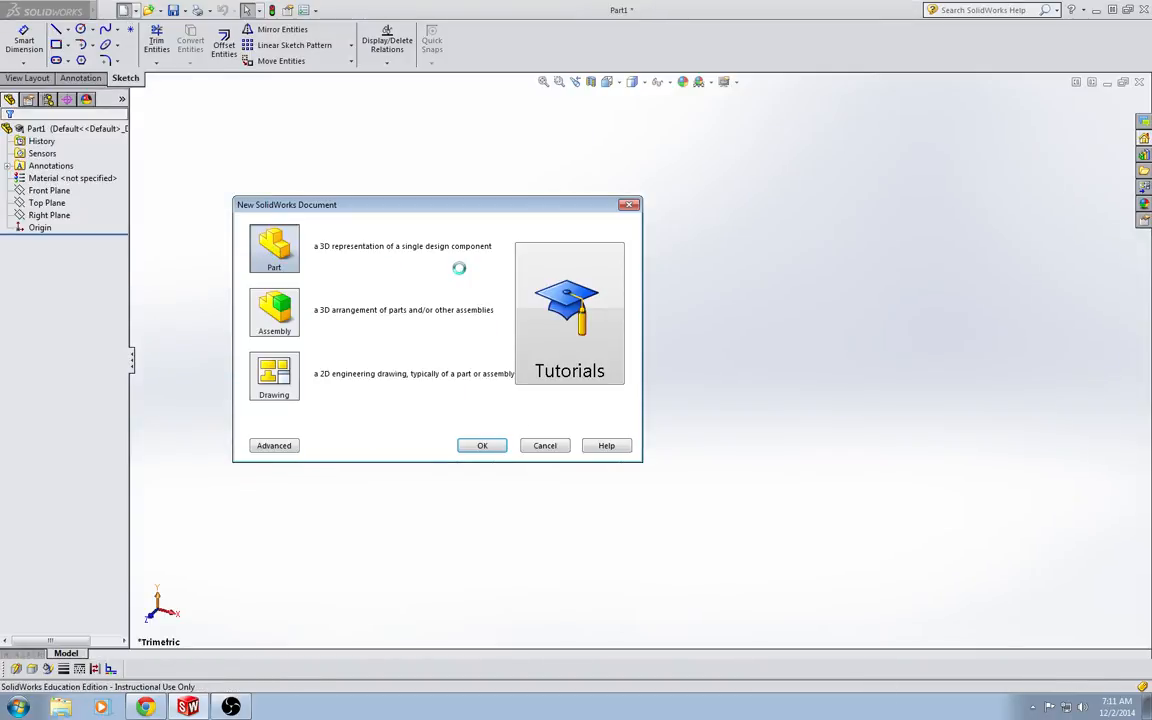
- Choose Part as the new document type
{"action": "left_click", "coordinate": [482, 445]}
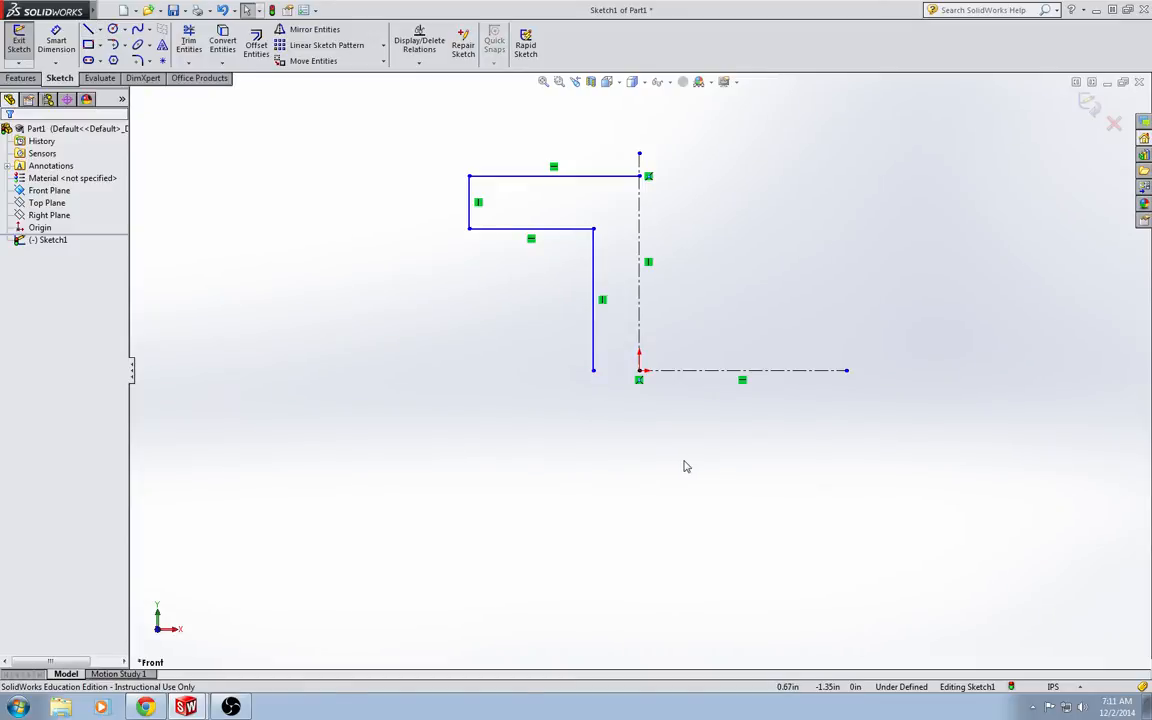
{"action": "mouse_move", "coordinate": [840, 371]}
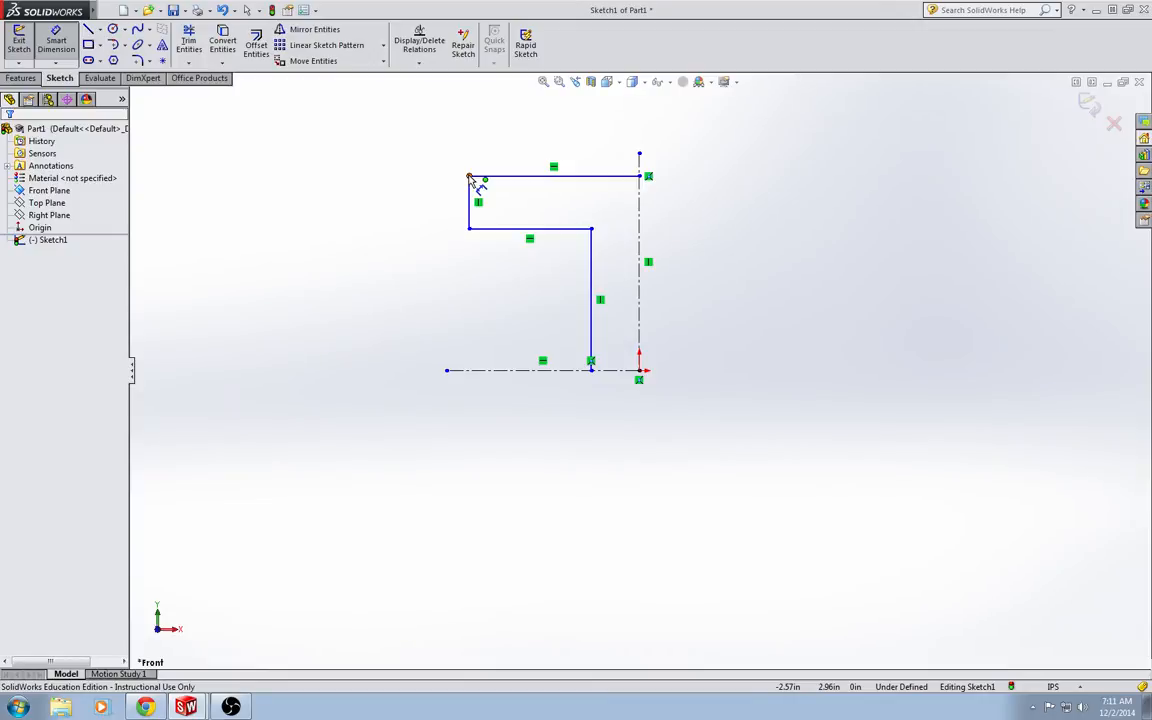
- Dimension the flange width to 16.475 and the overall height to 17.92
{"action": "left_click", "coordinate": [640, 160]}
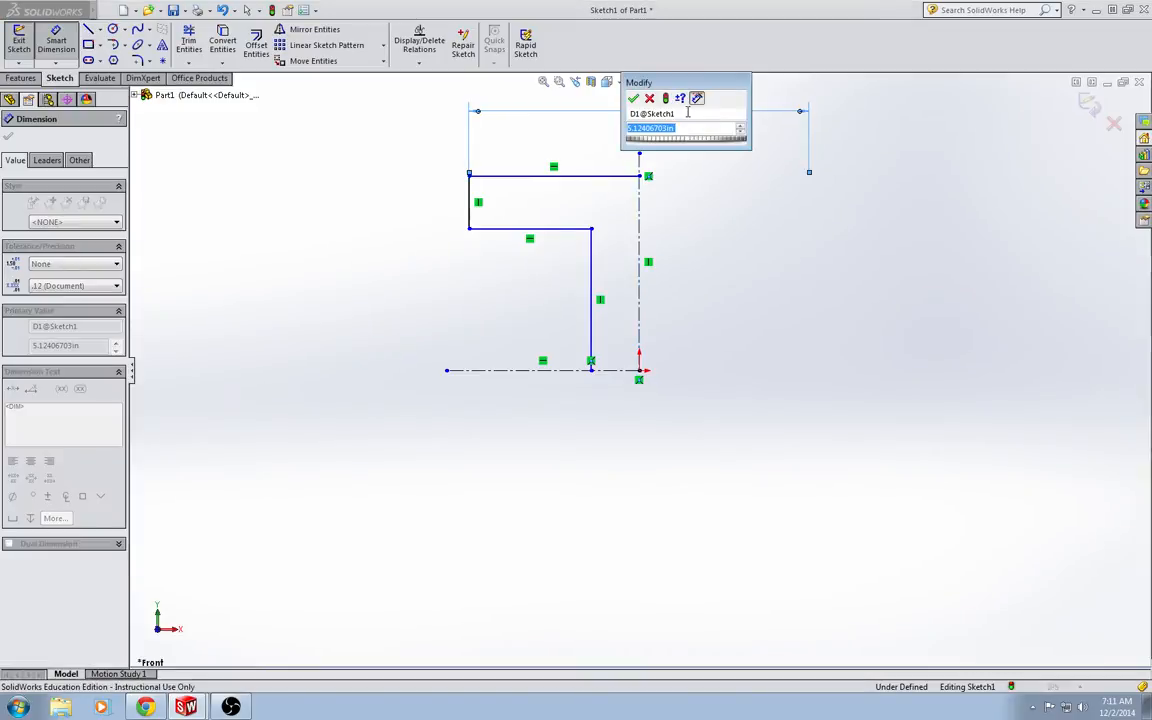
{"action": "type", "text": "16.47"}
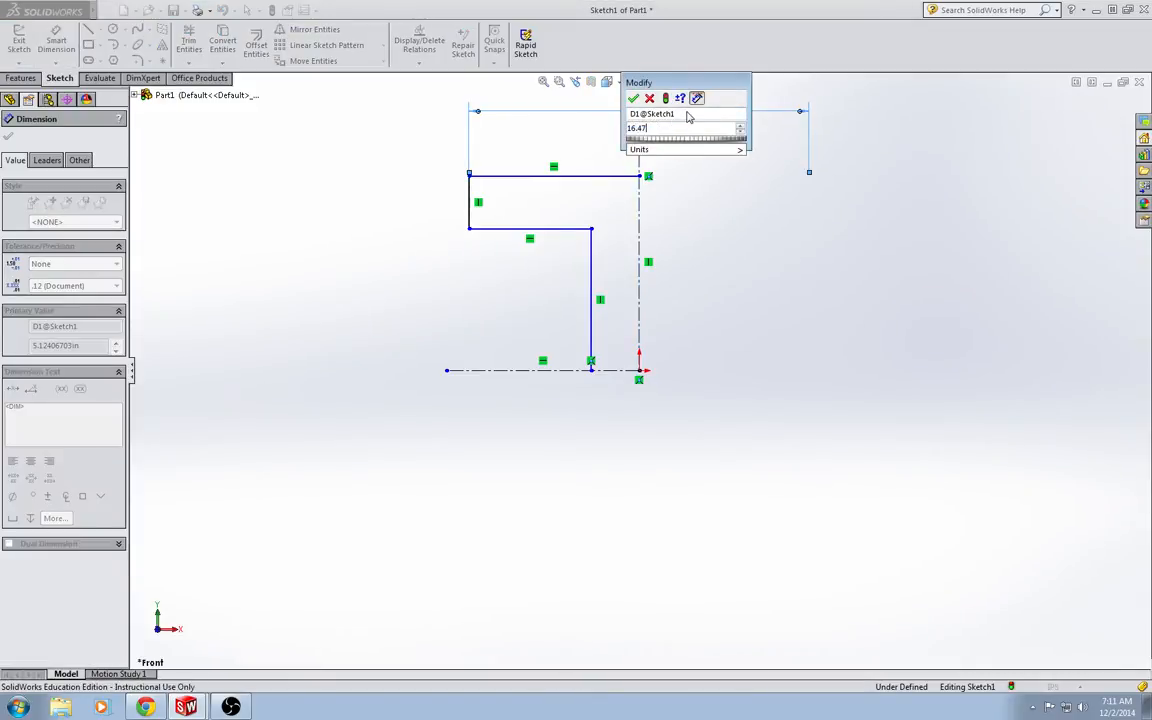
{"action": "left_click", "coordinate": [632, 98]}
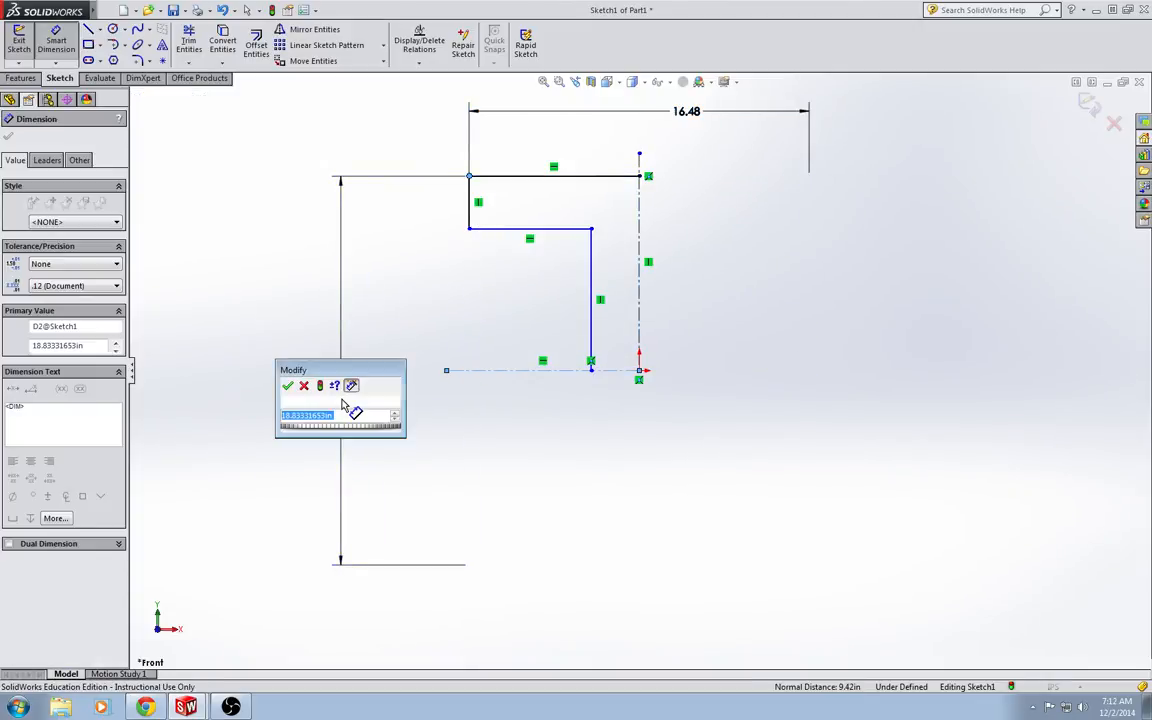
{"action": "type", "text": "17."}
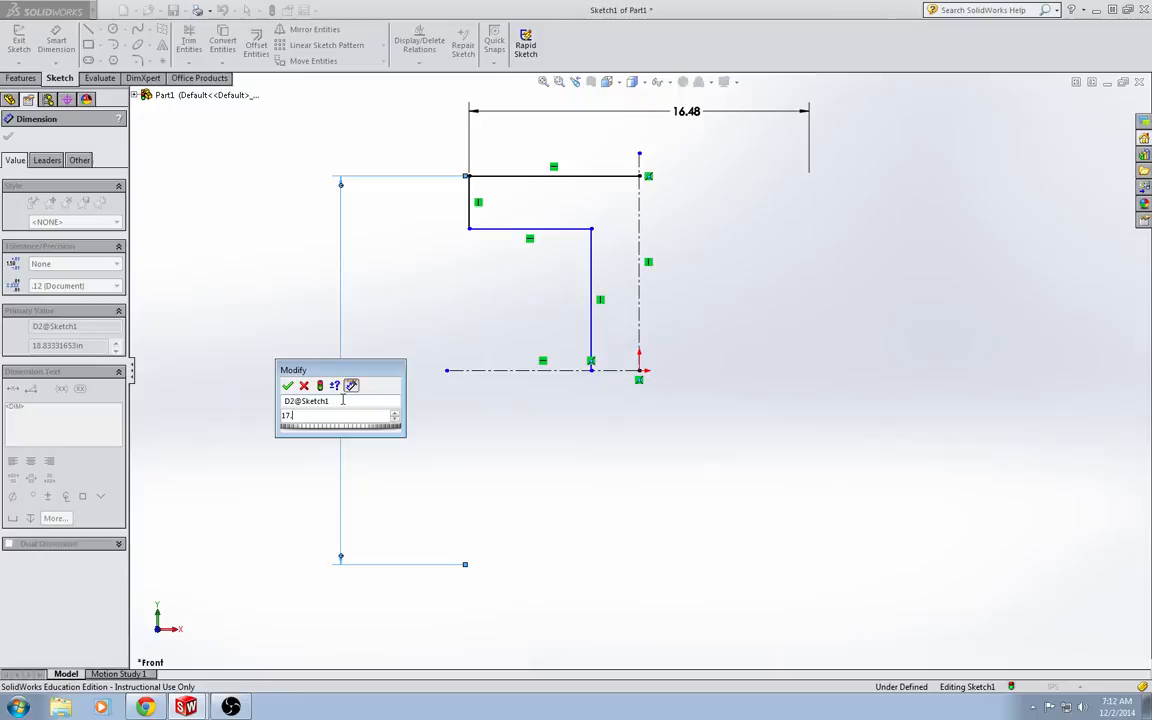
{"action": "type", "text": "9220"}
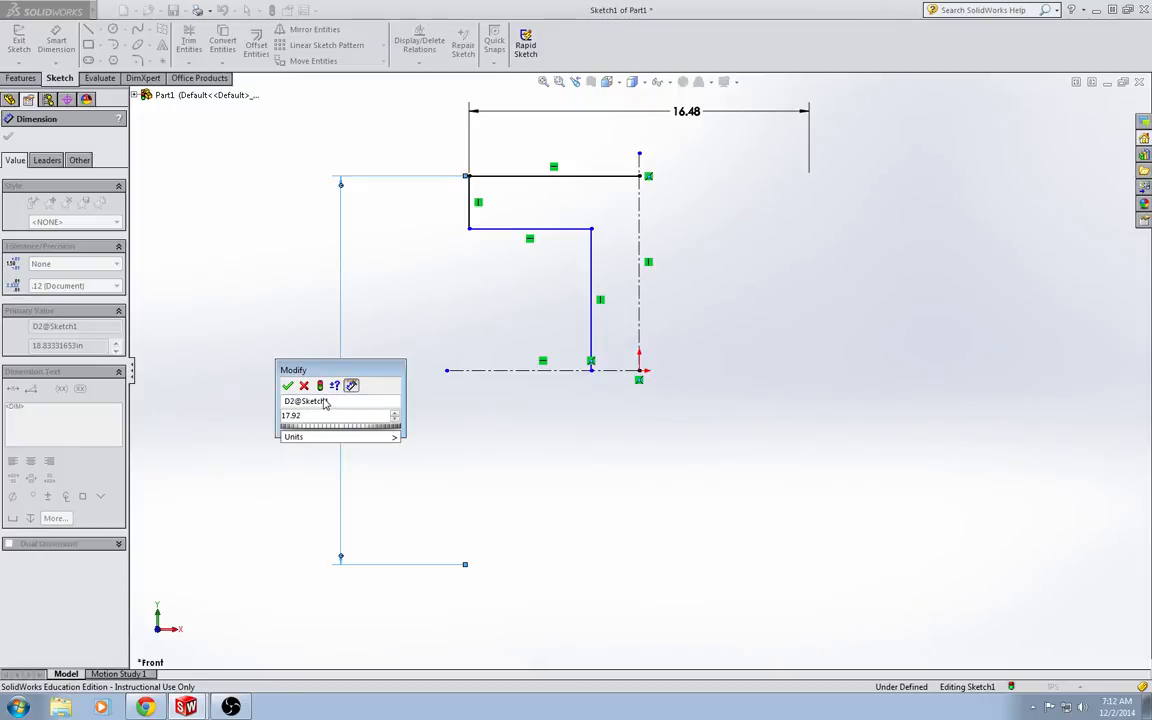
{"action": "left_click", "coordinate": [288, 386]}
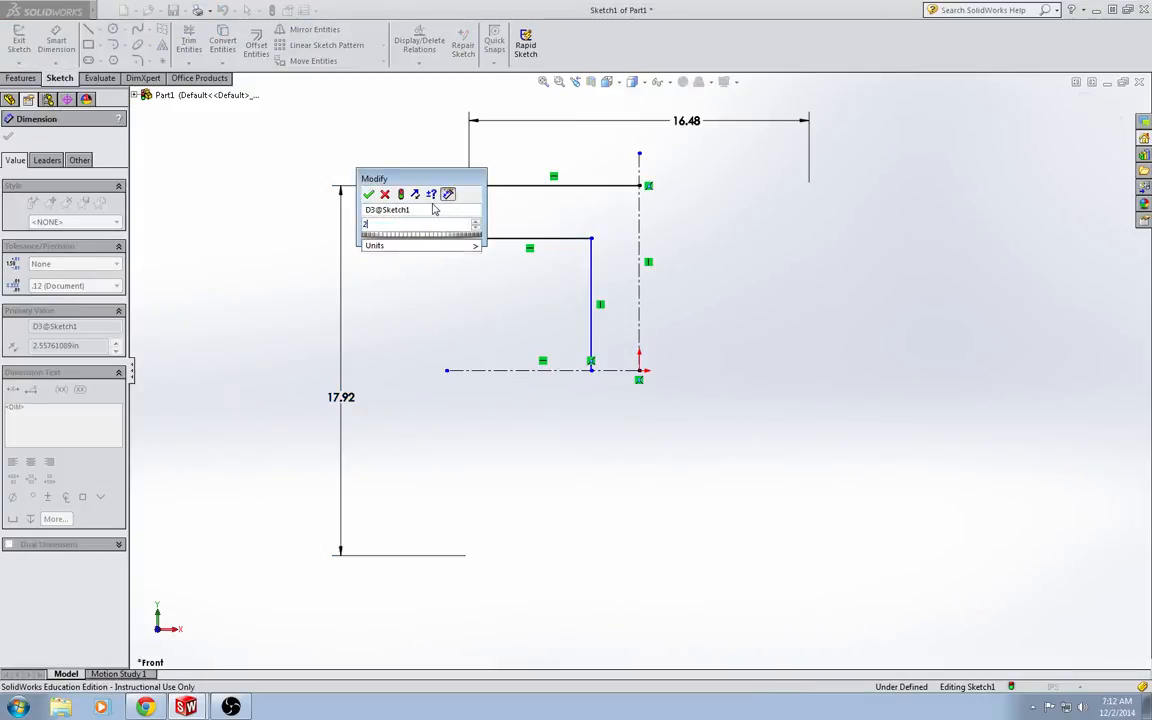
- Add the 2.66 flange thickness and the 1.655 web offset from the centerline
{"action": "left_click", "coordinate": [369, 194]}
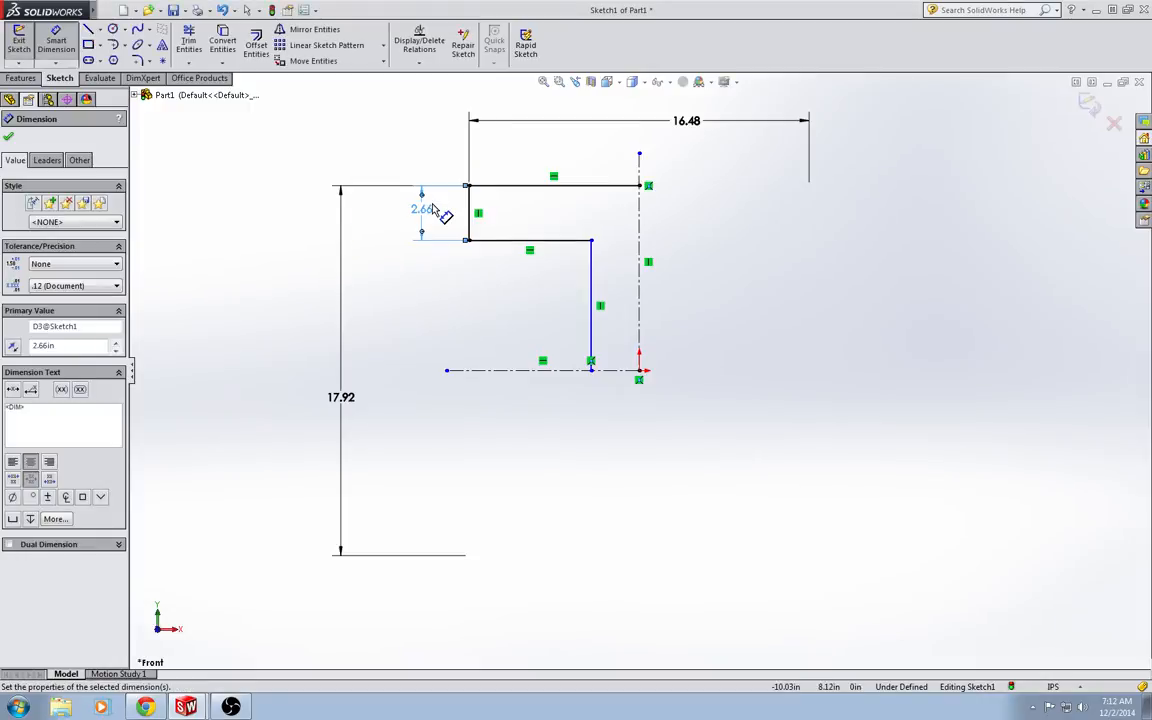
{"action": "left_click", "coordinate": [640, 300]}
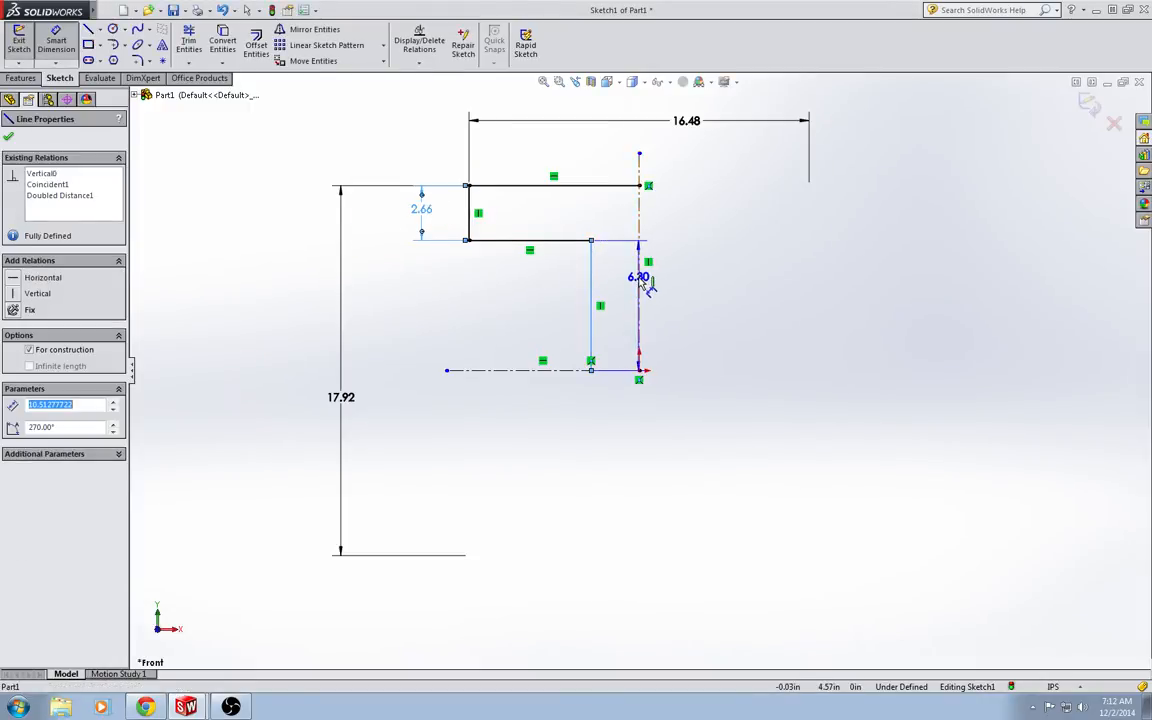
{"action": "left_click", "coordinate": [638, 277]}
{"action": "type", "text": "1.6"}
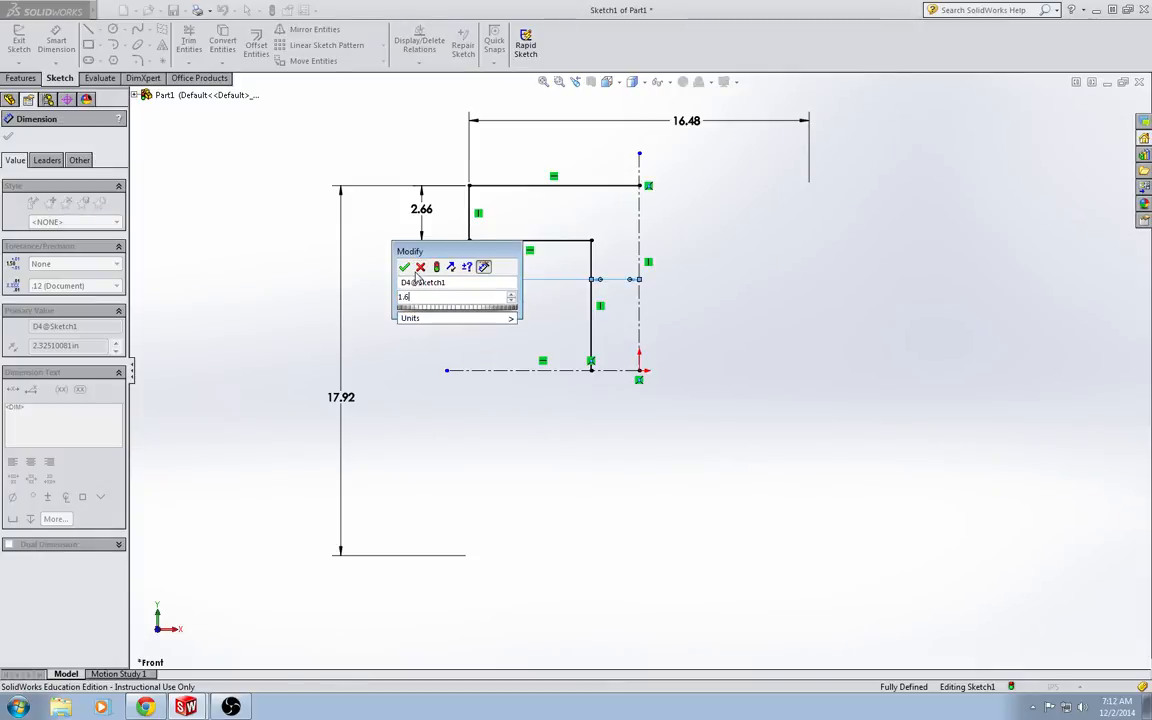
{"action": "left_click", "coordinate": [404, 267]}
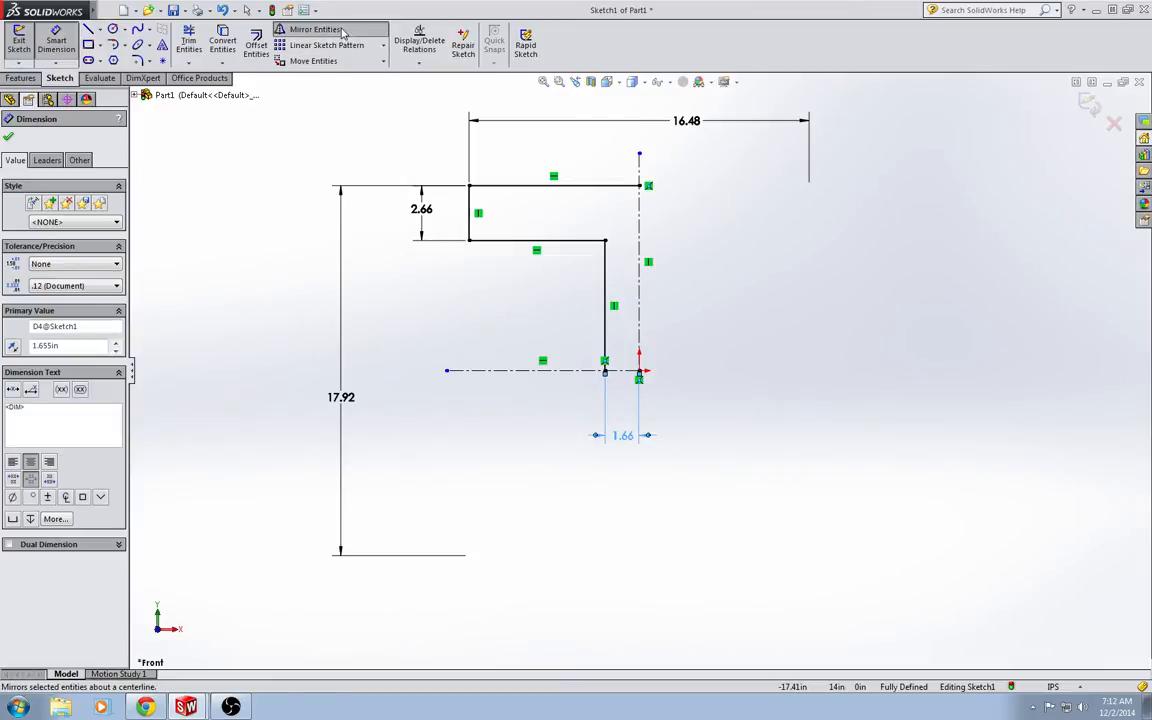
- Mirror the flange and web lines about the centerline
{"action": "left_click", "coordinate": [315, 29]}
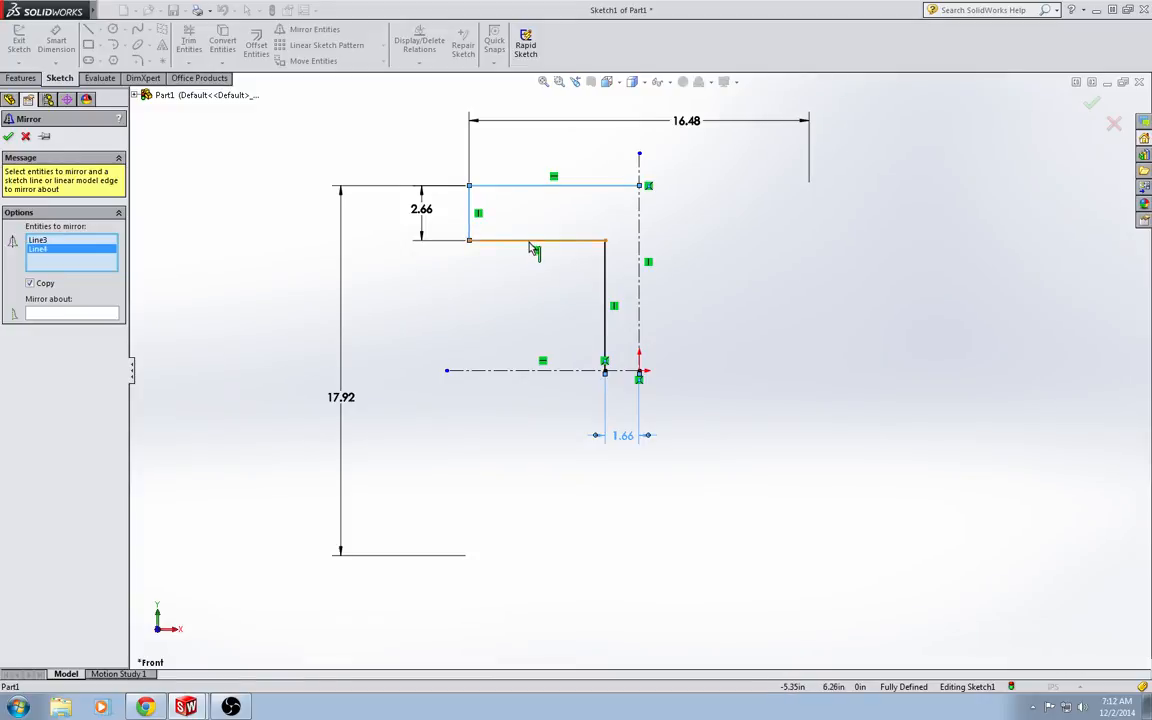
{"action": "left_click", "coordinate": [535, 242]}
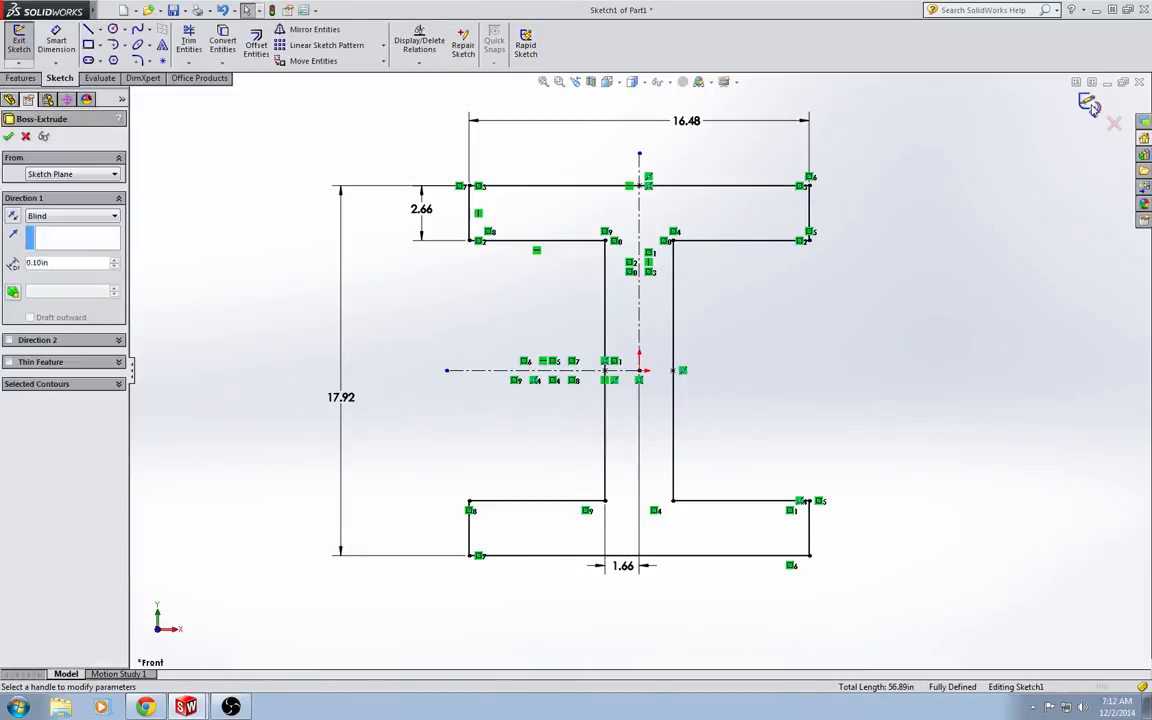
- Choose the end condition for the I-beam extrusion
{"action": "left_click", "coordinate": [112, 216]}
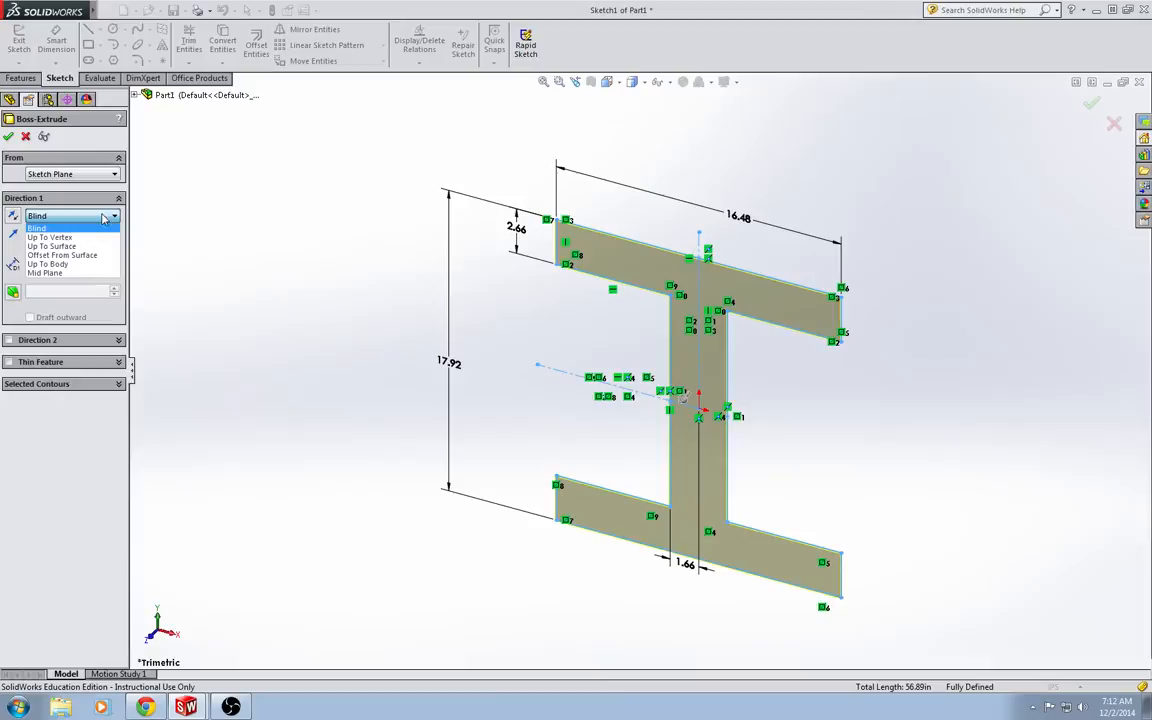
{"action": "left_click", "coordinate": [44, 273]}
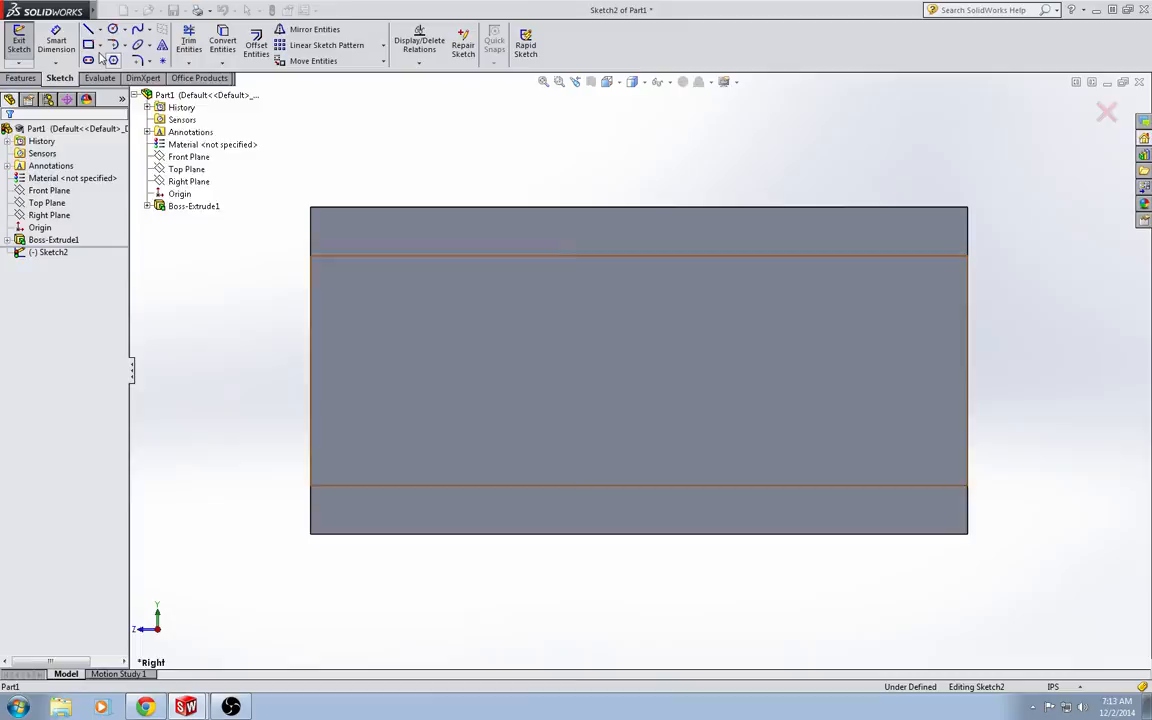
- Sketch a hole circle on the web, dimensioned 4.00 vertically and from the beam's end
{"action": "left_click", "coordinate": [88, 42]}
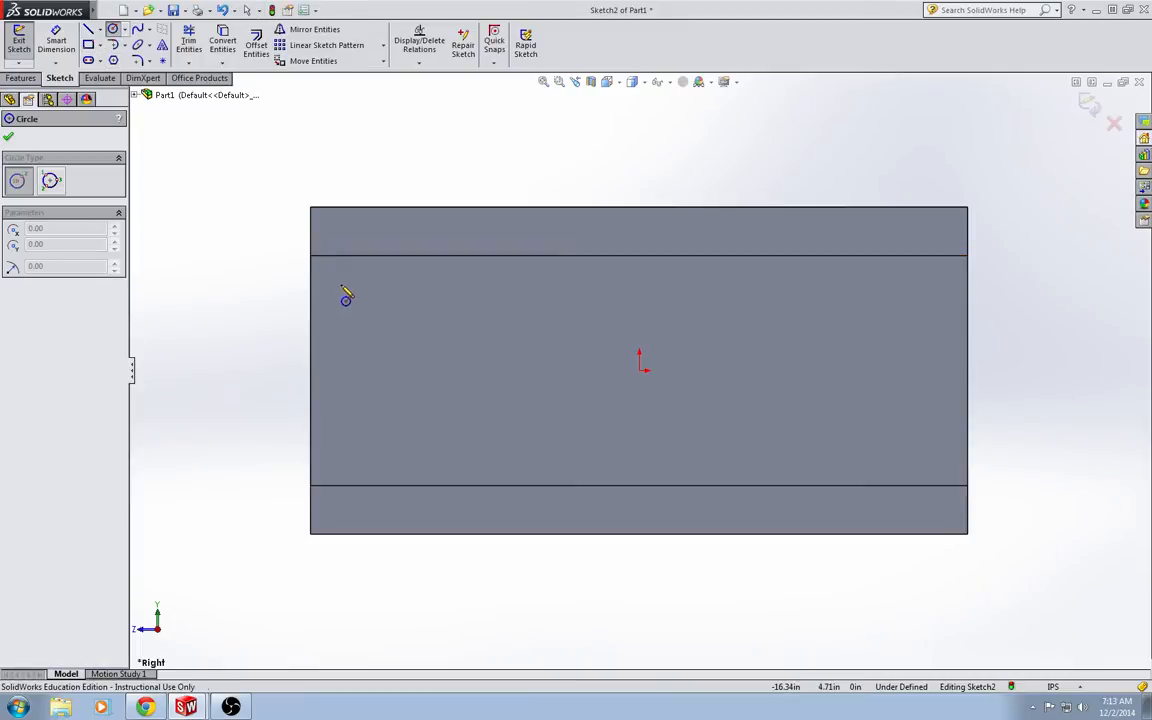
{"action": "left_click", "coordinate": [340, 285]}
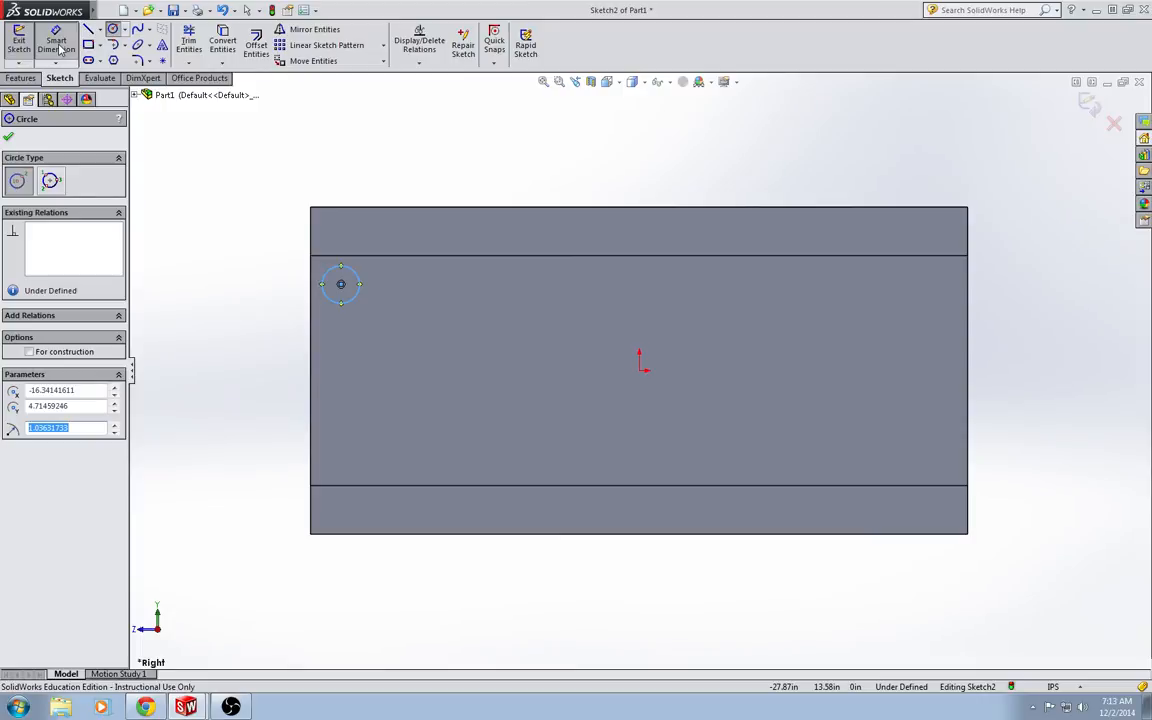
{"action": "left_click", "coordinate": [56, 44]}
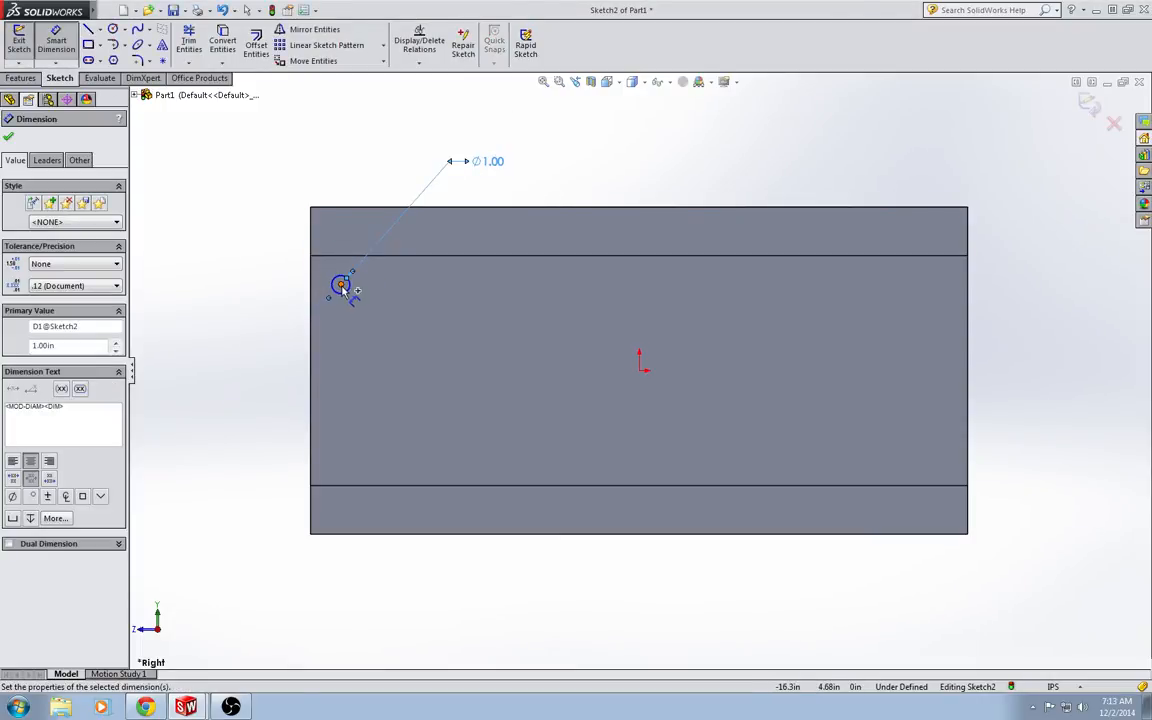
{"action": "left_click", "coordinate": [340, 285]}
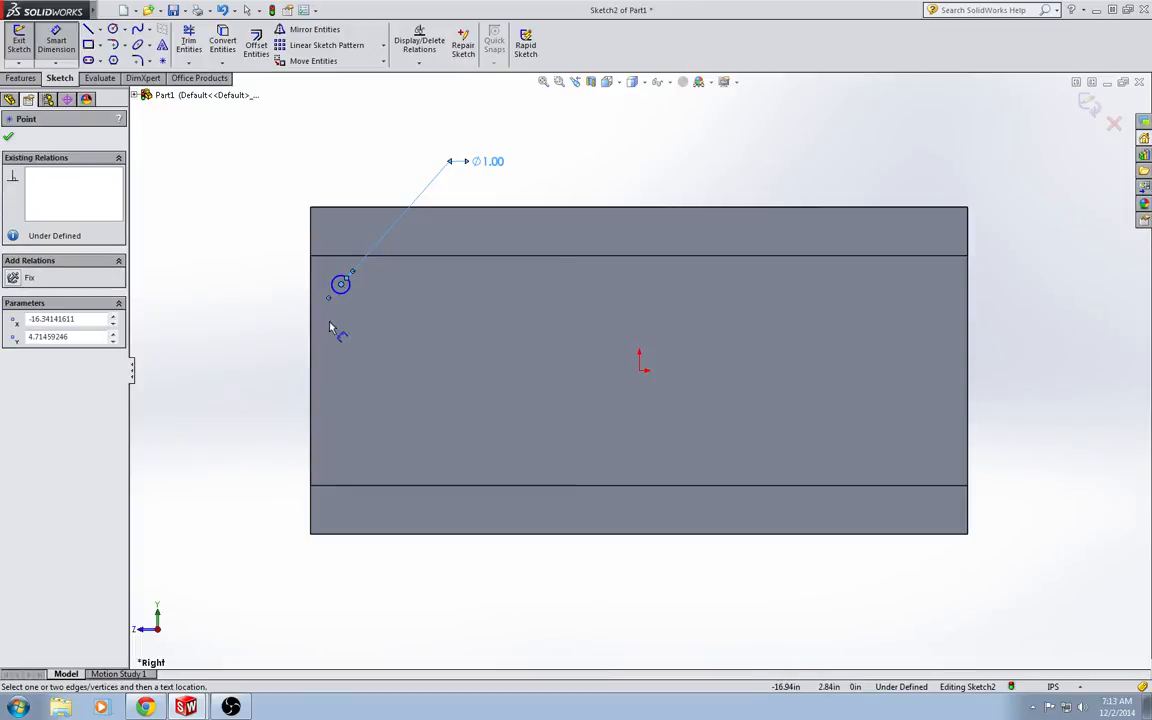
{"action": "mouse_move", "coordinate": [313, 378]}
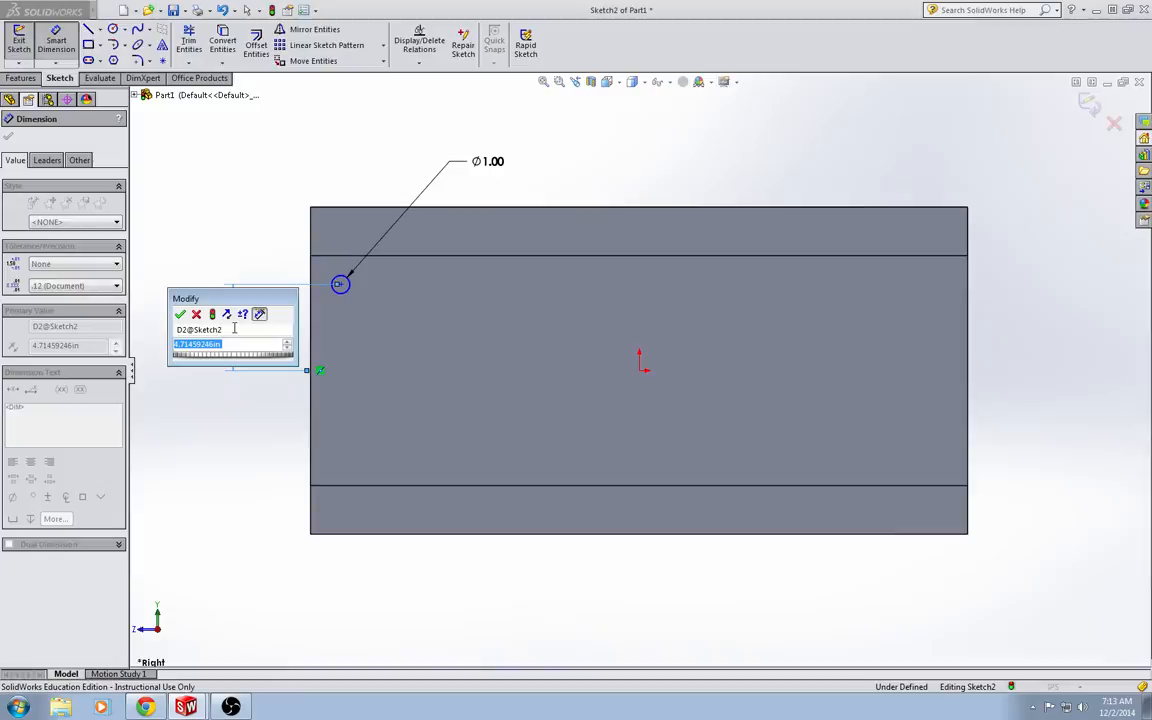
{"action": "type", "text": "4"}
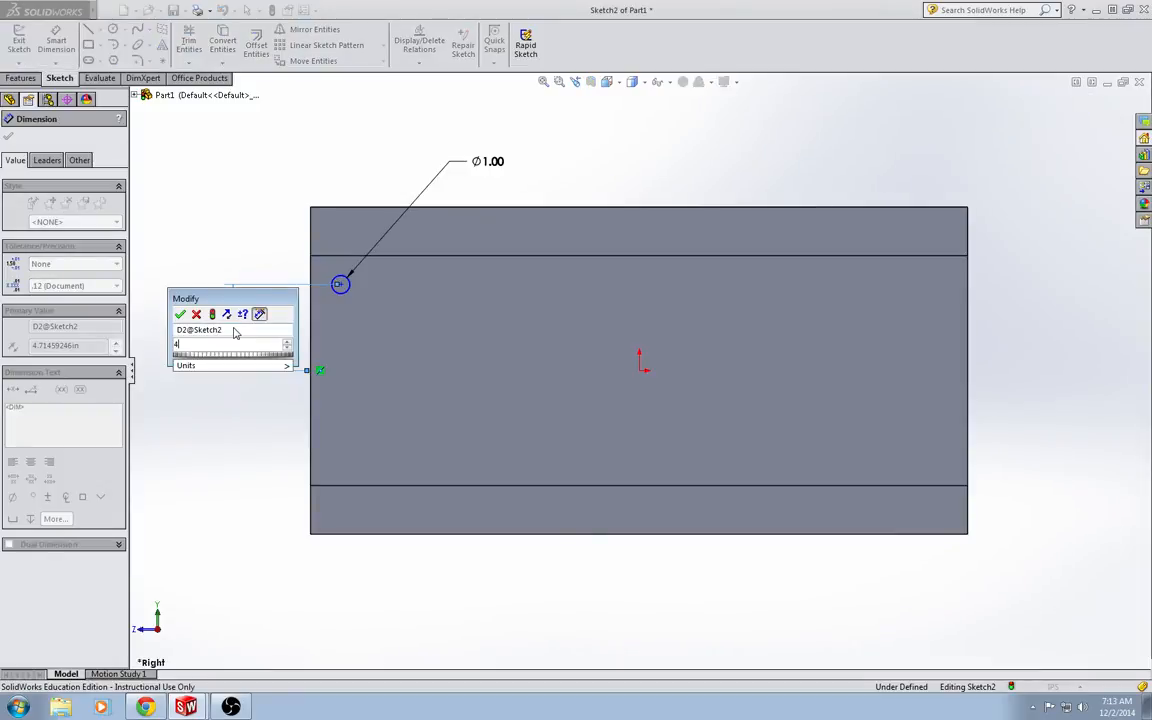
{"action": "left_click", "coordinate": [181, 314]}
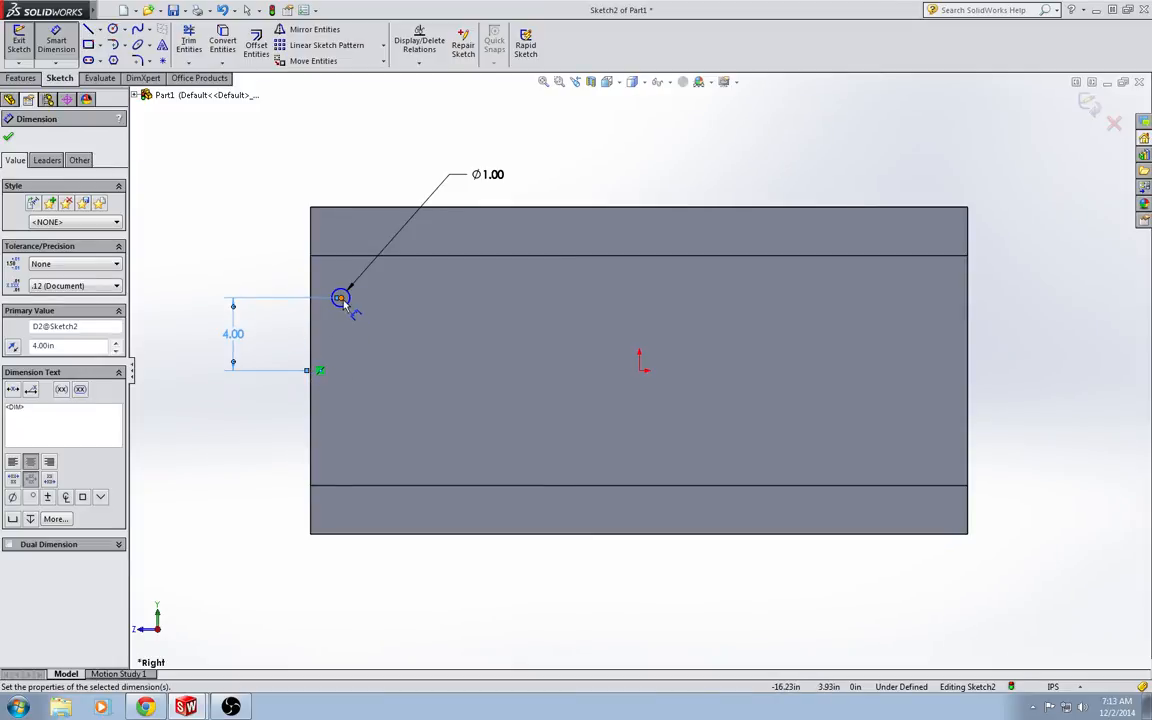
{"action": "mouse_move", "coordinate": [345, 300]}
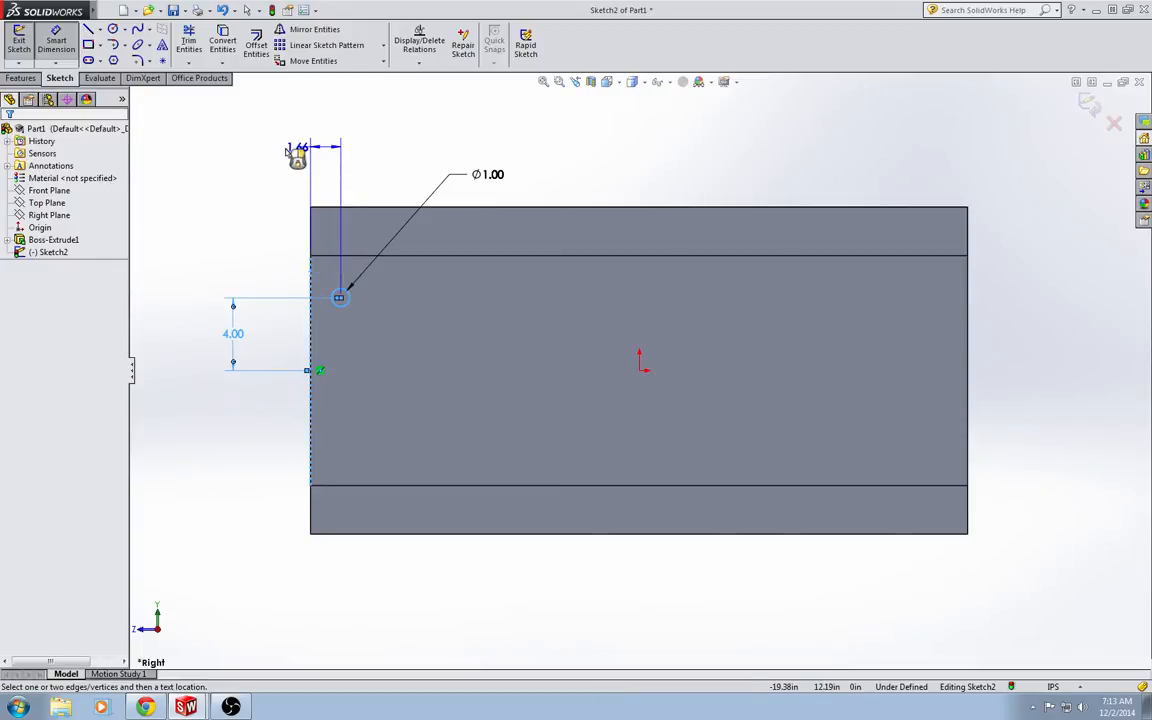
{"action": "left_click", "coordinate": [262, 147]}
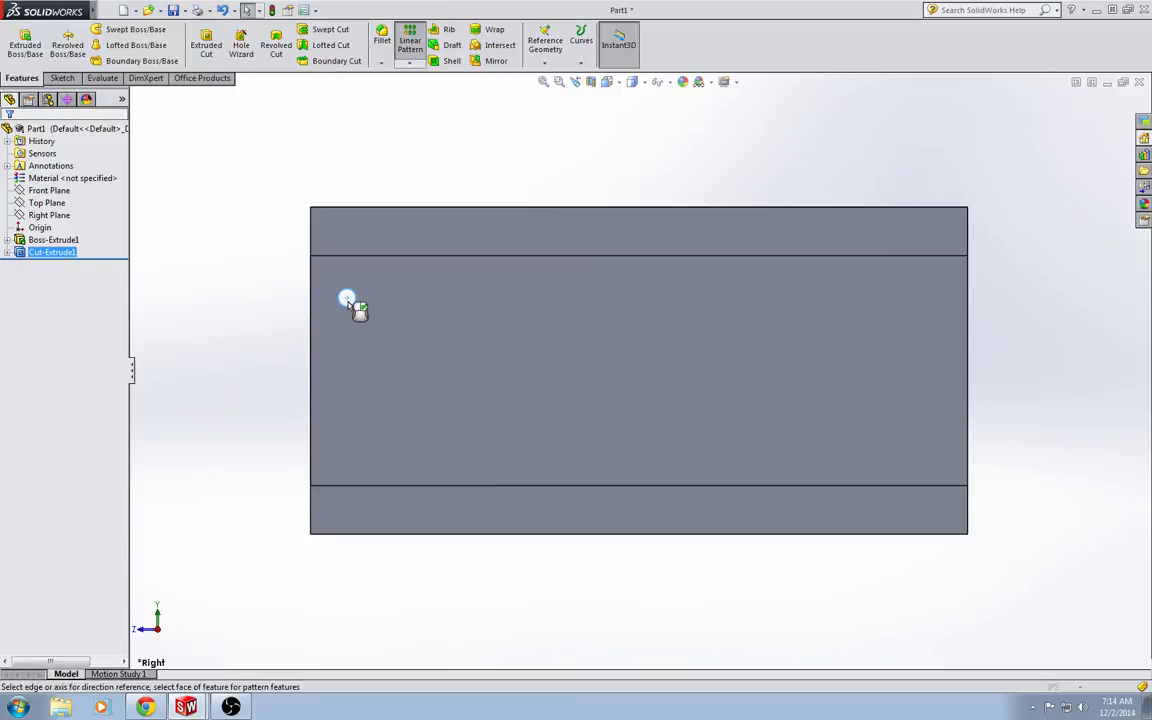
- Start a linear pattern with the hole cut as the feature to repeat
{"action": "left_click", "coordinate": [410, 45]}
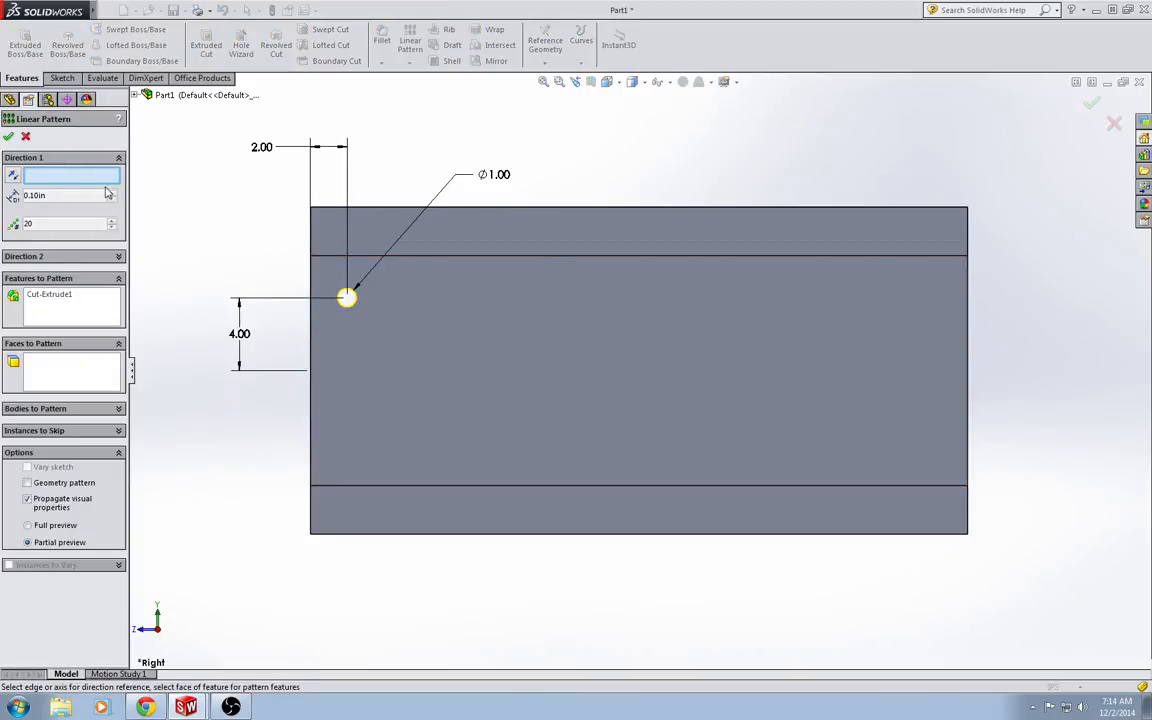
{"action": "mouse_move", "coordinate": [367, 208]}
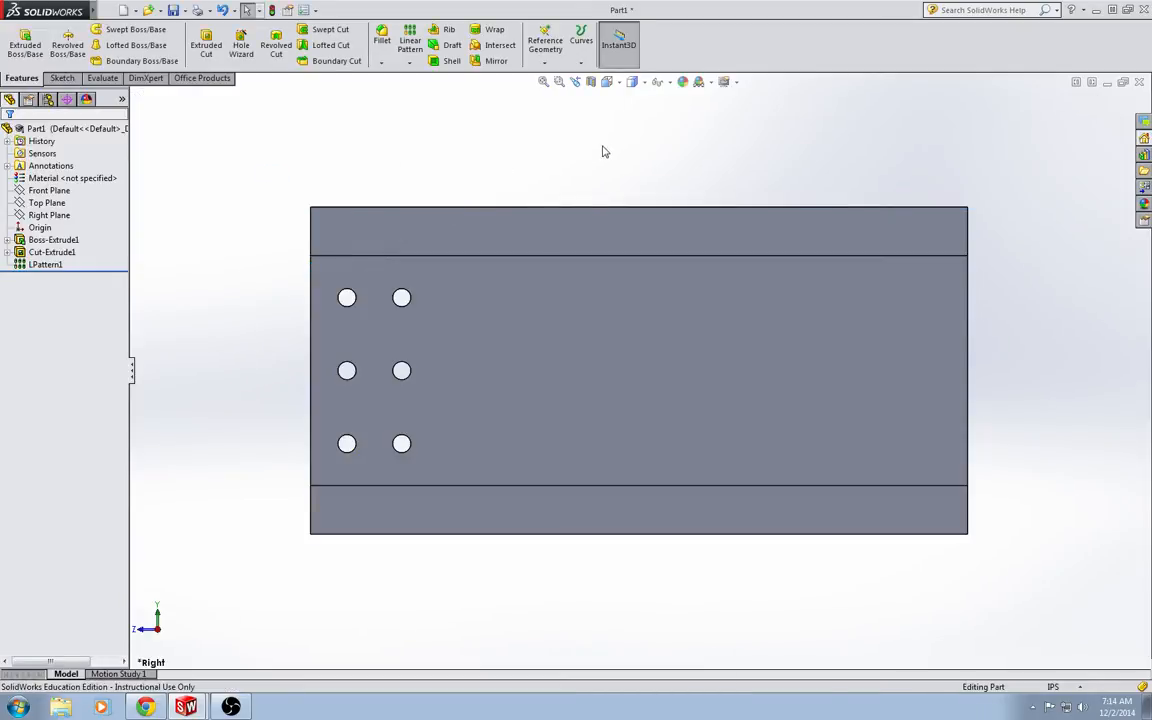
{"action": "mouse_move", "coordinate": [495, 61]}
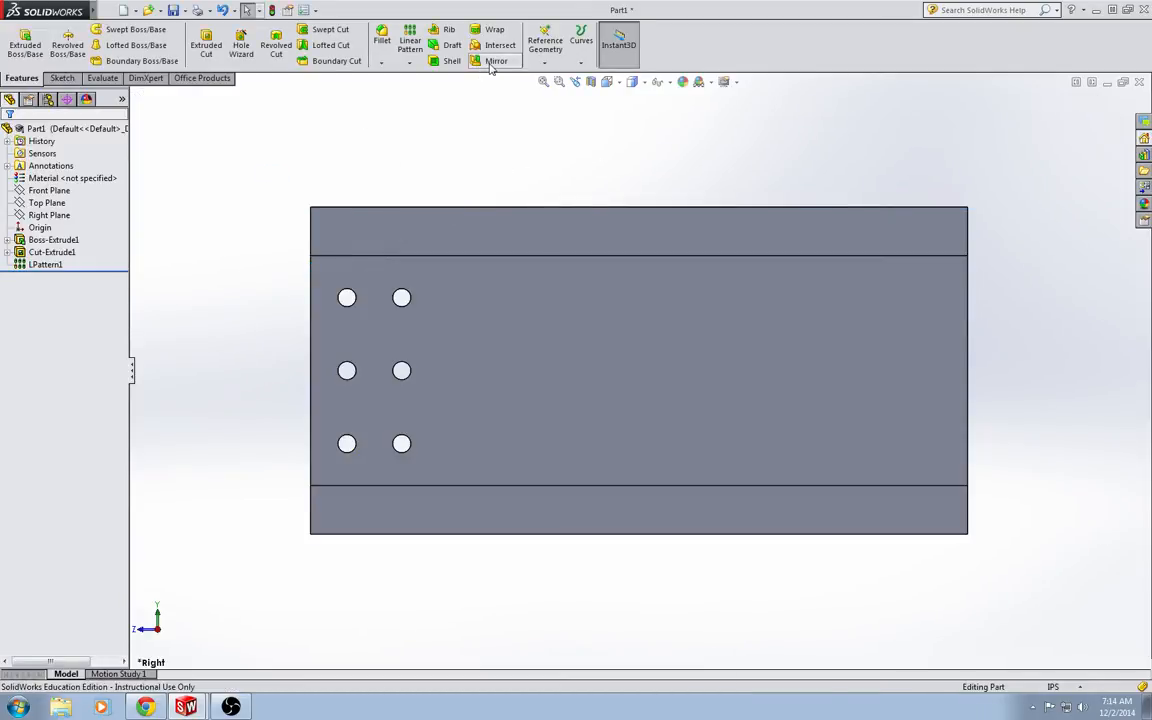
- Mirror the hole pattern LPattern1 about the Front Plane
{"action": "left_click", "coordinate": [496, 61]}
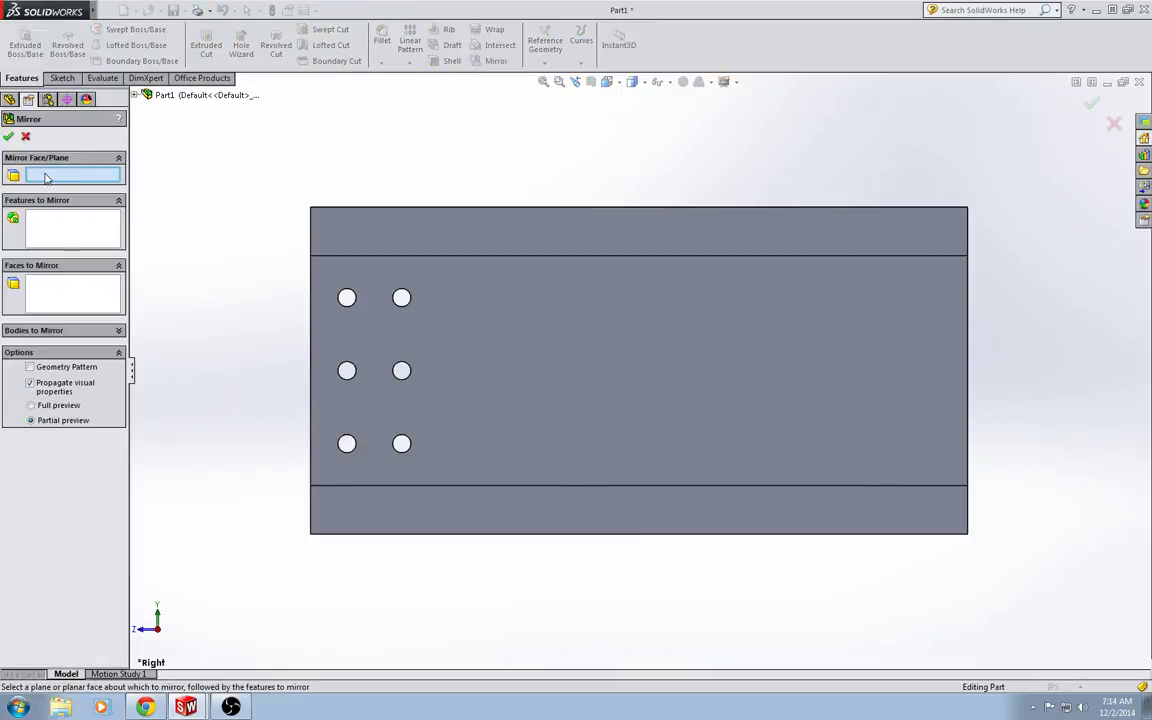
{"action": "left_click", "coordinate": [185, 169]}
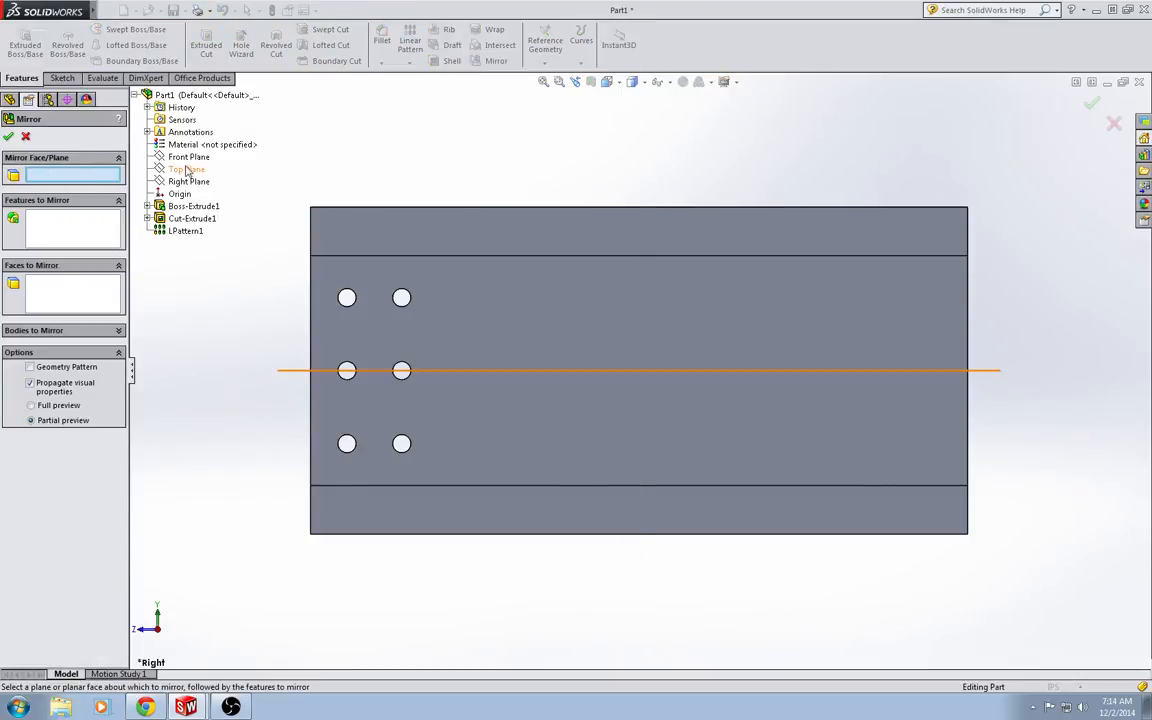
{"action": "left_click", "coordinate": [188, 157]}
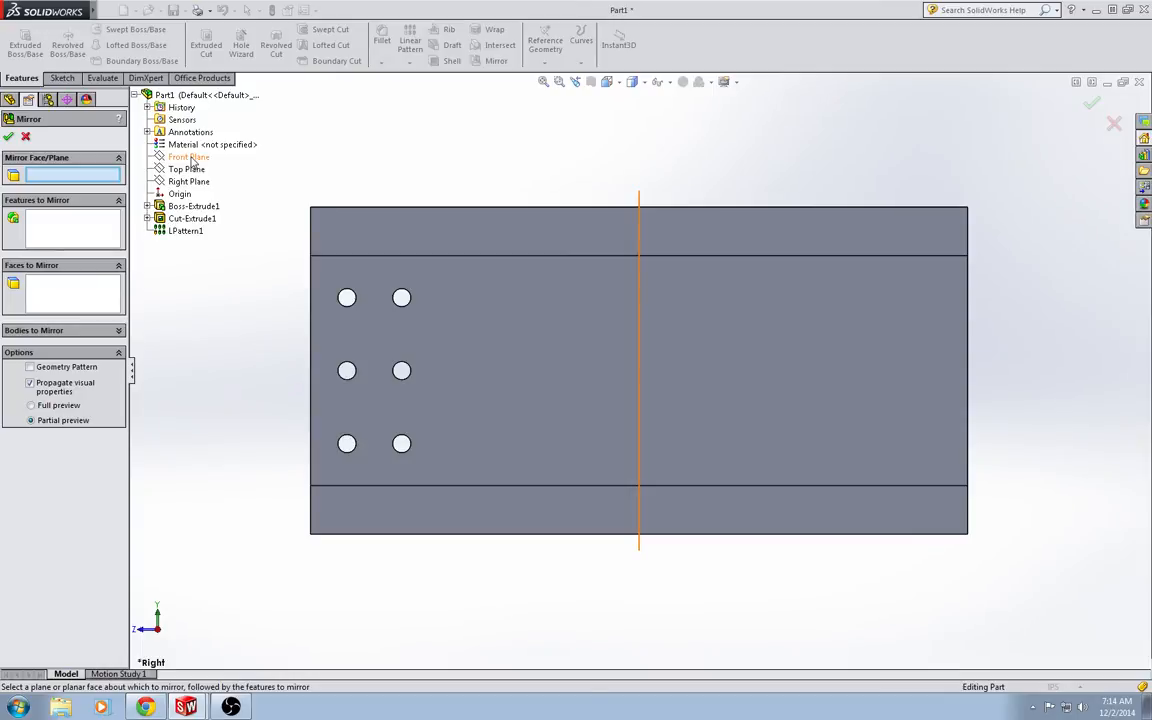
{"action": "left_click", "coordinate": [188, 156]}
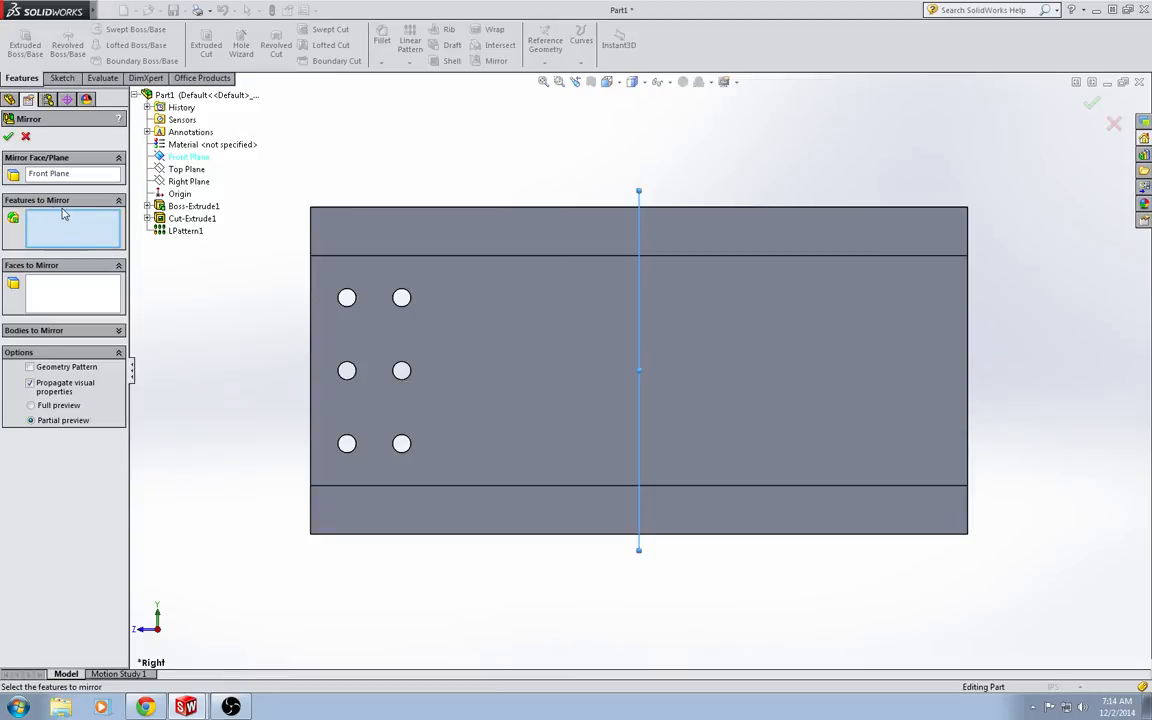
{"action": "left_click", "coordinate": [186, 230]}
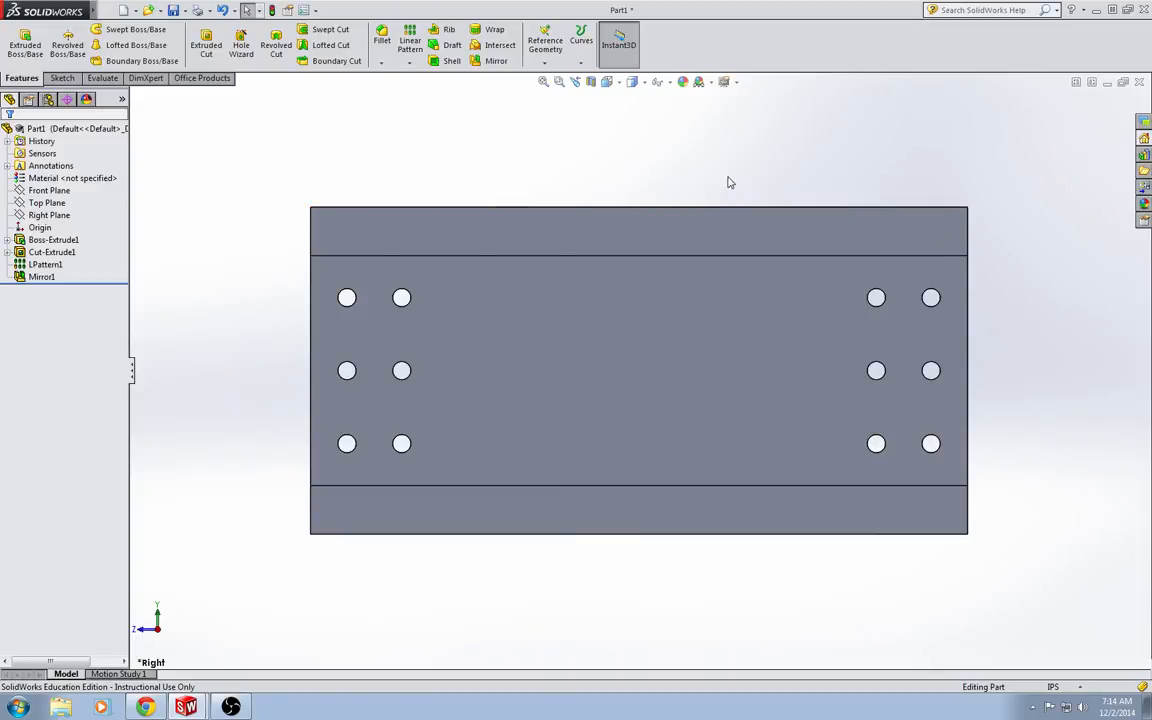
{"action": "right_click", "coordinate": [72, 178]}
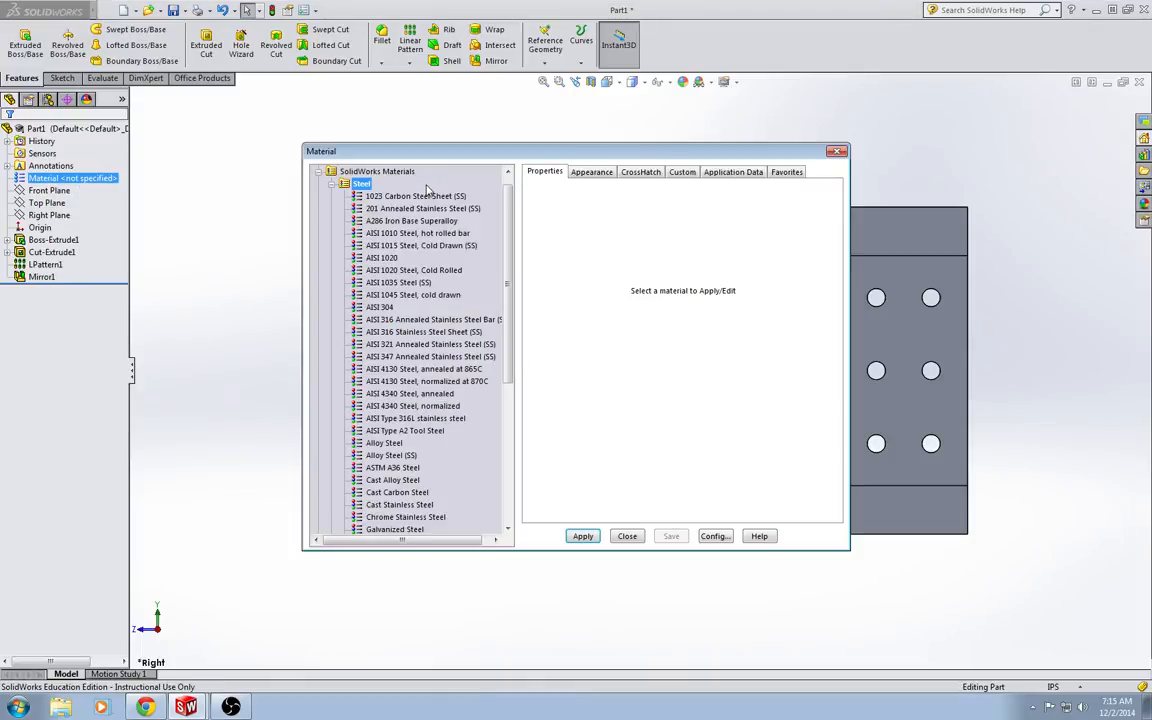
{"action": "mouse_move", "coordinate": [418, 498]}
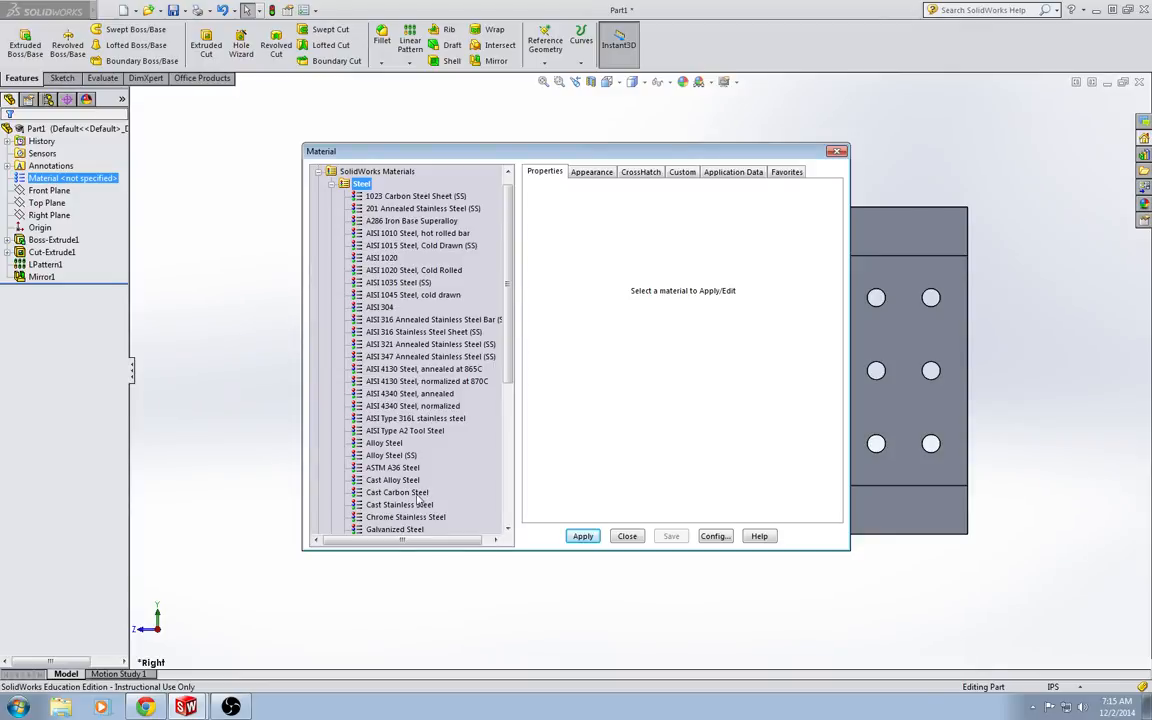
- Select Plain Carbon Steel as the beam's material
{"action": "scroll", "scroll_direction": "down", "scroll_amount": 3}
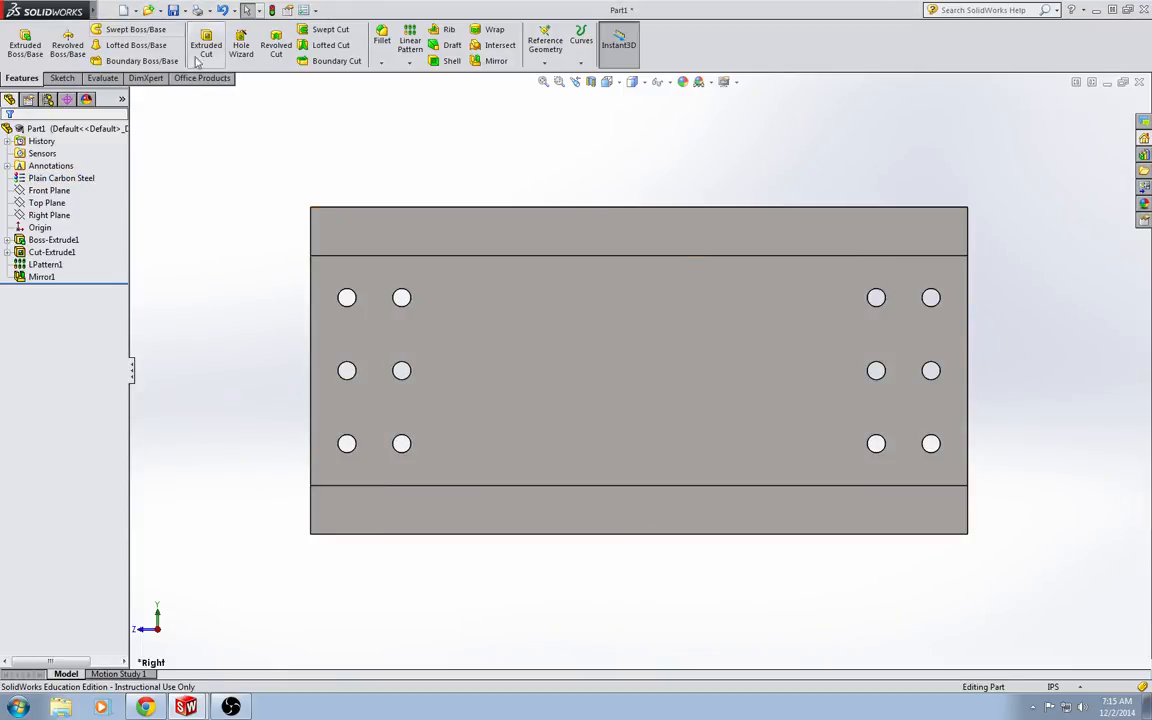
{"action": "left_click", "coordinate": [107, 10]}
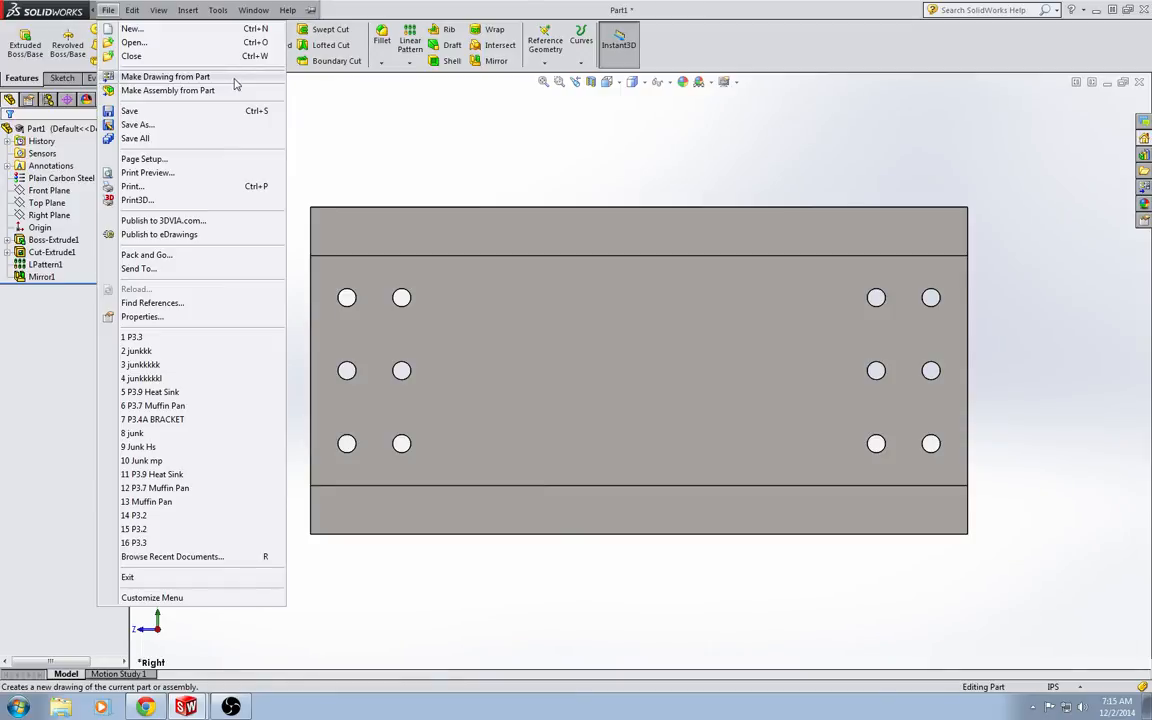
- Make a drawing from the part, saving the part to the Desktop as junkk
{"action": "left_click", "coordinate": [165, 76]}
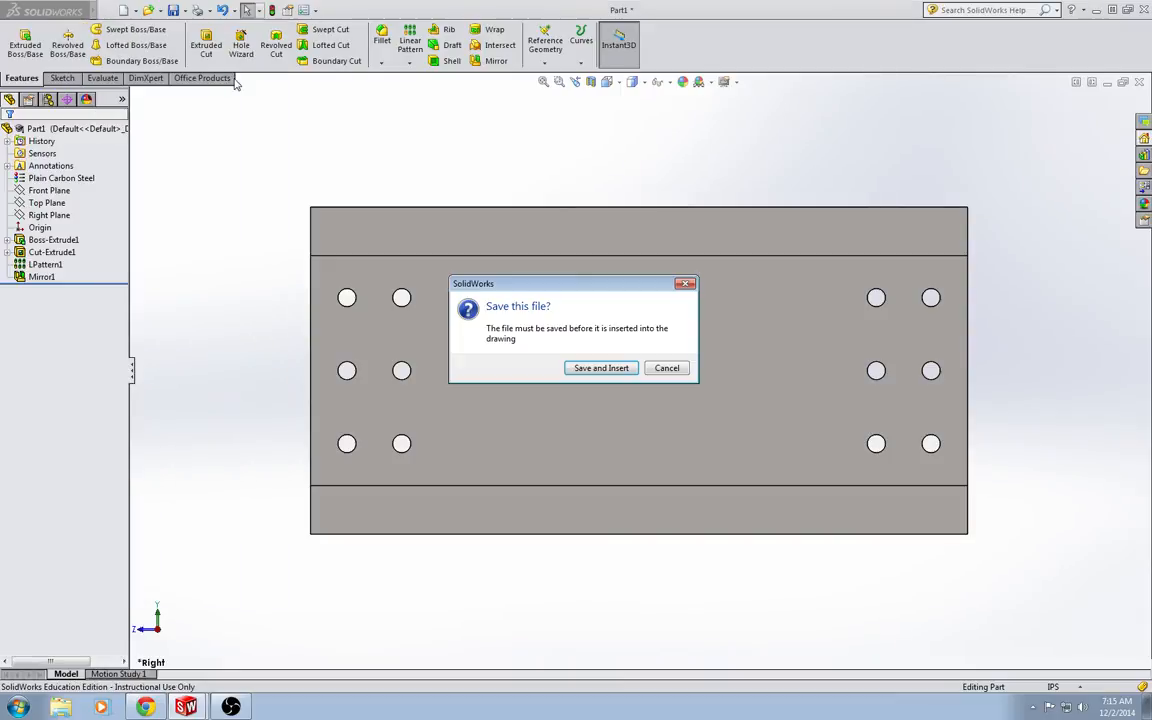
{"action": "left_click", "coordinate": [667, 367]}
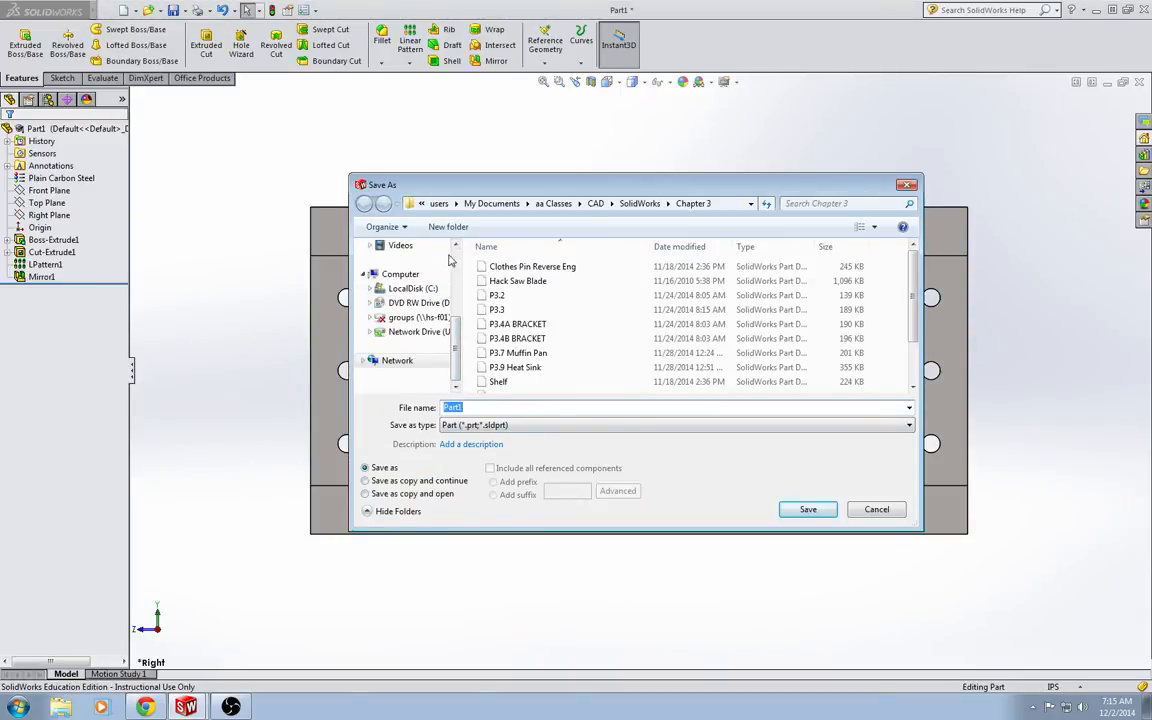
{"action": "left_click", "coordinate": [403, 245]}
{"action": "type", "text": "junkk"}
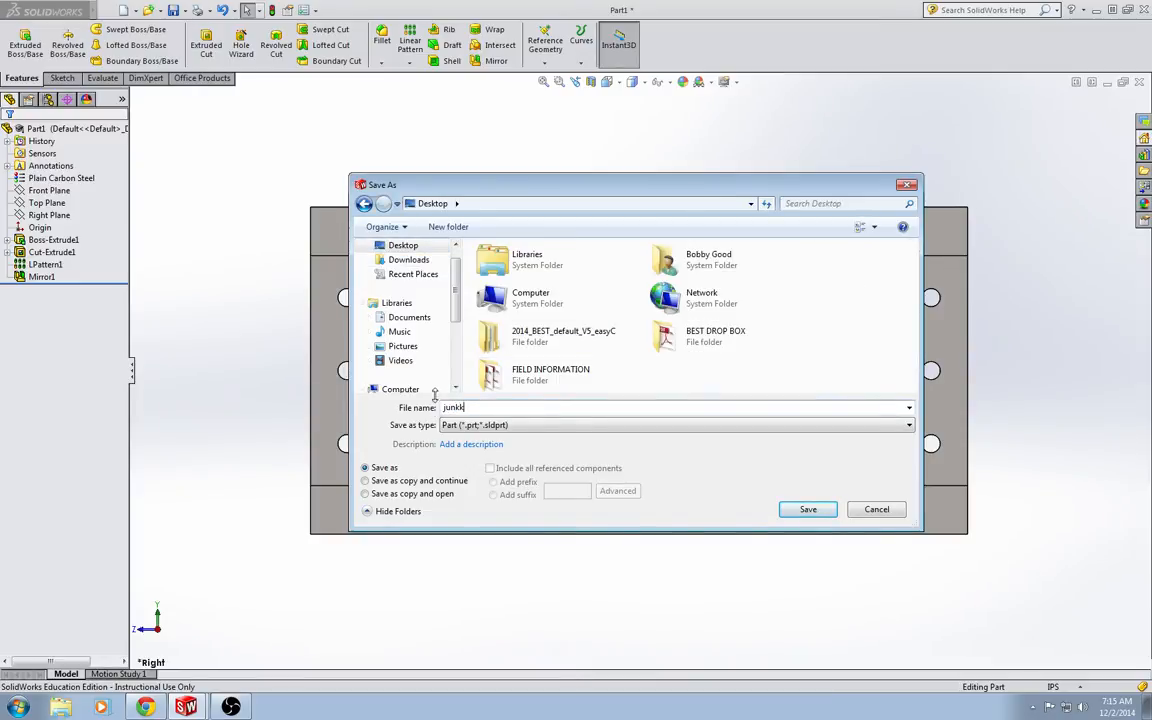
{"action": "triple_click", "coordinate": [676, 407]}
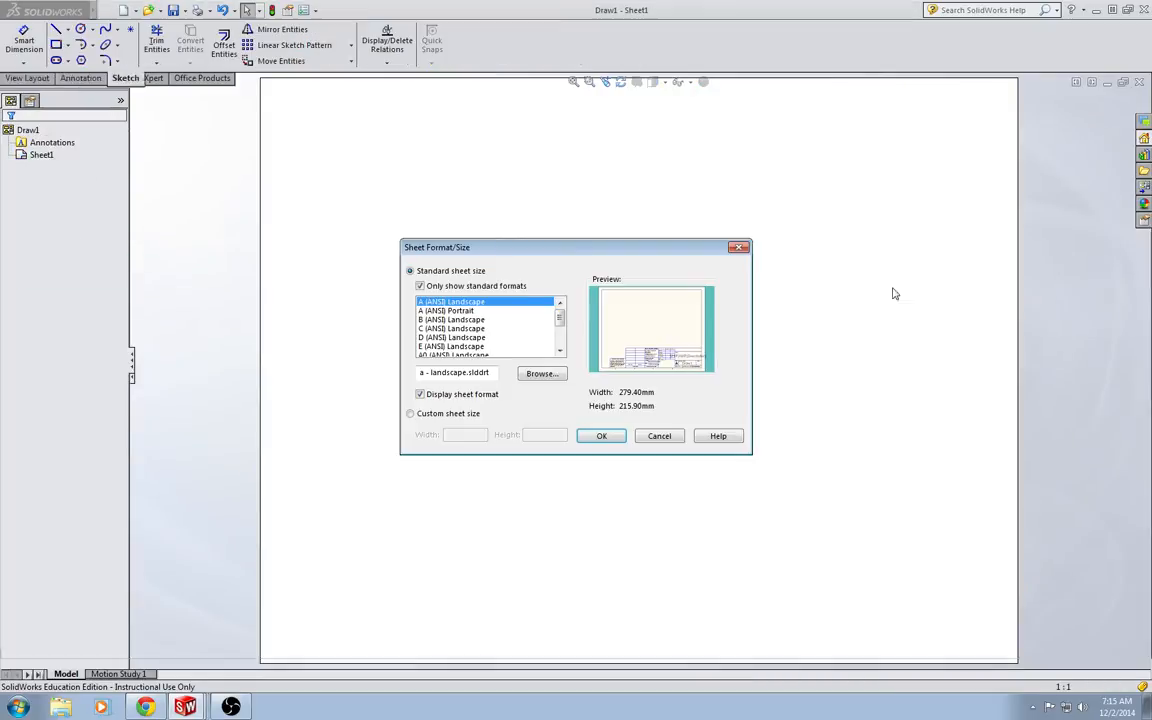
- Apply the custom Port Clinton High School .slddrt sheet format to the new drawing
{"action": "left_click", "coordinate": [542, 373]}
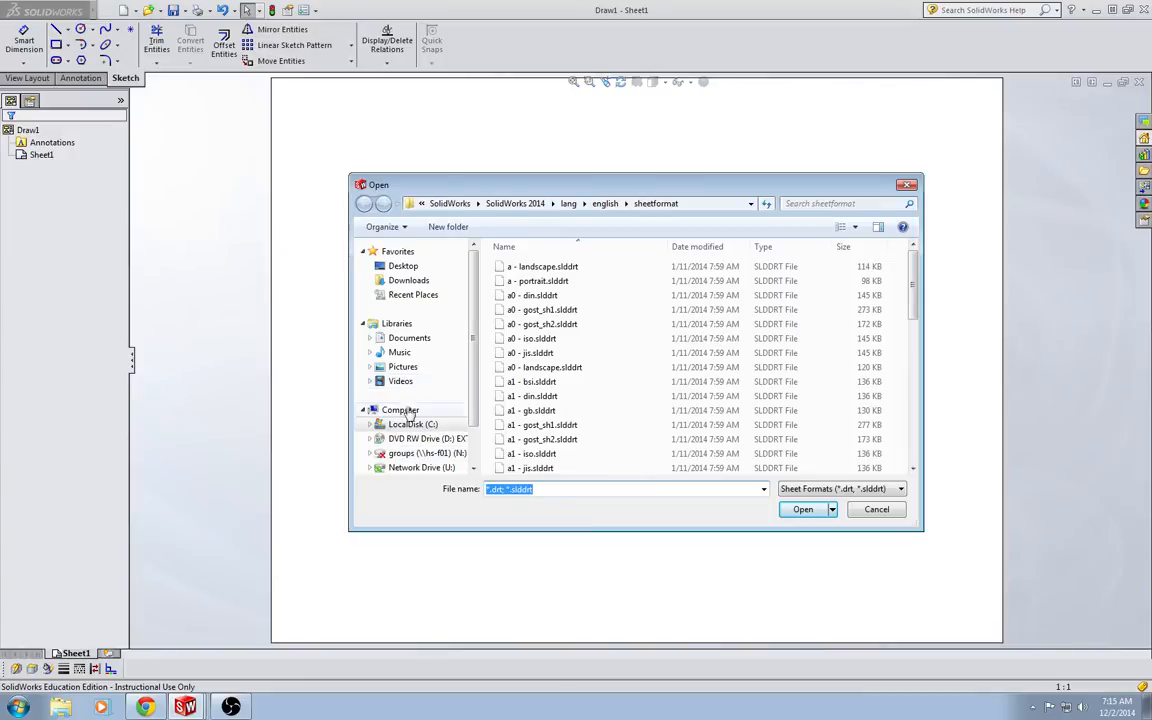
{"action": "left_click", "coordinate": [409, 337]}
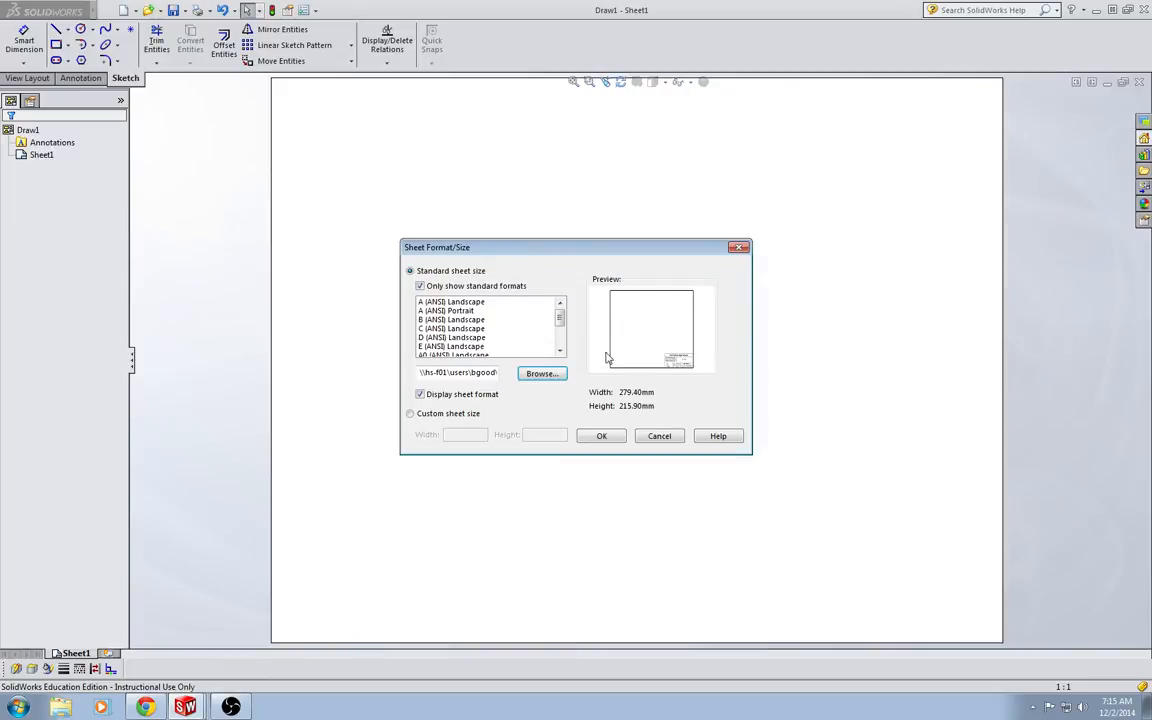
{"action": "left_click", "coordinate": [601, 435]}
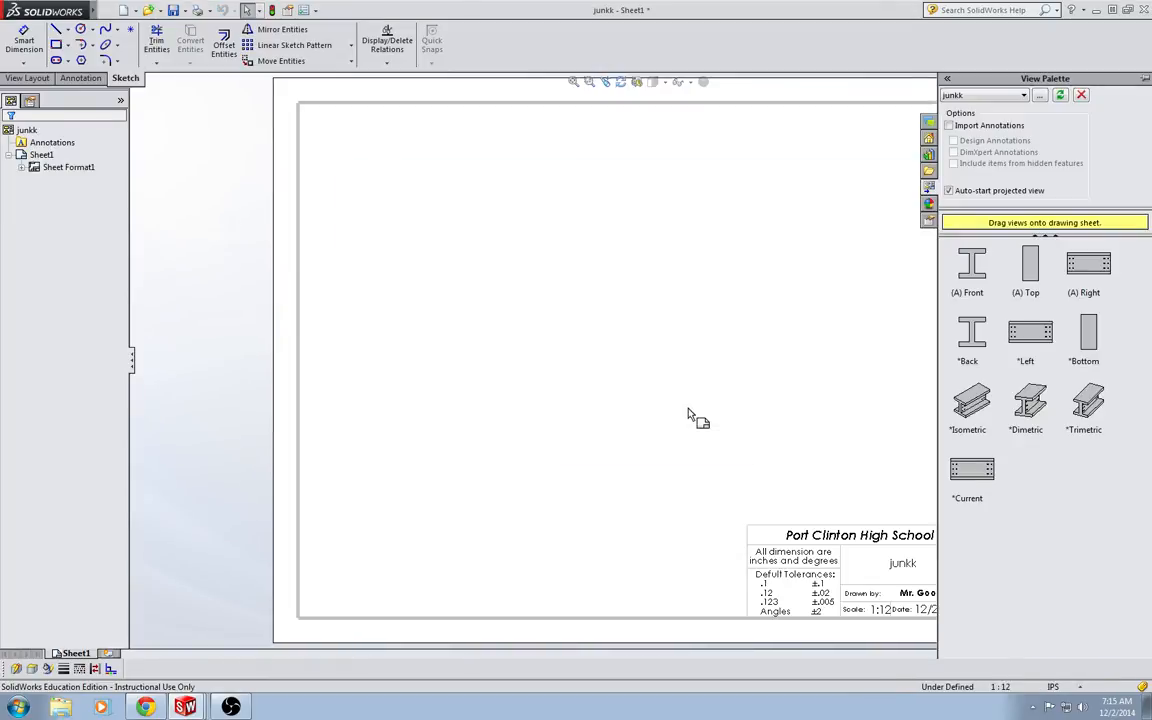
- Place the I-beam's front view on the sheet's left with its projected right view beside it
{"action": "left_click", "coordinate": [967, 270]}
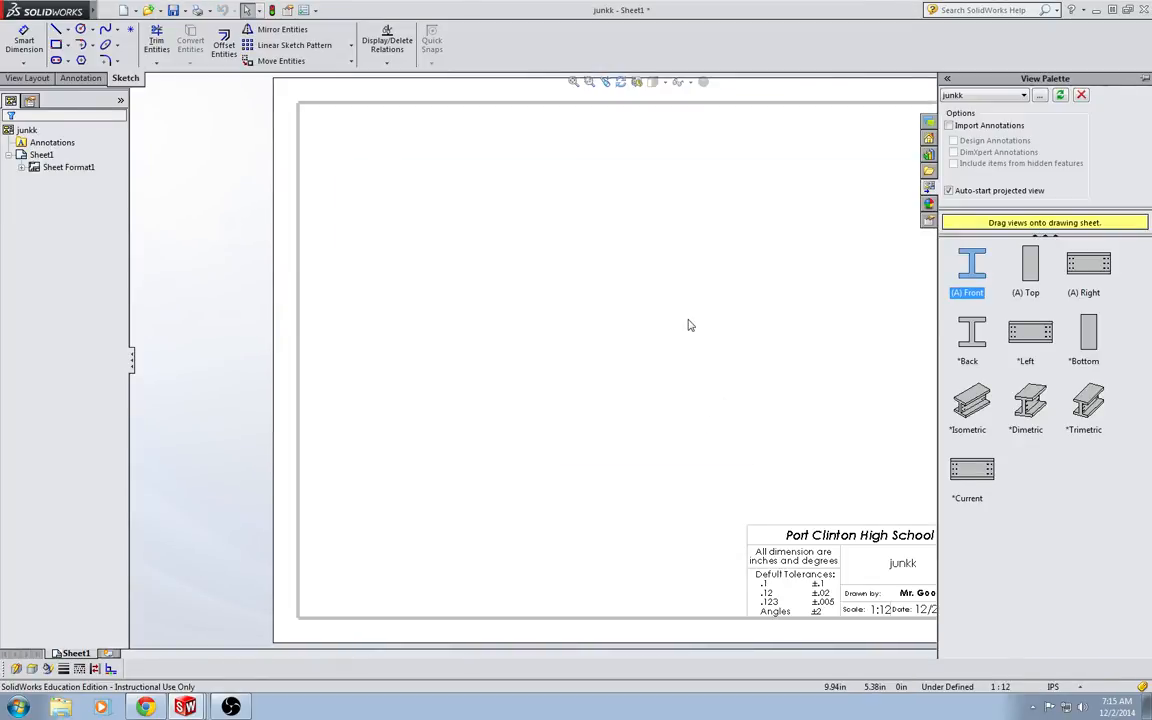
{"action": "left_click_drag", "start_coordinate": [967, 263], "coordinate": [470, 320]}
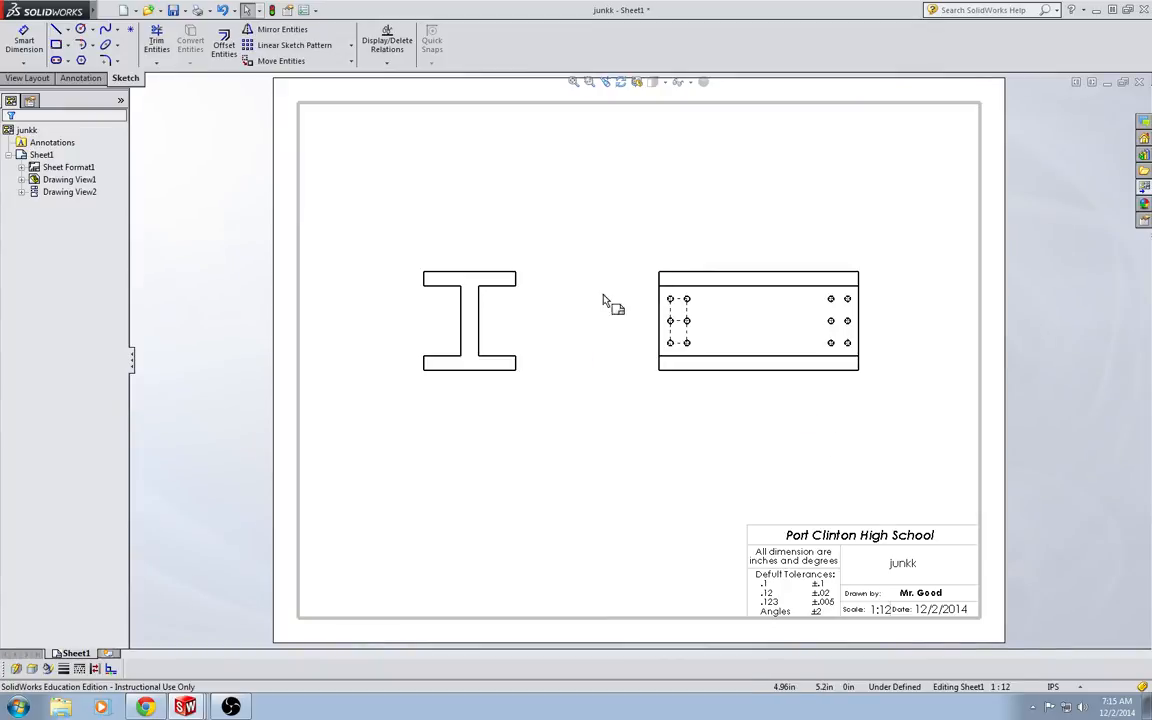
{"action": "left_click", "coordinate": [469, 320]}
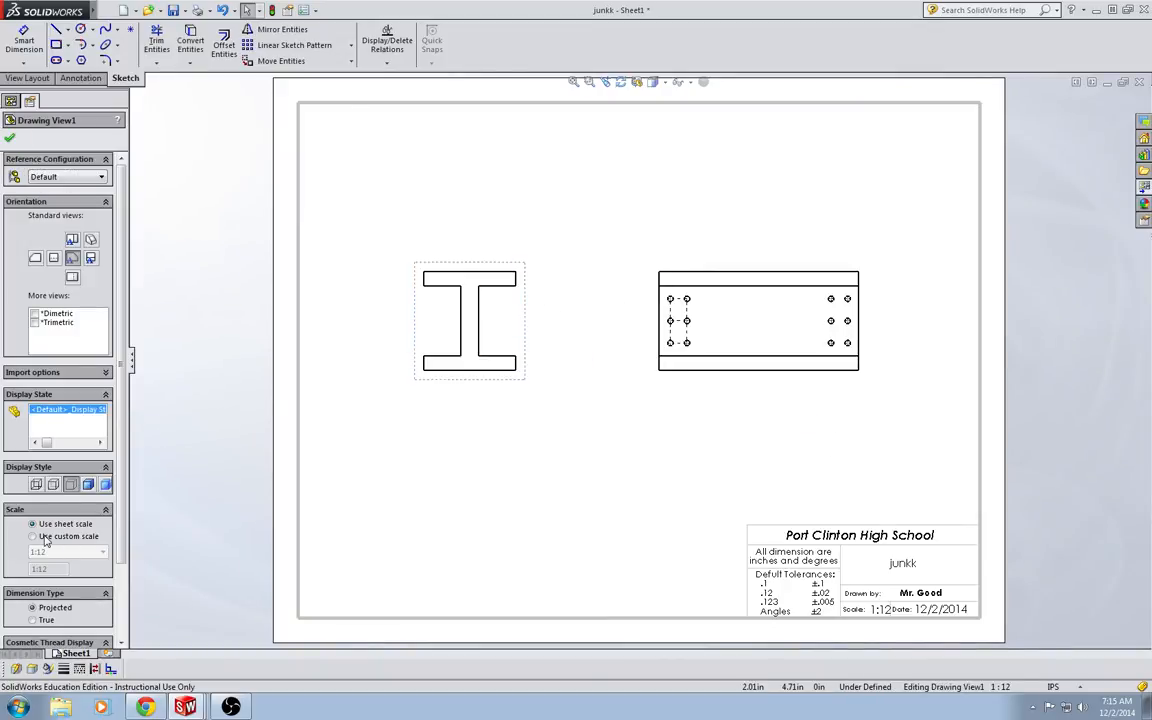
- Change the sheet scale from 1:12 to 1:8 in Sheet Properties
{"action": "left_click", "coordinate": [33, 536]}
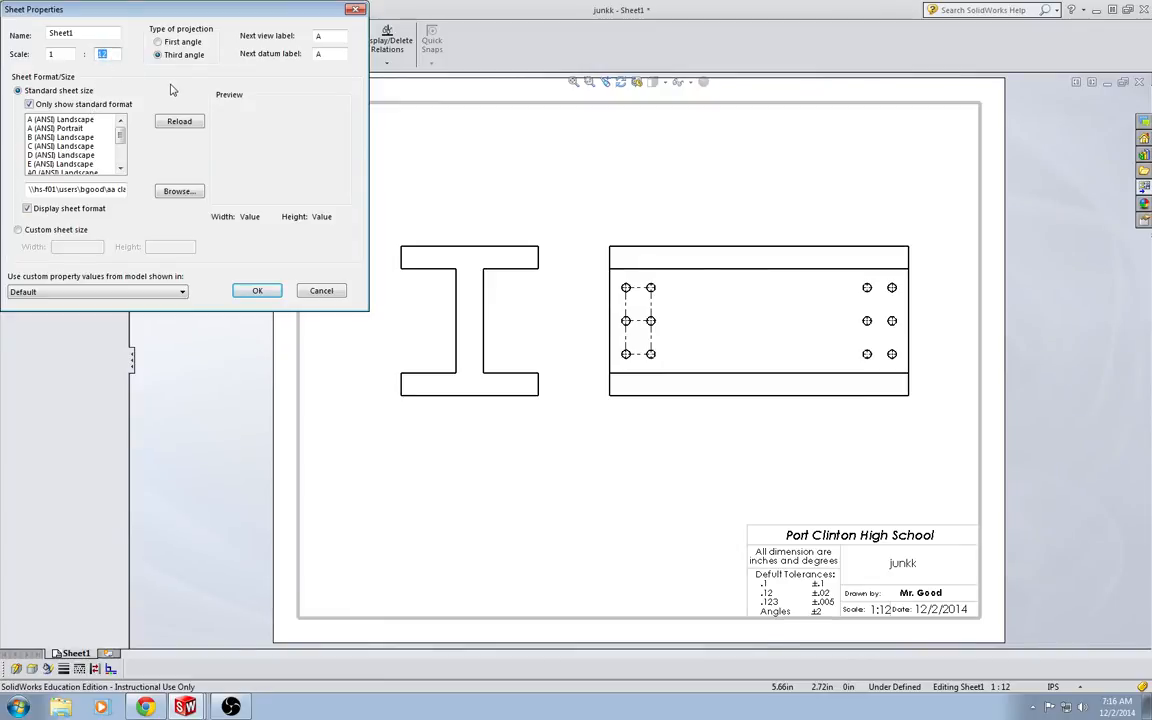
{"action": "left_click", "coordinate": [257, 290]}
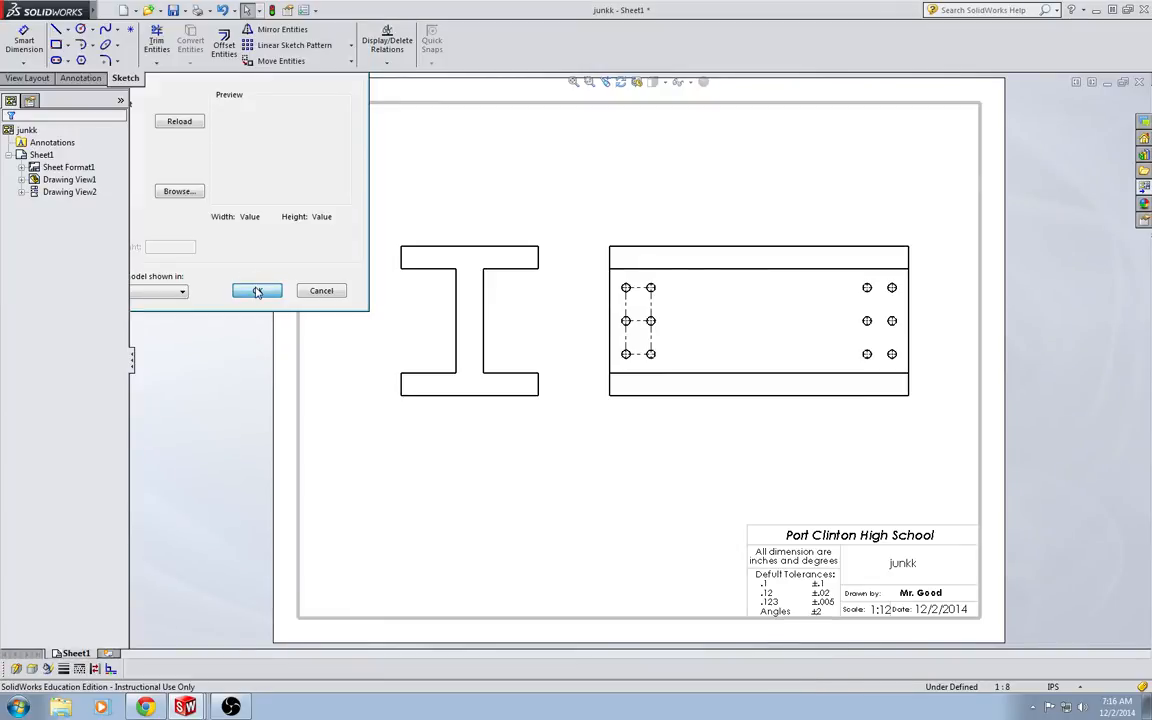
{"action": "left_click", "coordinate": [257, 290]}
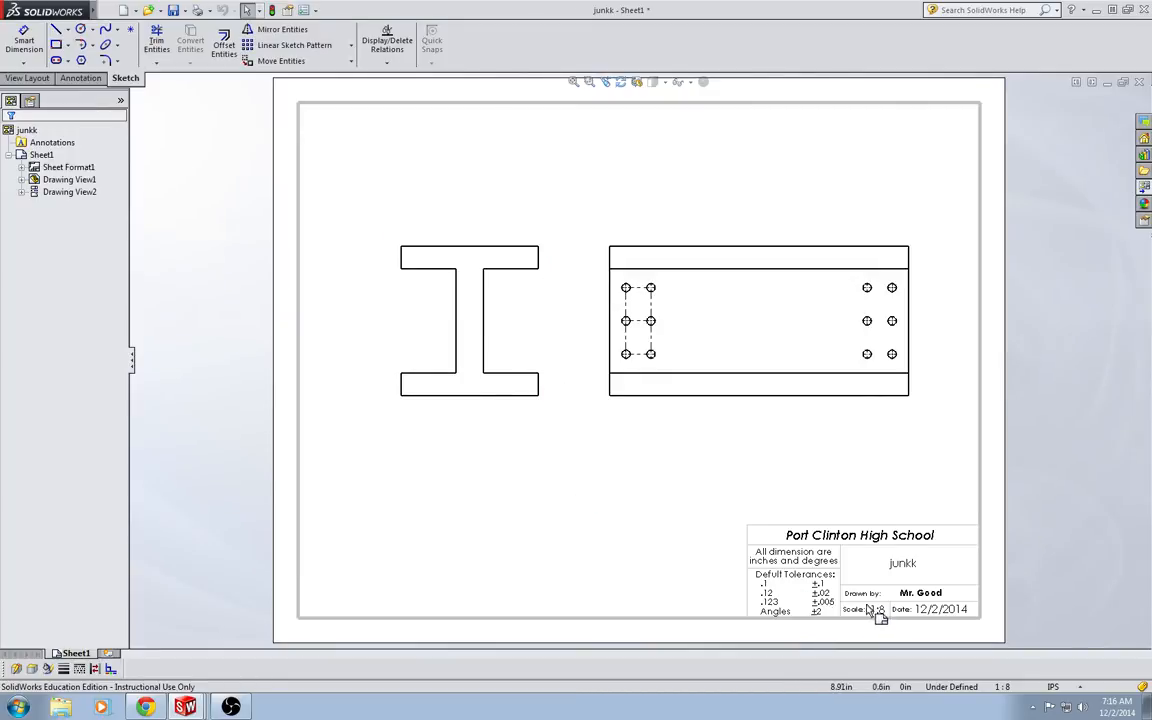
{"action": "mouse_move", "coordinate": [878, 615]}
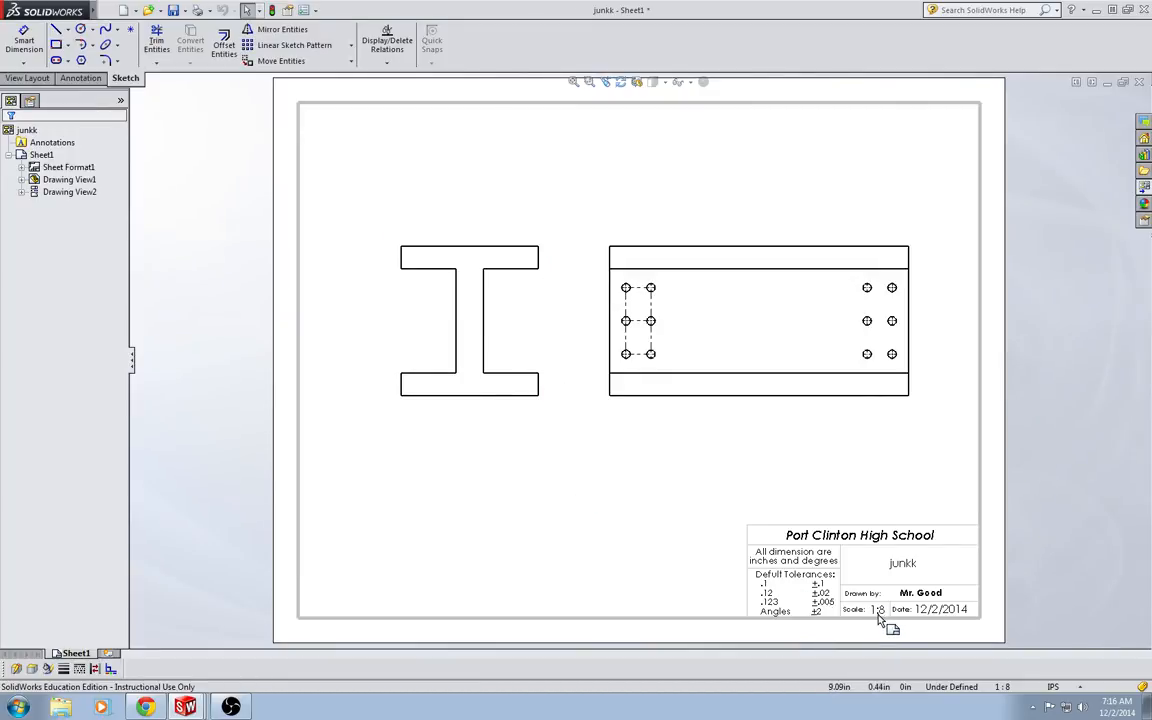
{"action": "left_click", "coordinate": [41, 155]}
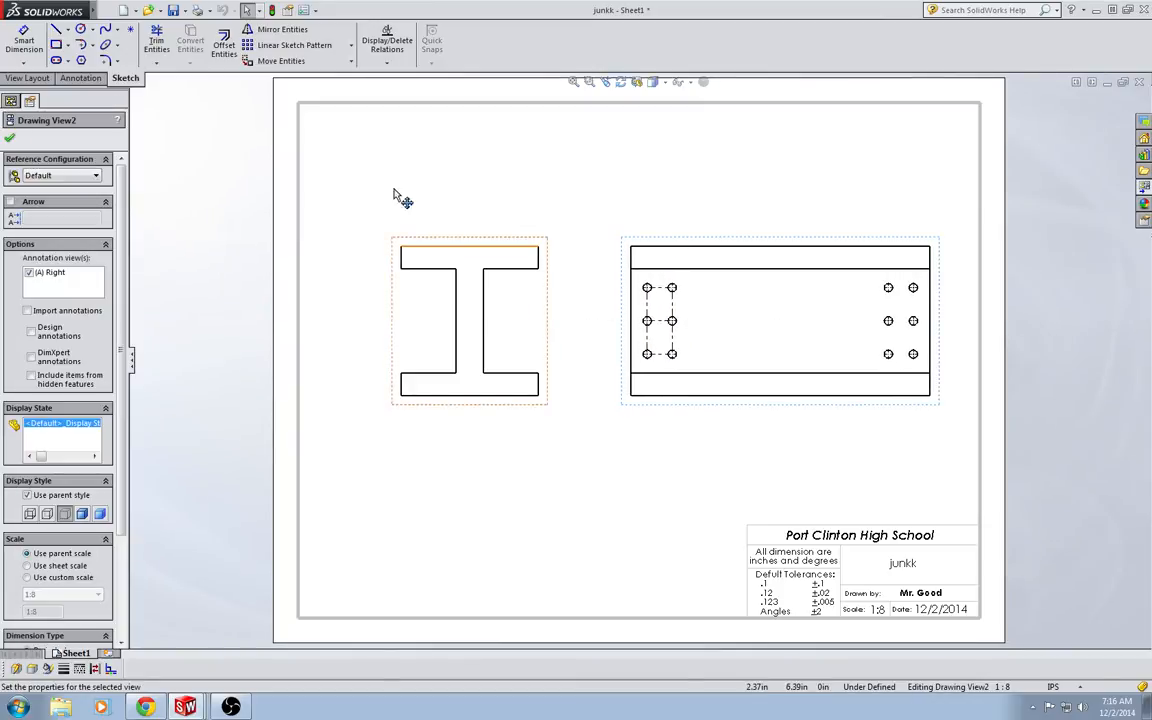
- Insert the entire model's dimensions (36.00, 17.92, 2.66, 4.00, Ø1.00) into the side view
{"action": "left_click", "coordinate": [83, 78]}
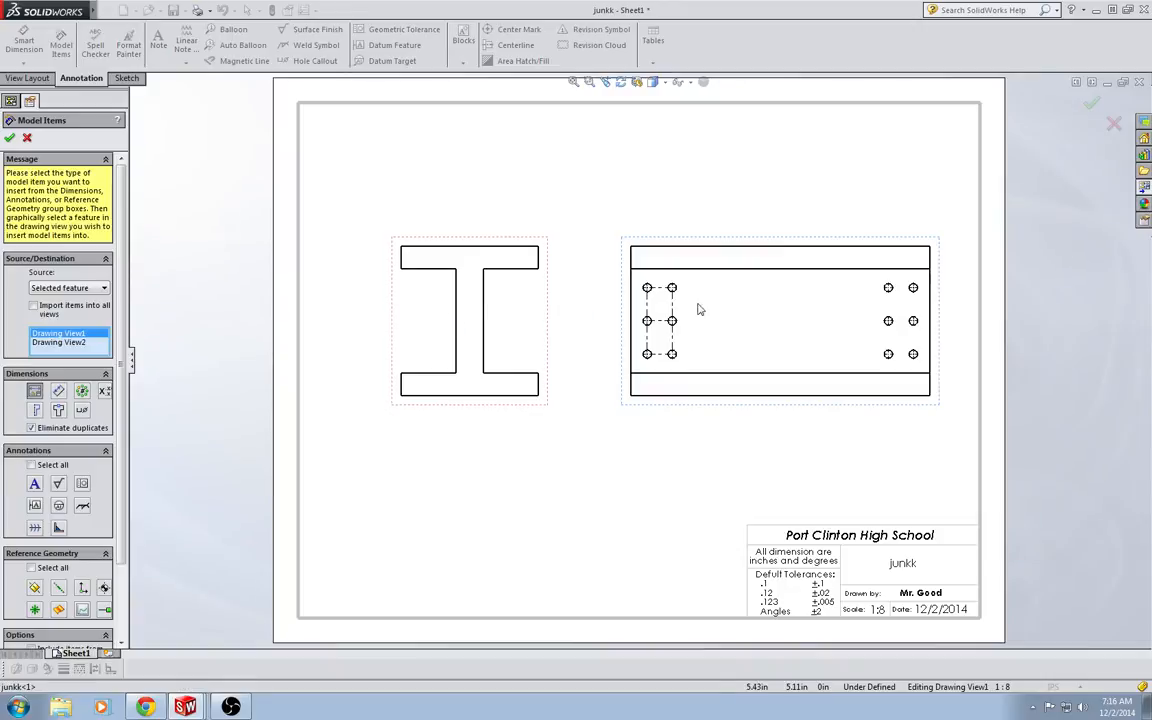
{"action": "left_click", "coordinate": [103, 288]}
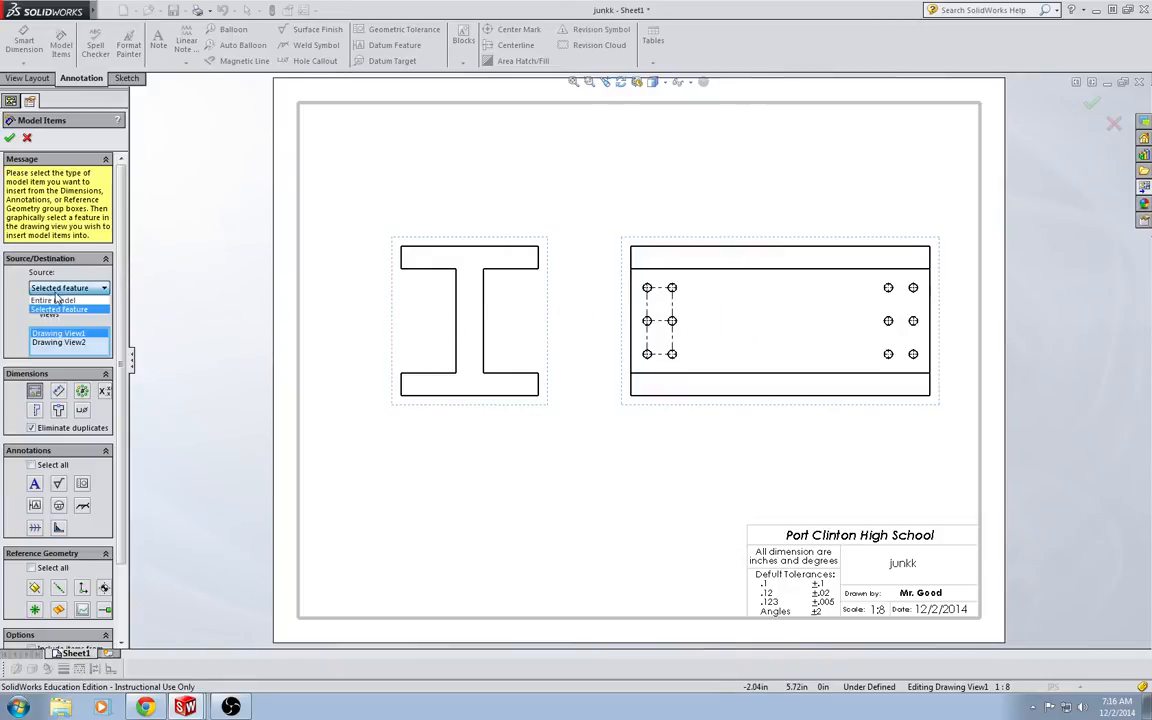
{"action": "left_click", "coordinate": [52, 300]}
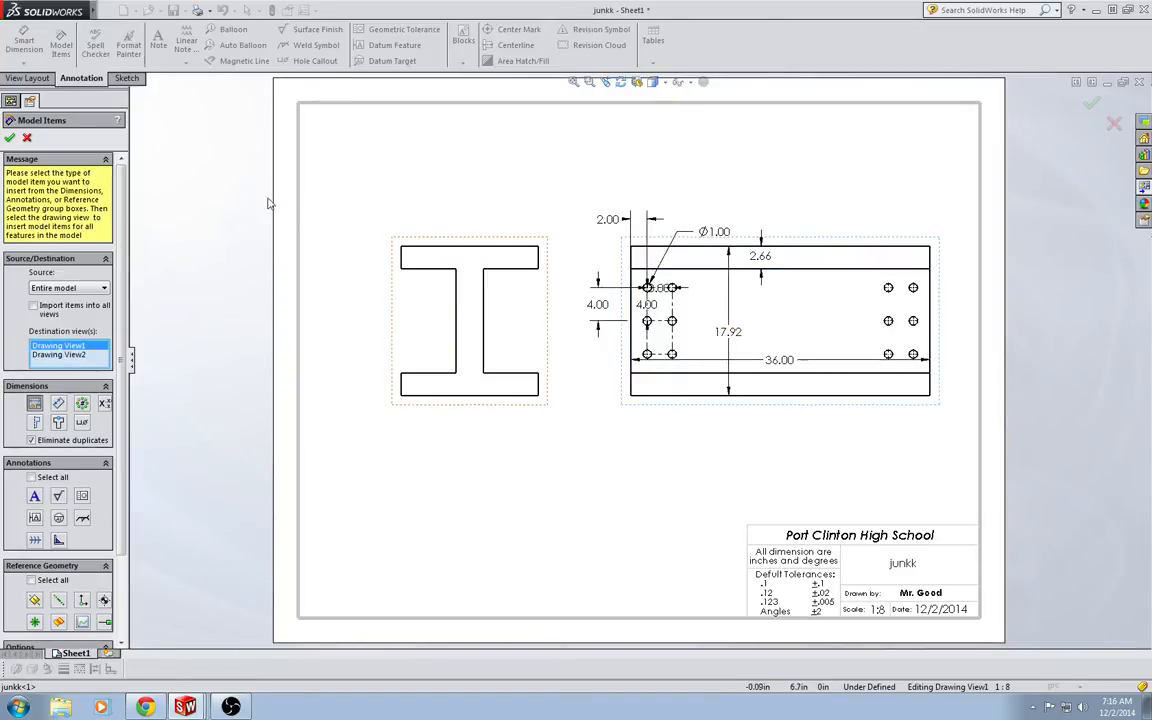
{"action": "left_click", "coordinate": [9, 137]}
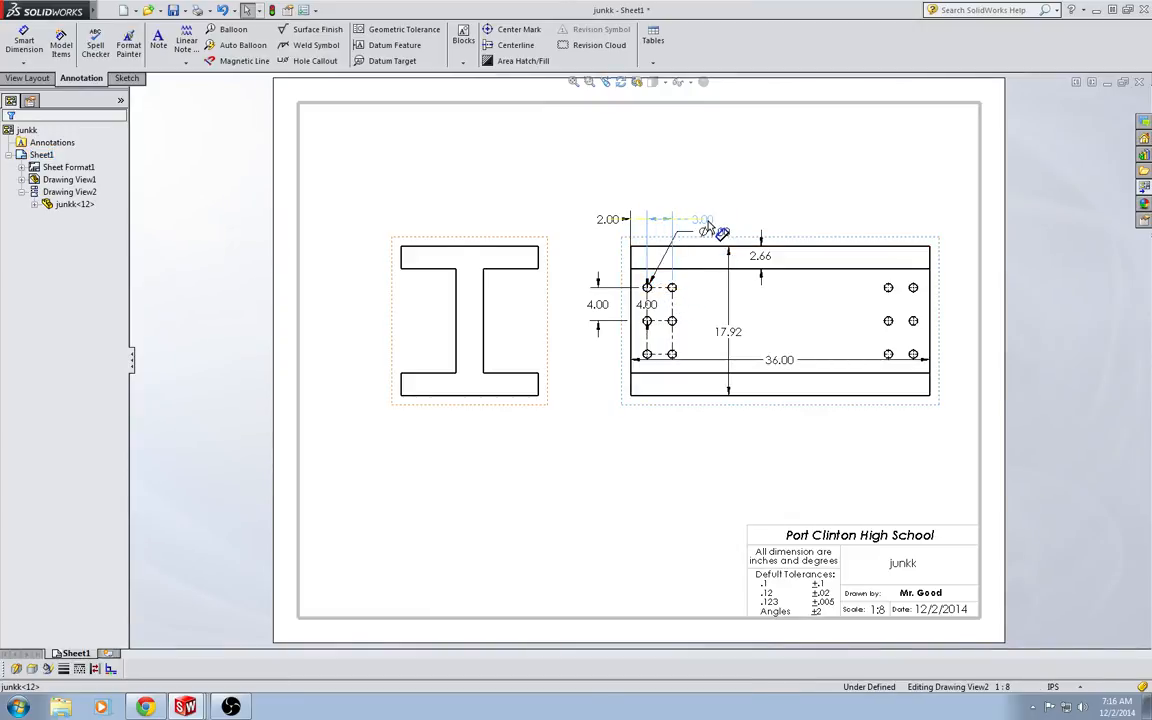
- Move 3.00 spacing above the view, 2.66 and 17.92 to the front view, 36.00 below
{"action": "left_click", "coordinate": [712, 219]}
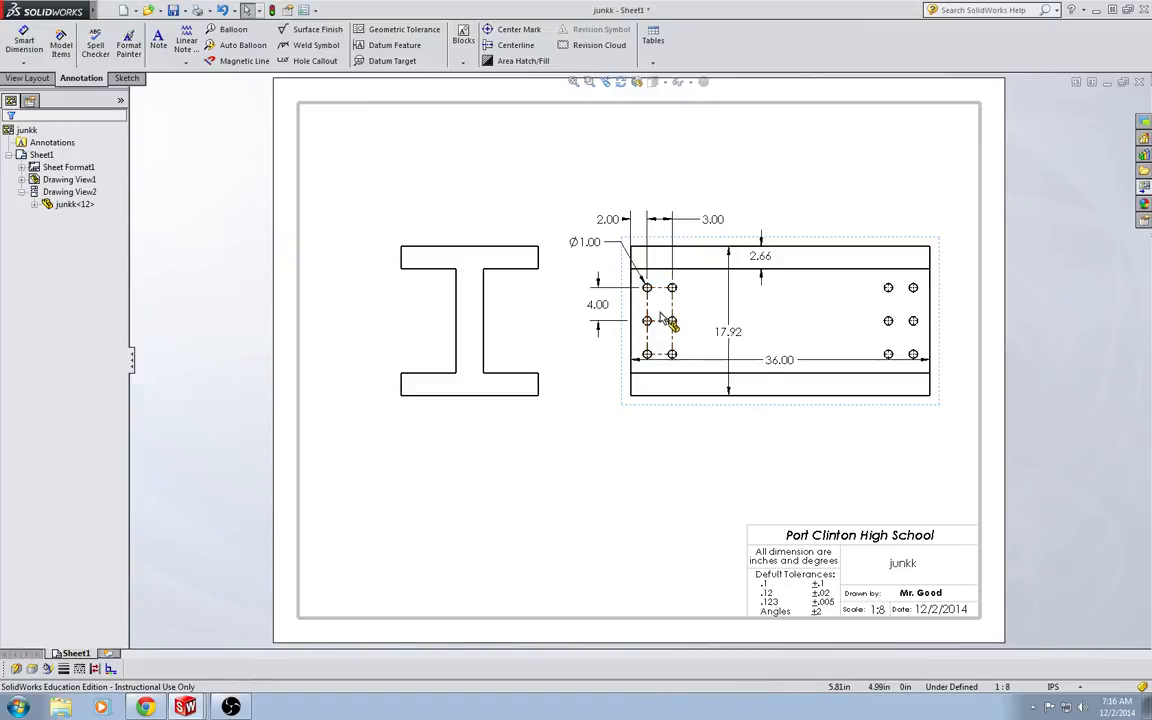
{"action": "left_click", "coordinate": [779, 359]}
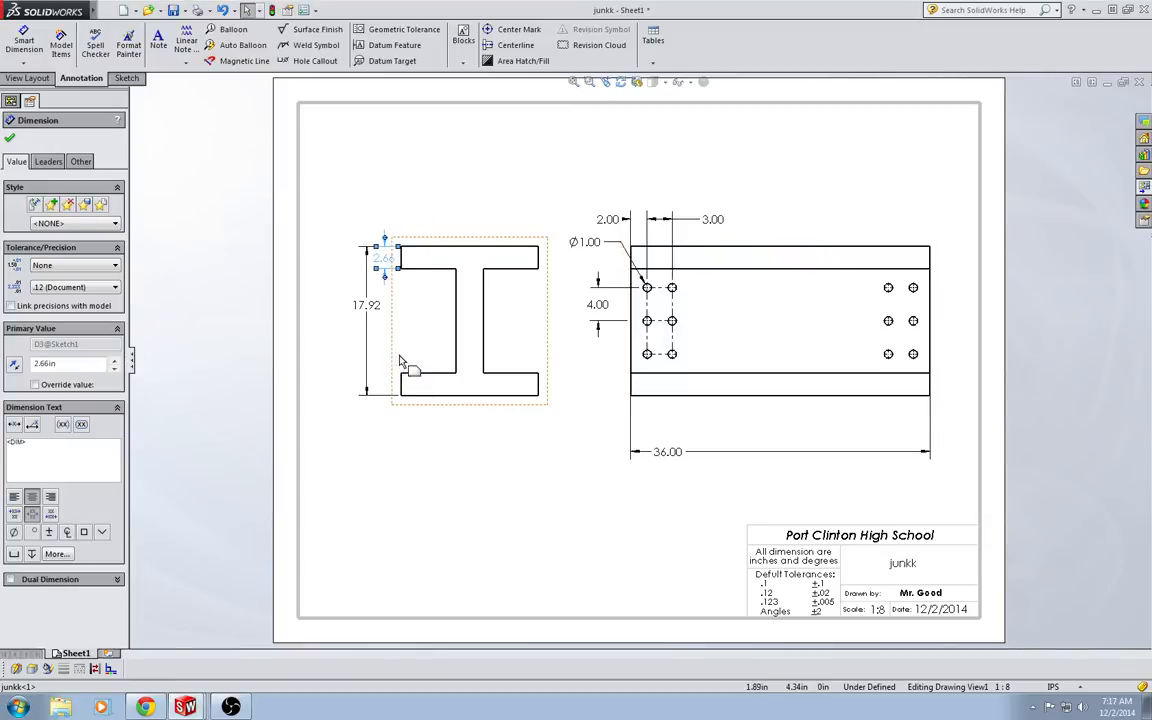
{"action": "mouse_move", "coordinate": [513, 458]}
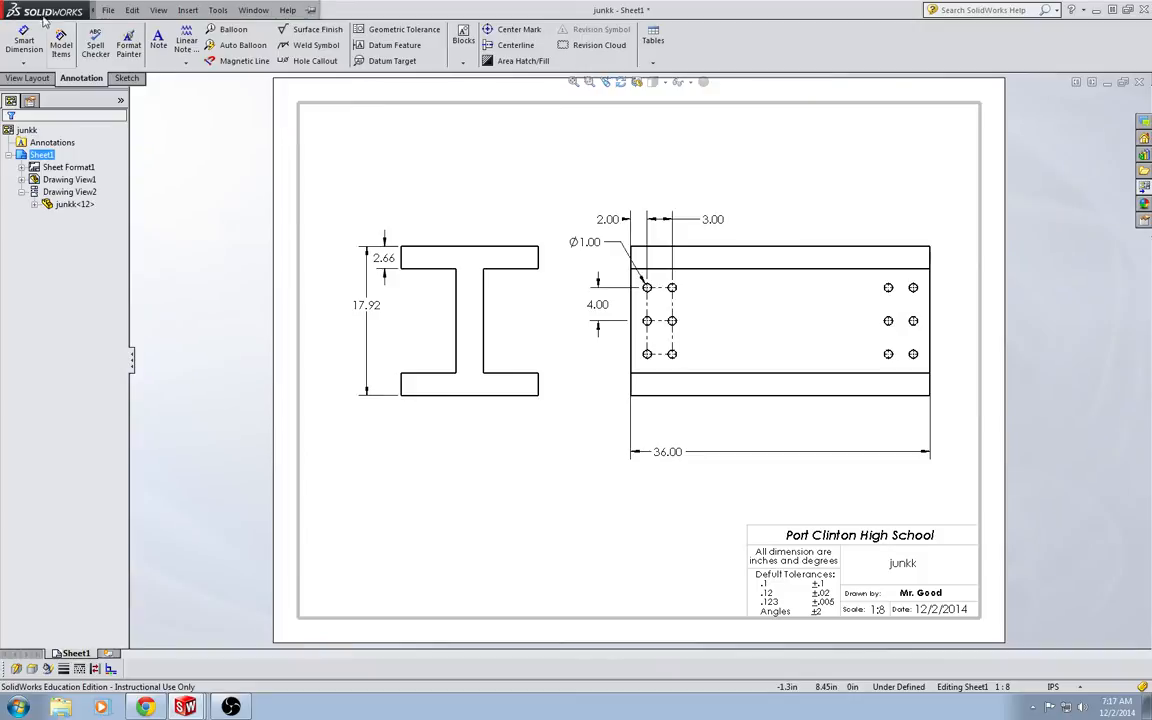
- Add a 3.31 web-width dimension below the front view with Smart Dimension
{"action": "left_click", "coordinate": [23, 45]}
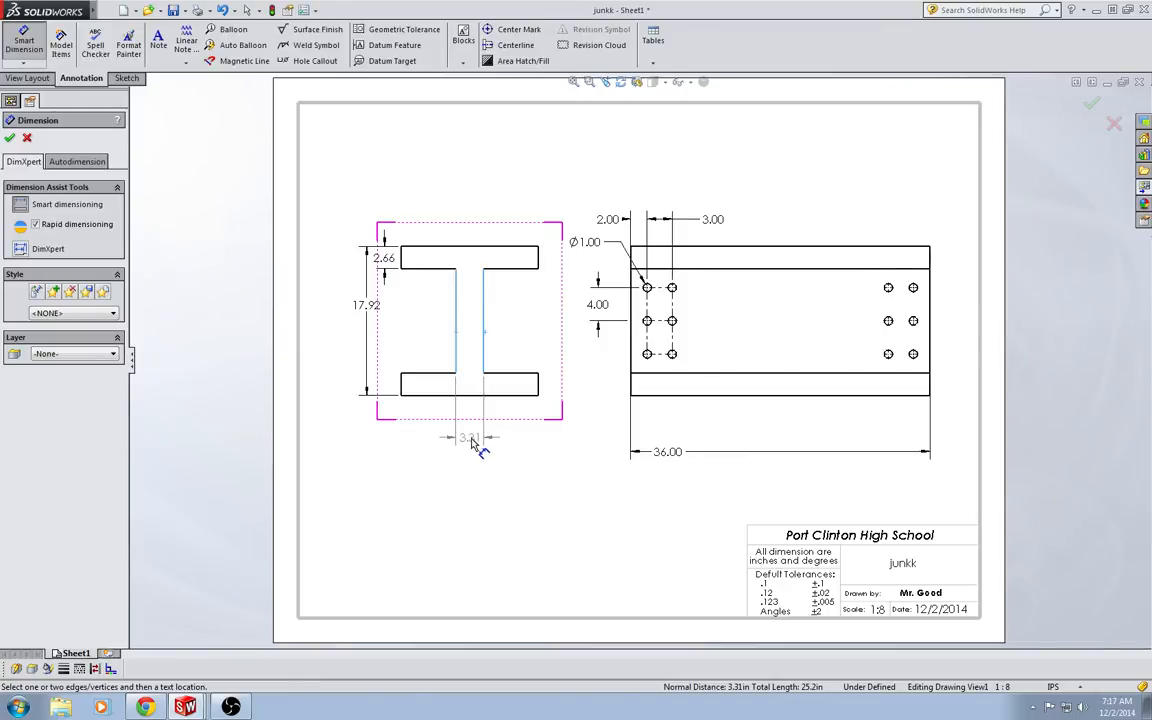
{"action": "left_click", "coordinate": [470, 437]}
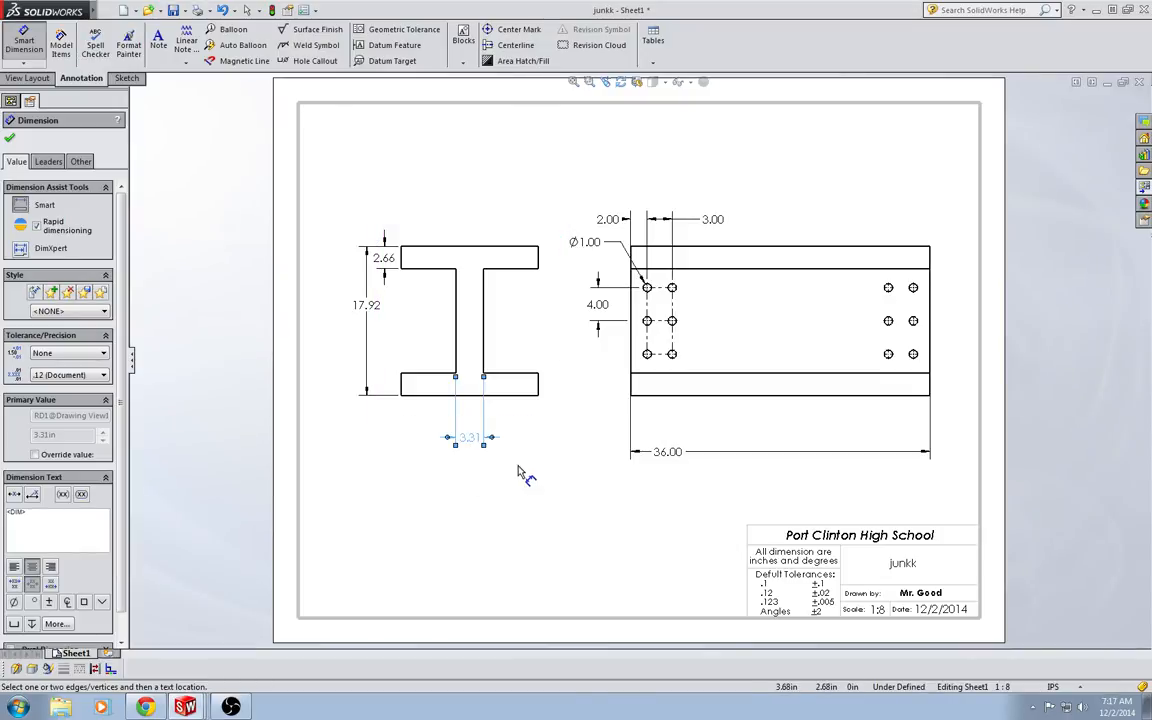
{"action": "left_click", "coordinate": [548, 243]}
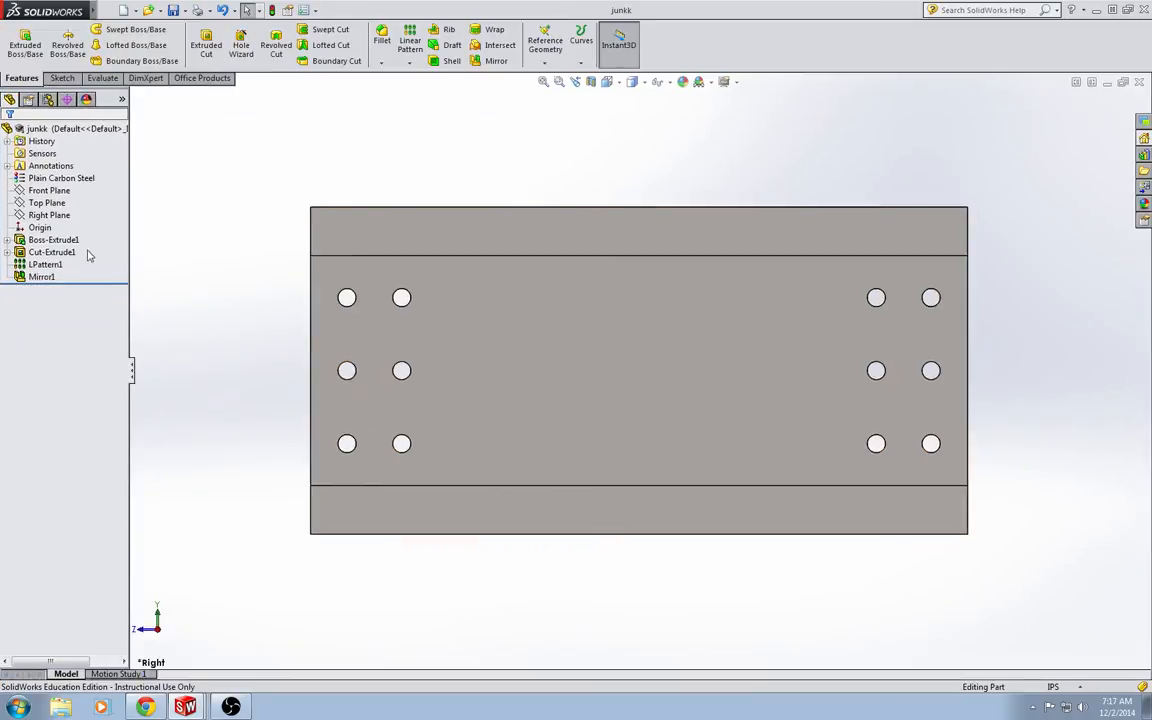
- Edit the Boss-Extrude1 sketch, set the web dimension to 1.655, and rebuild
{"action": "right_click", "coordinate": [52, 239]}
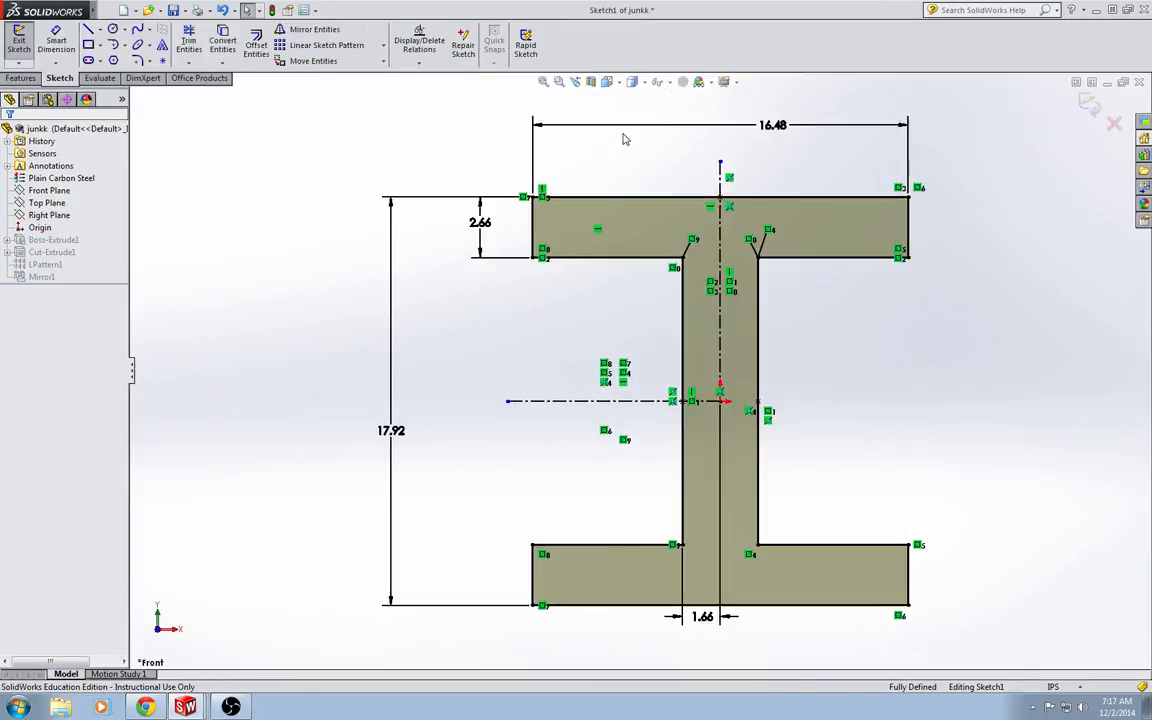
{"action": "left_click", "coordinate": [702, 616]}
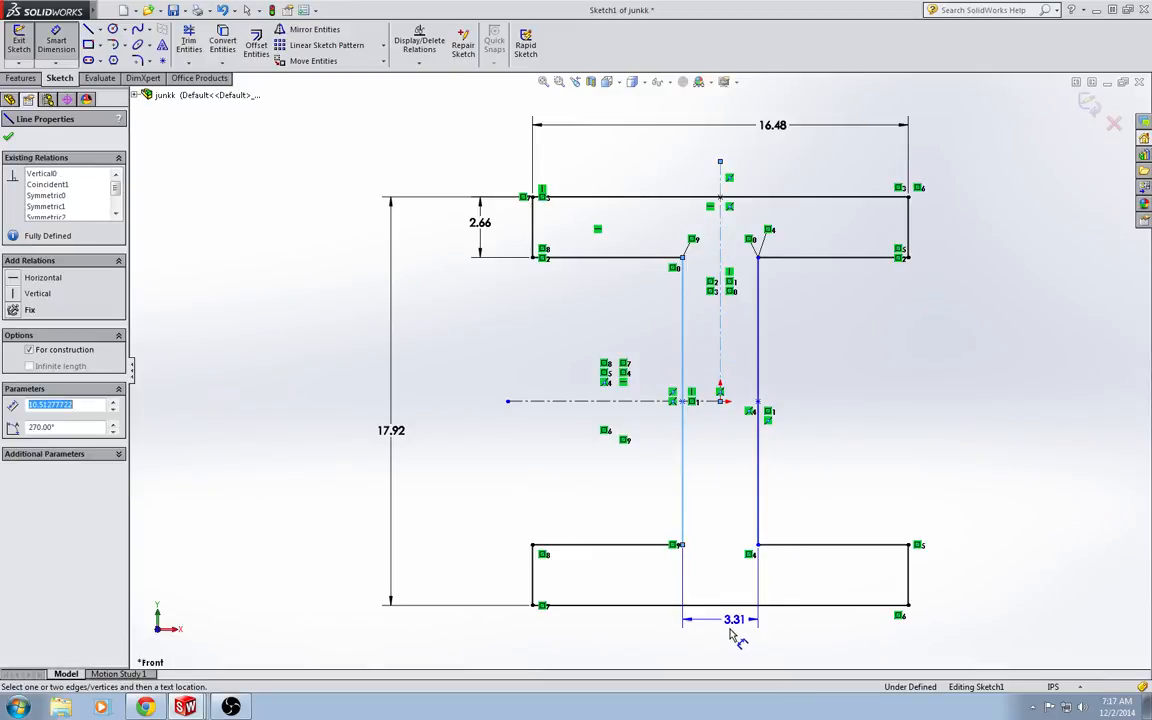
{"action": "left_click", "coordinate": [735, 619]}
{"action": "type", "text": "1.6"}
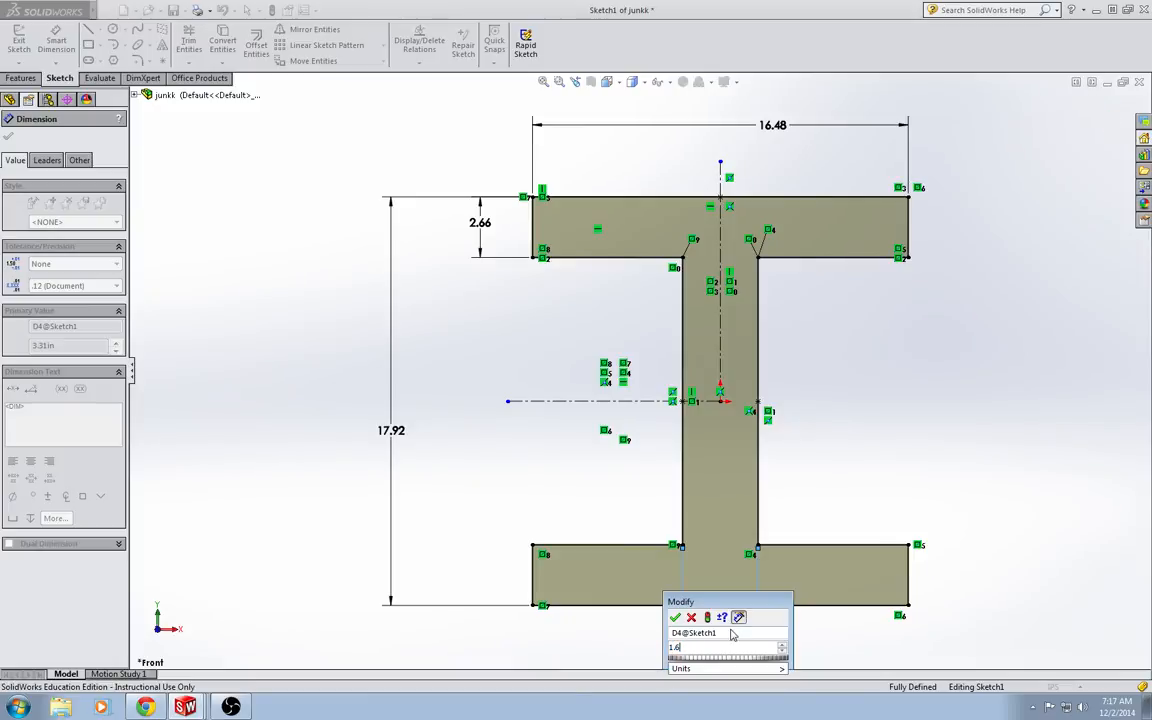
{"action": "left_click", "coordinate": [674, 617]}
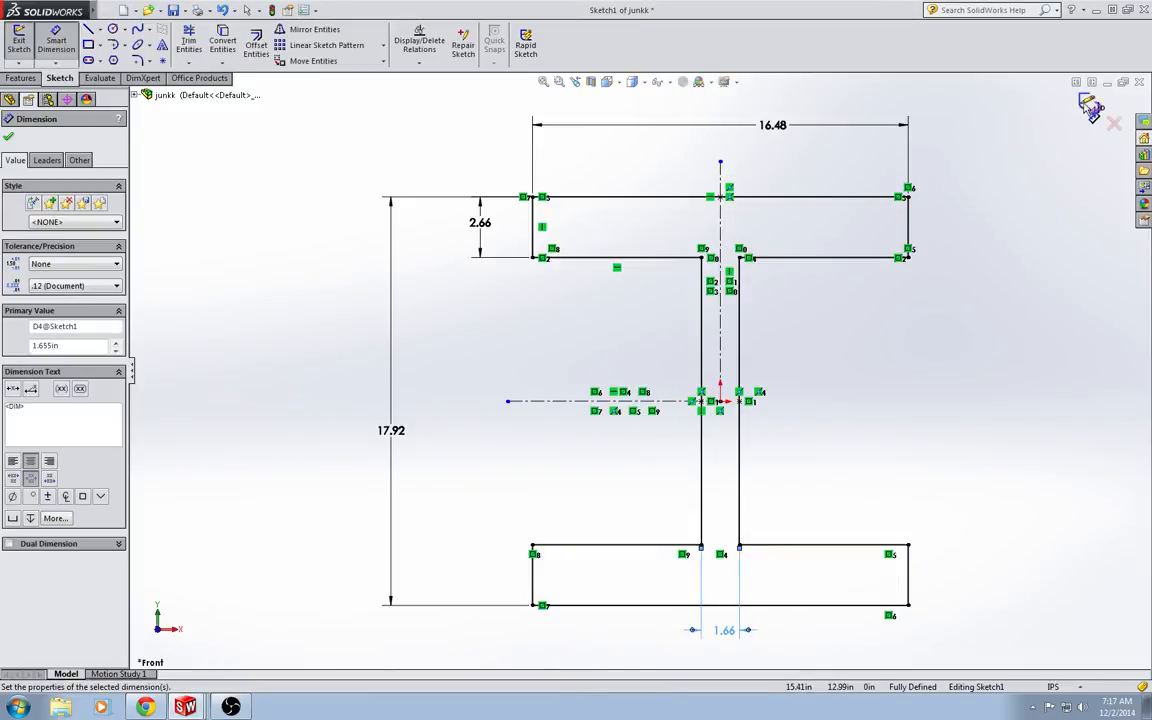
{"action": "left_click", "coordinate": [18, 42]}
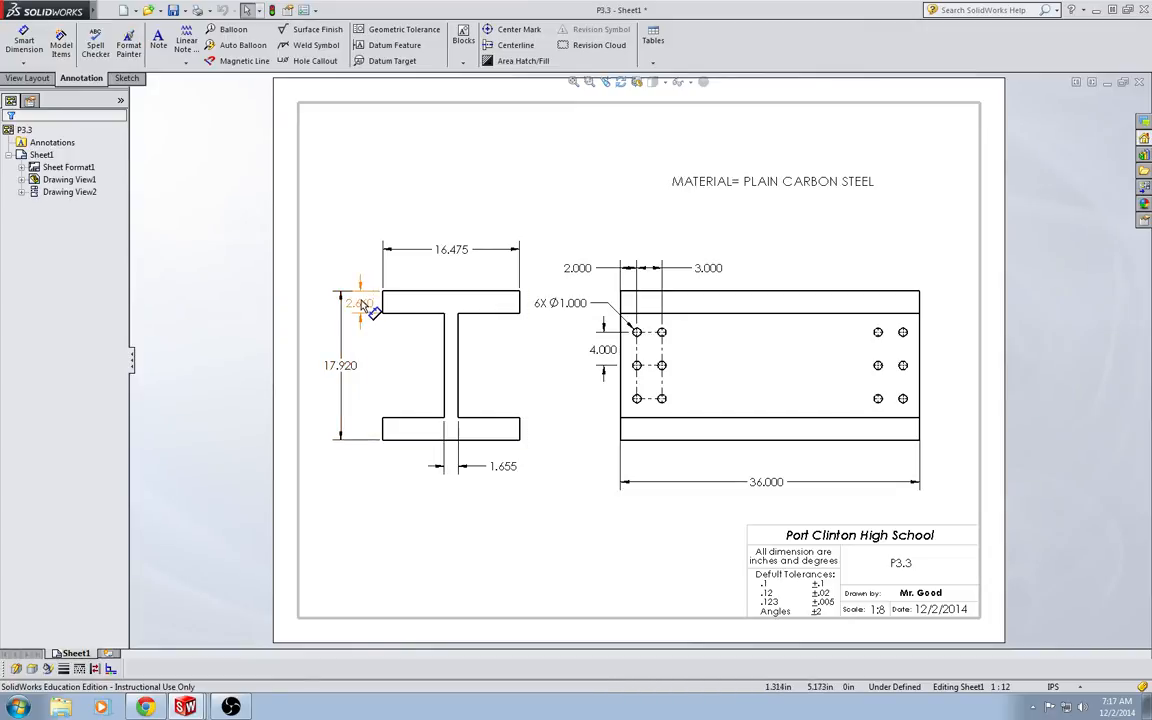
- Inspect the P3.3 reference drawing's 16.475 flange width and 3.000 spacing precision
{"action": "left_click", "coordinate": [451, 249]}
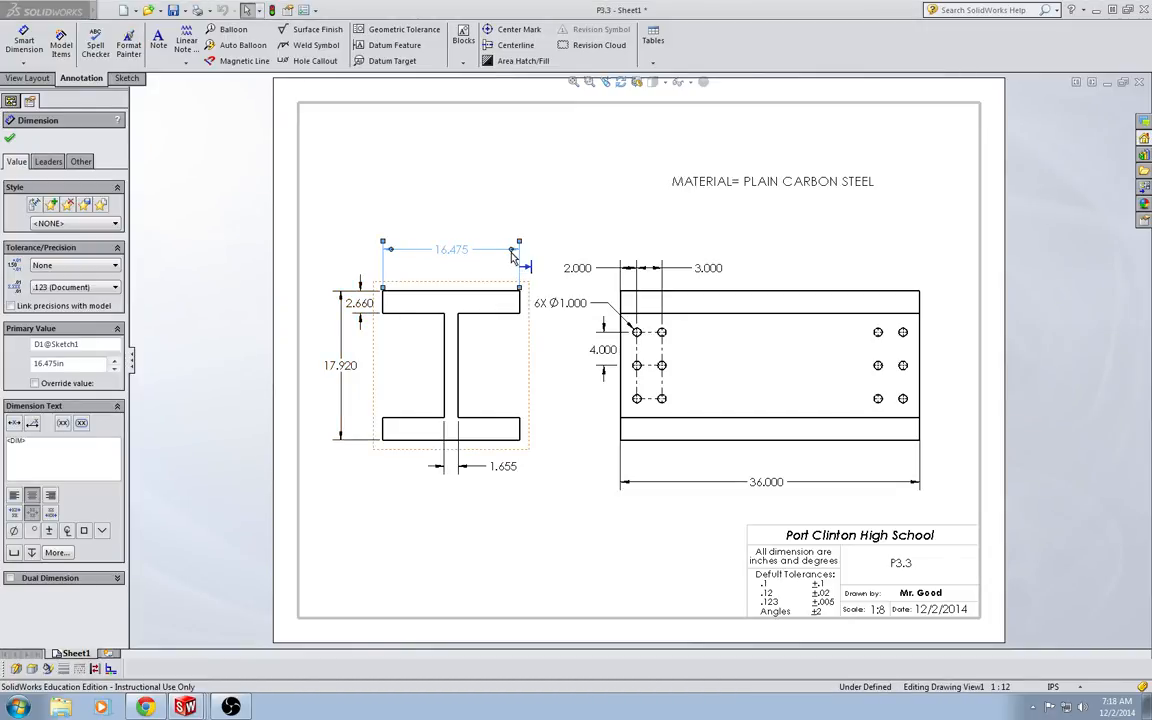
{"action": "left_click", "coordinate": [577, 268]}
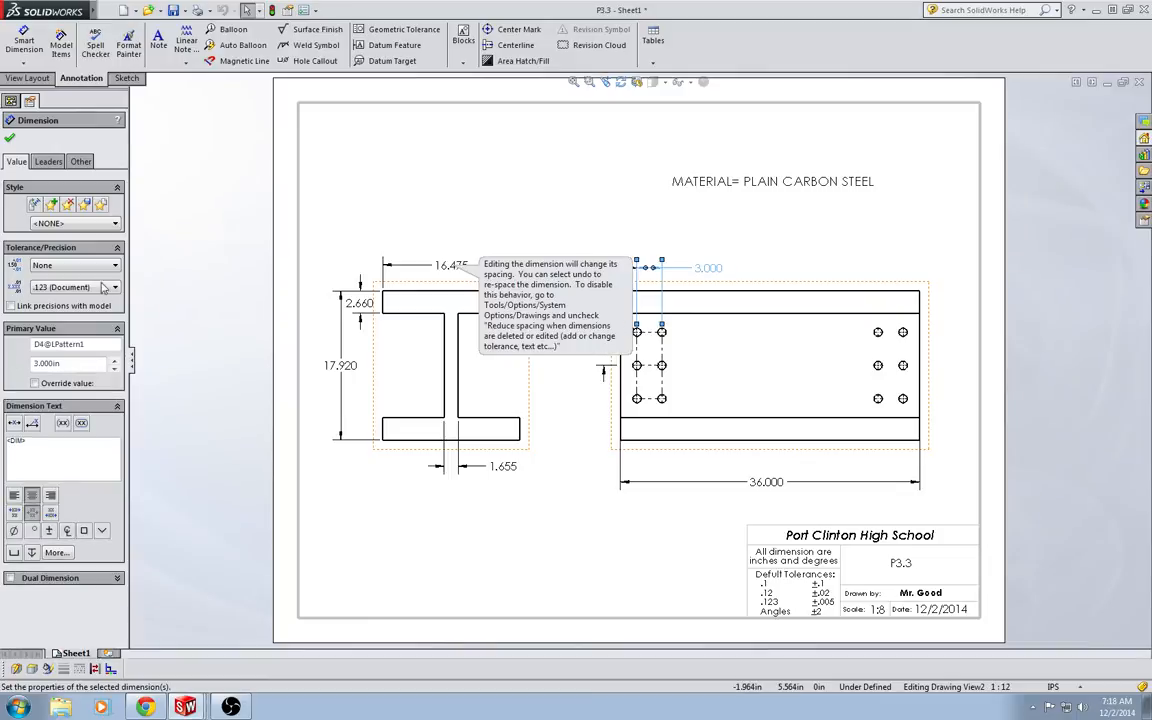
{"action": "left_click", "coordinate": [70, 287]}
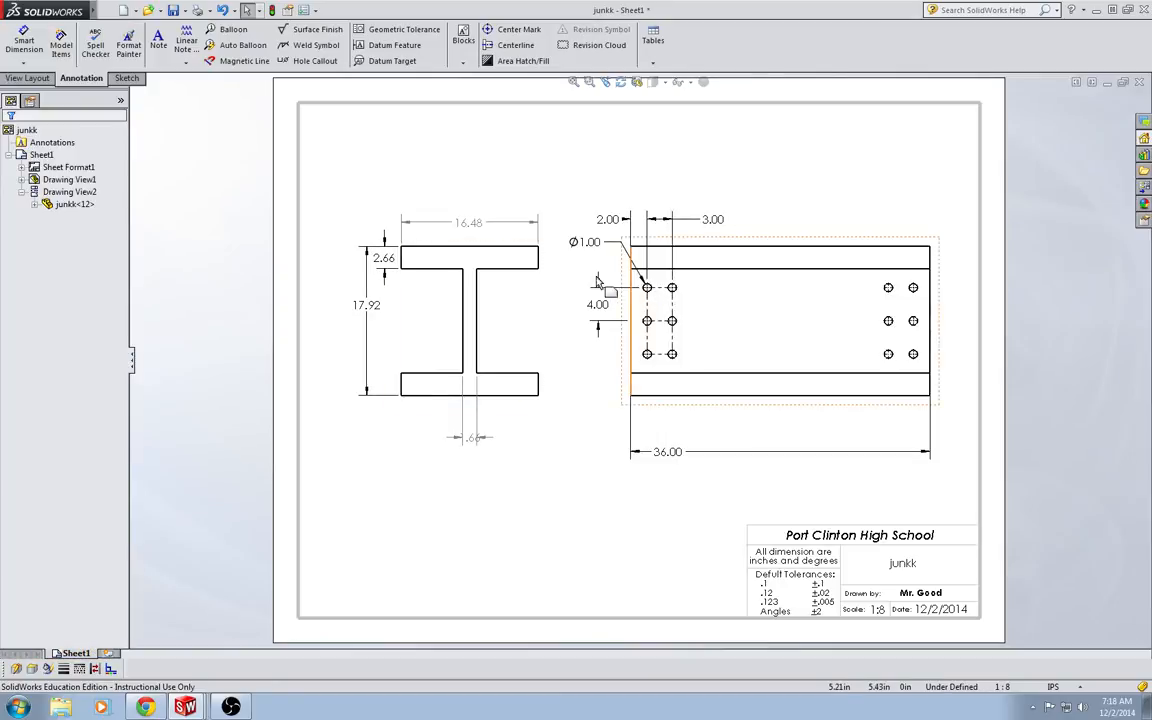
- Show front view dimensions to three decimals and label the hole callout 6x Ø1.00
{"action": "left_click", "coordinate": [468, 310]}
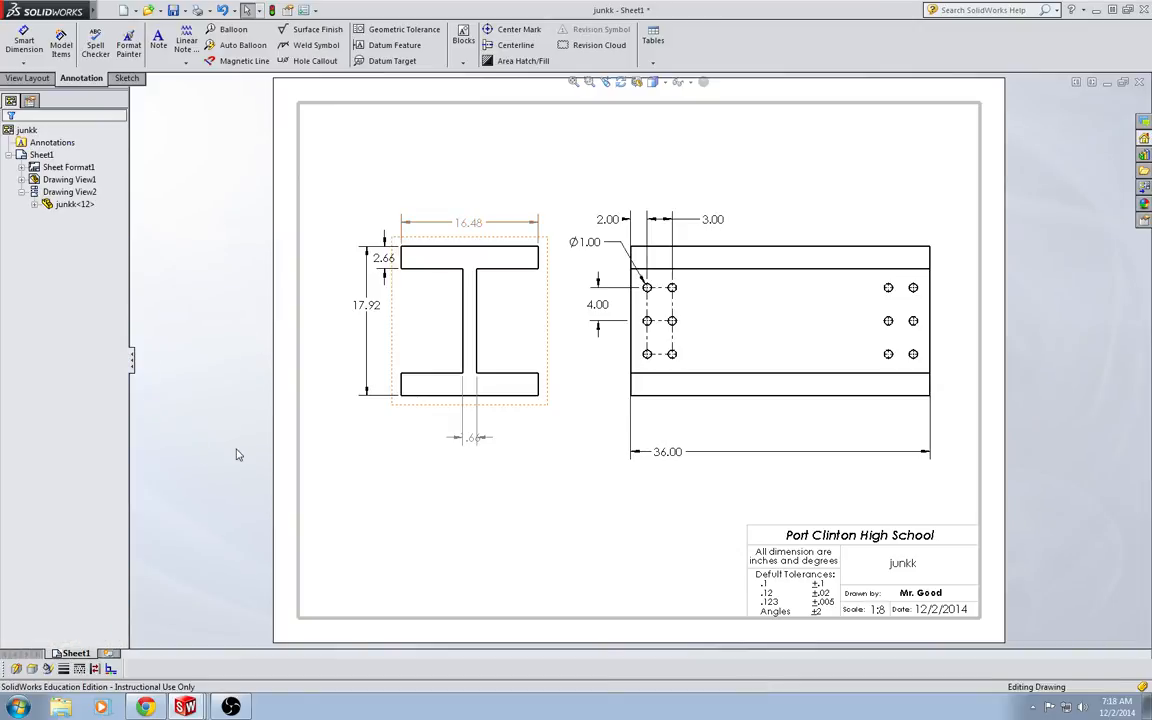
{"action": "left_click", "coordinate": [469, 222]}
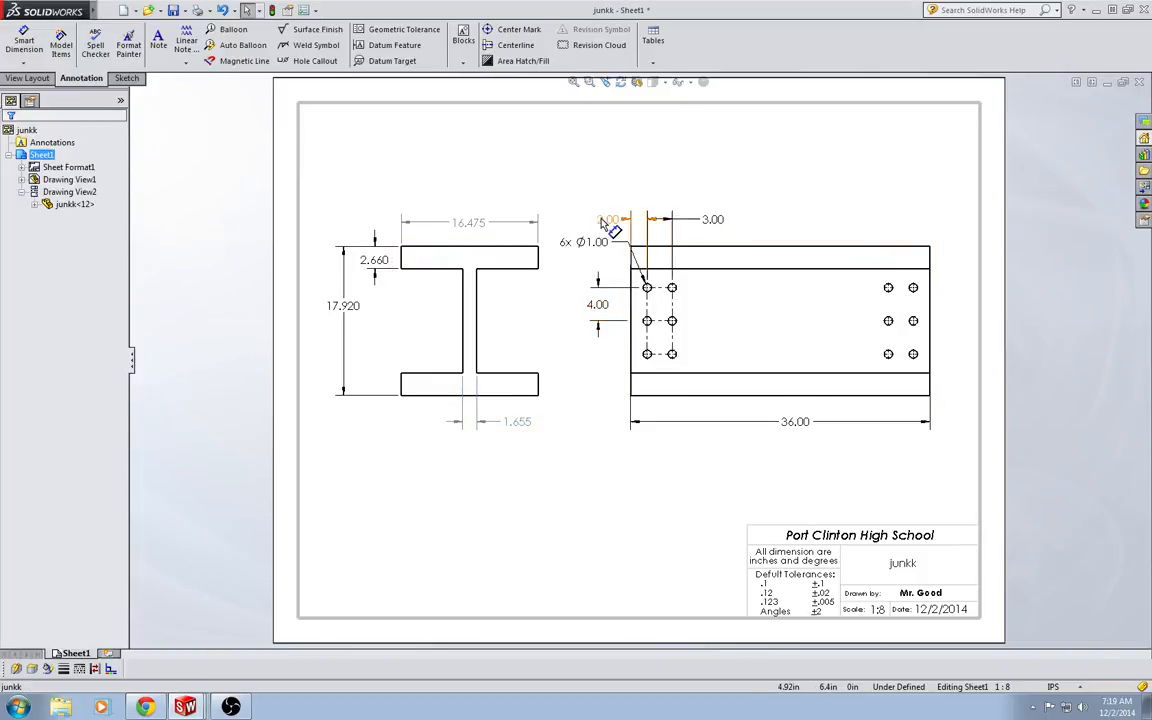
{"action": "left_click", "coordinate": [612, 225]}
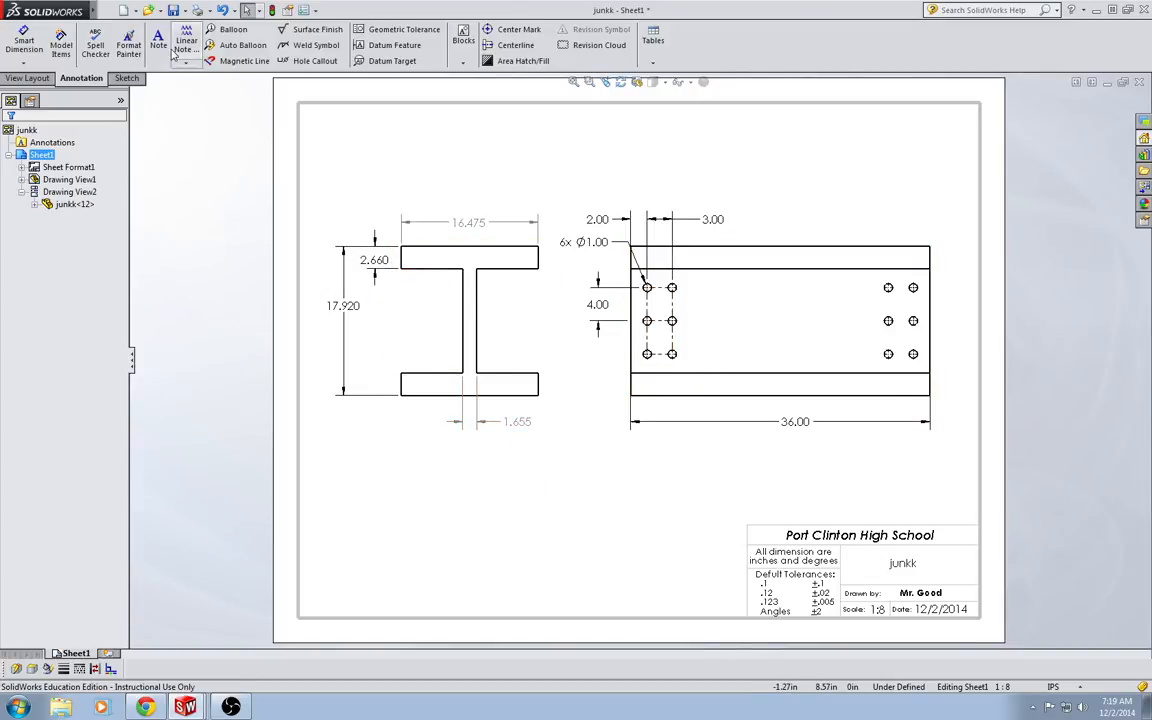
- Place the note 'MATERIAL= CAST CARBON STEEL' above the title block
{"action": "left_click", "coordinate": [157, 42]}
{"action": "type", "text": "MA"}
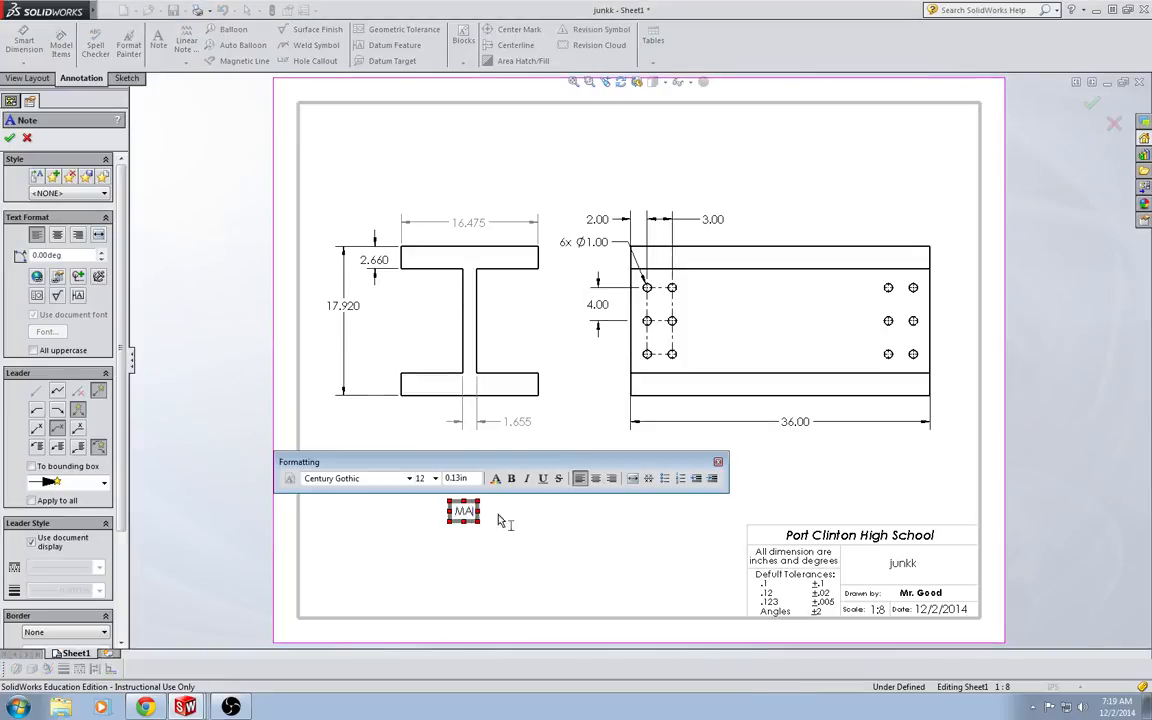
{"action": "type", "text": "TERIAL CAST CARBON"}
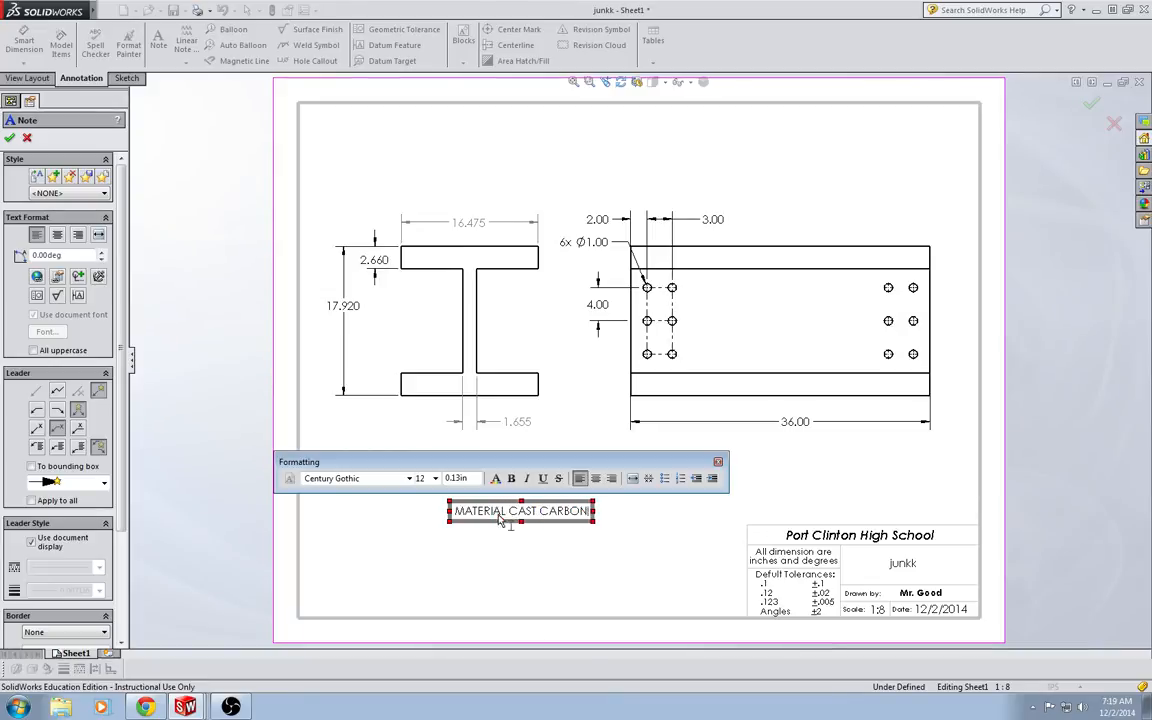
{"action": "type", "text": "STEEL"}
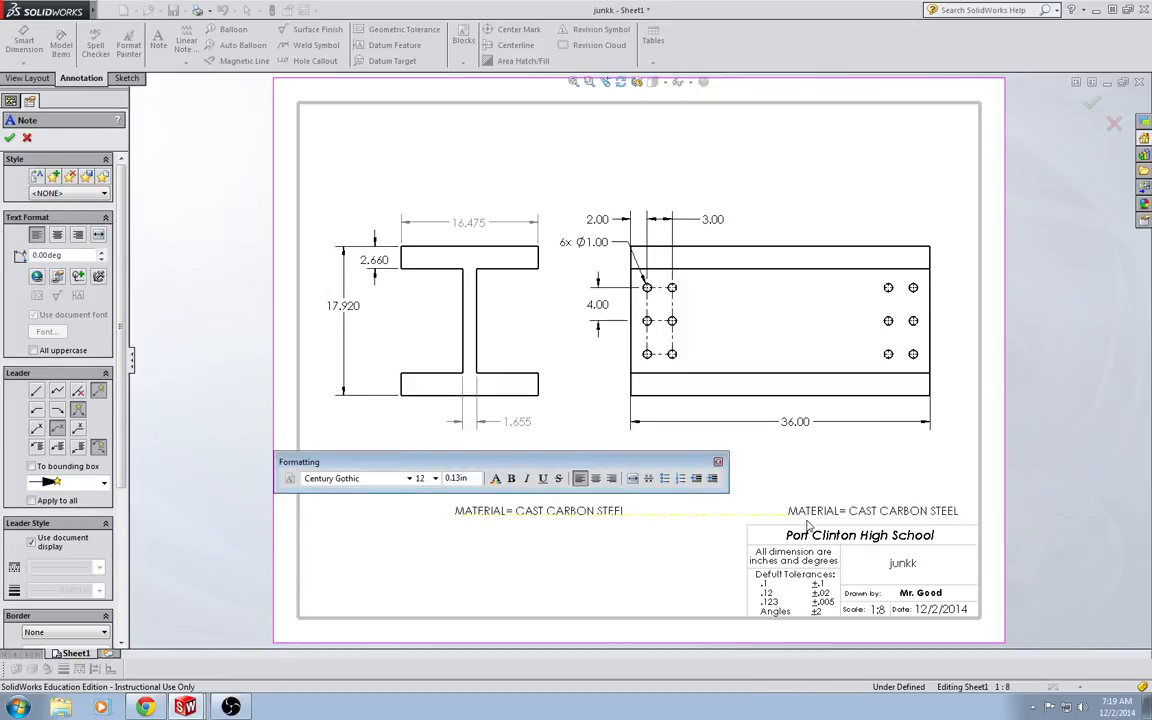
{"action": "left_click", "coordinate": [1091, 103]}
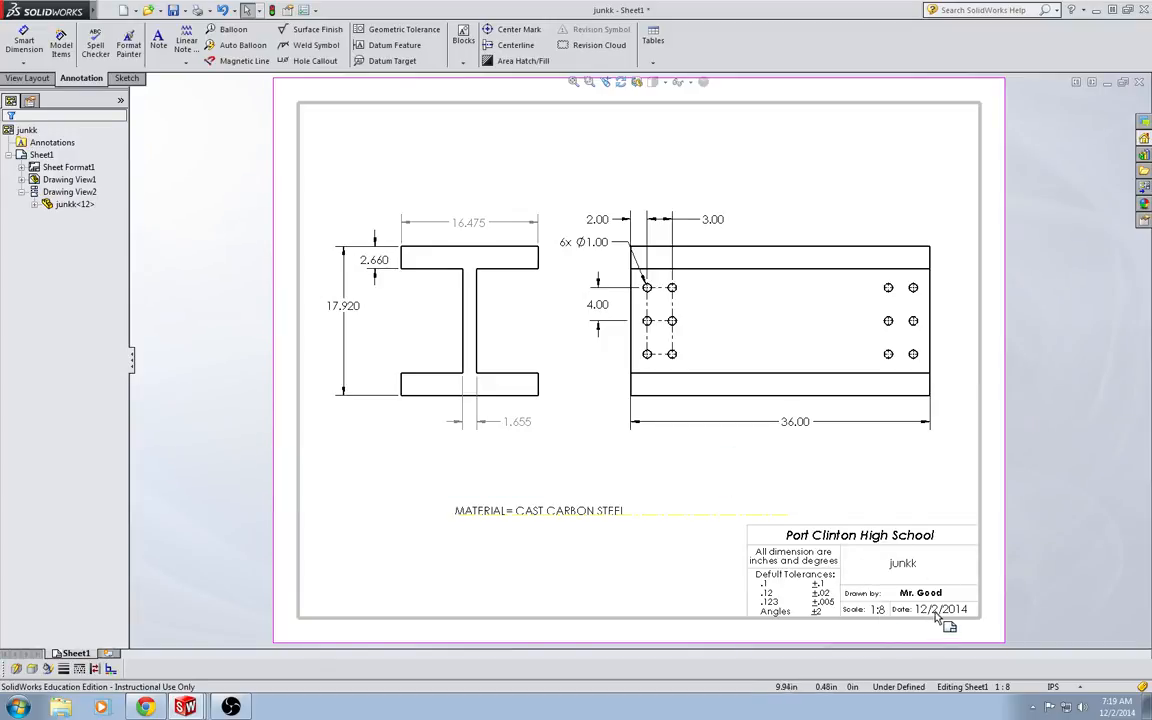
{"action": "mouse_move", "coordinate": [912, 567]}
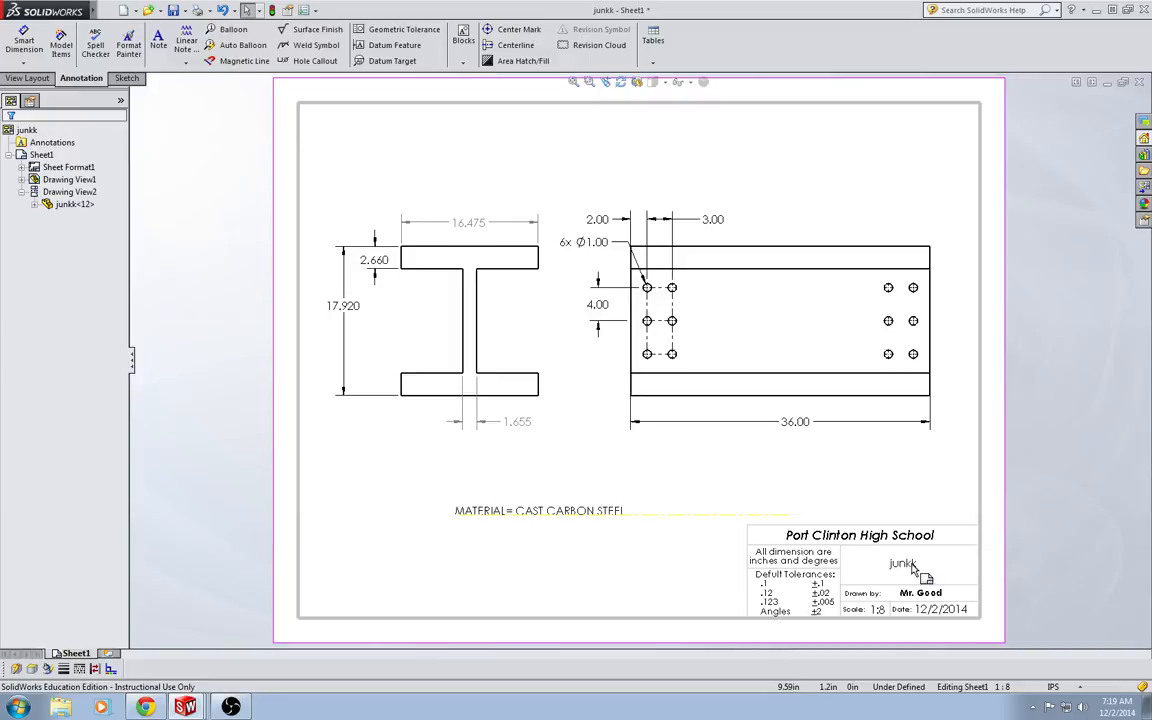
{"action": "mouse_move", "coordinate": [847, 481]}
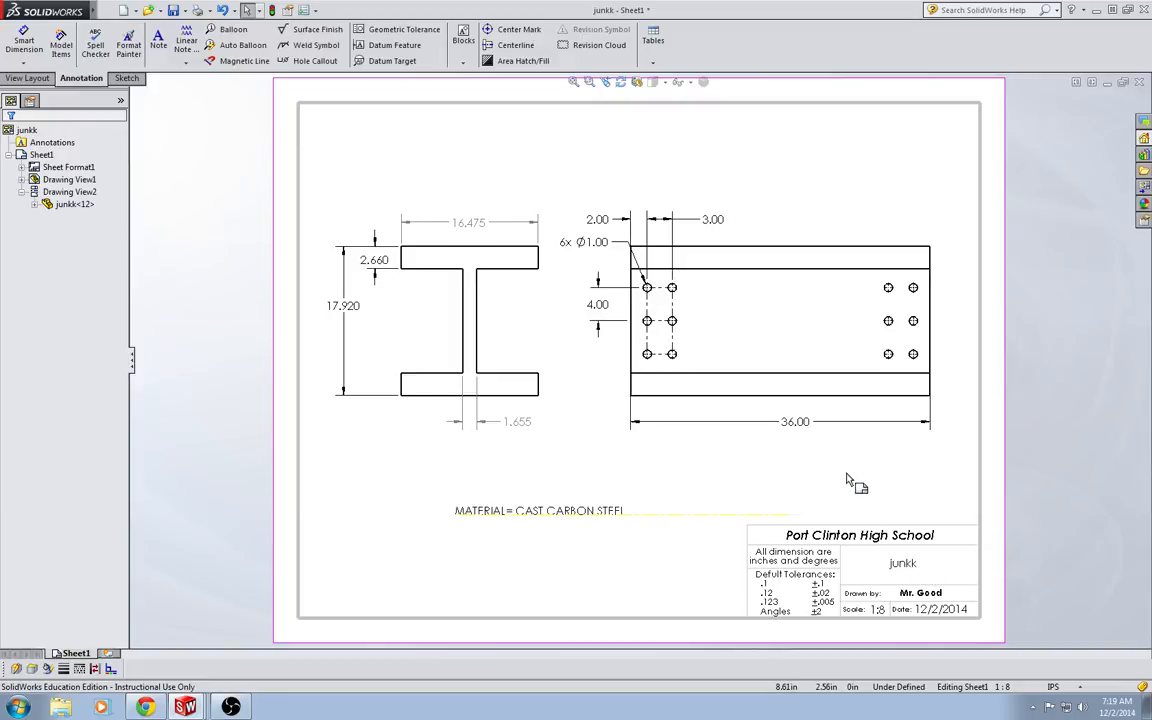